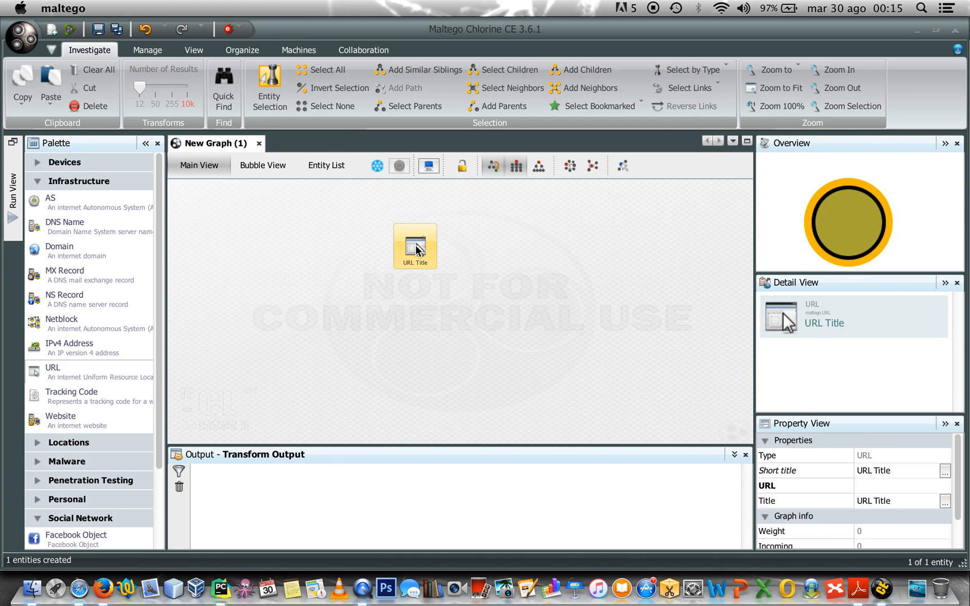
{"action": "double_click", "coordinate": [415, 246]}
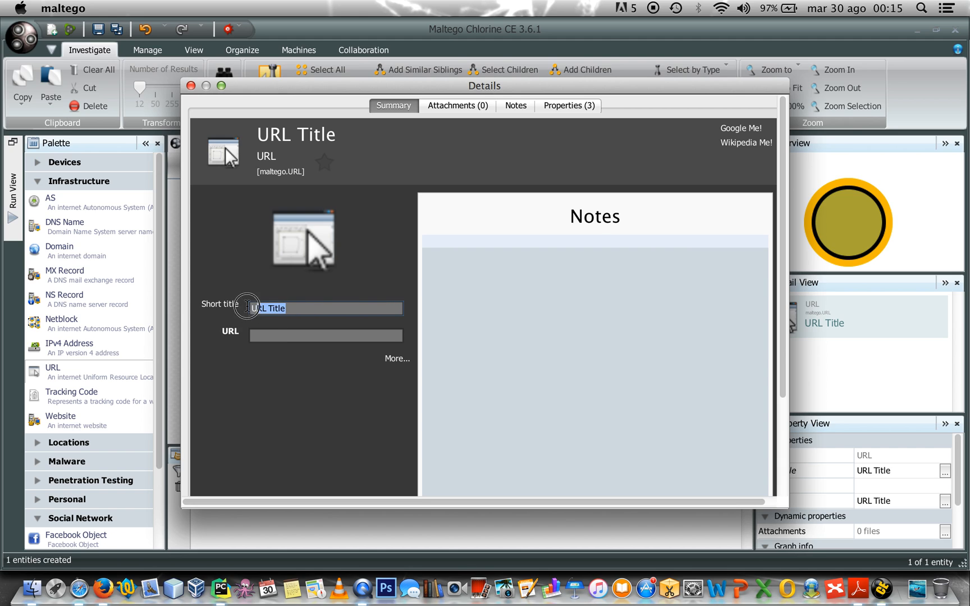
{"action": "type", "text": "Googl"}
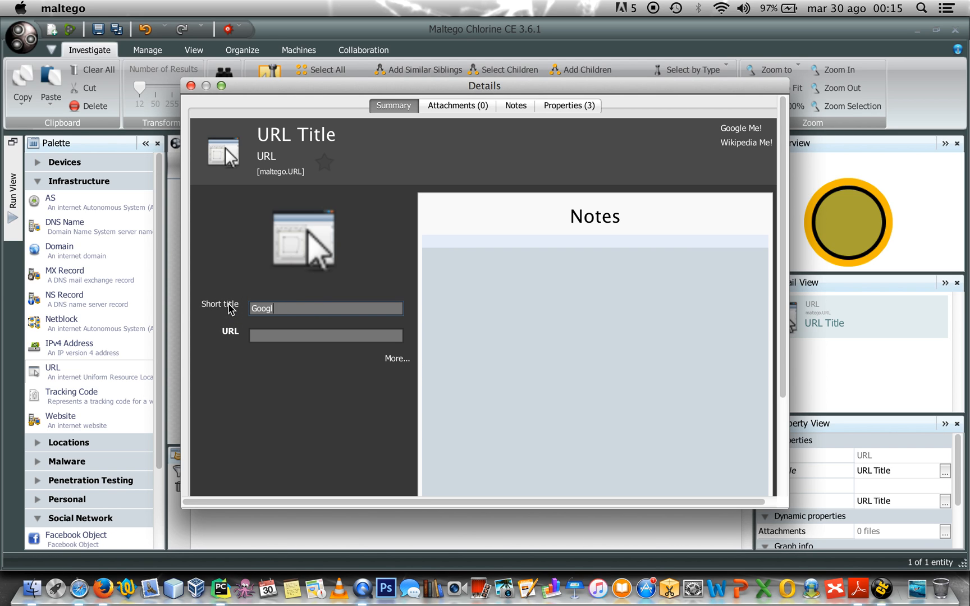
{"action": "type", "text": "https"}
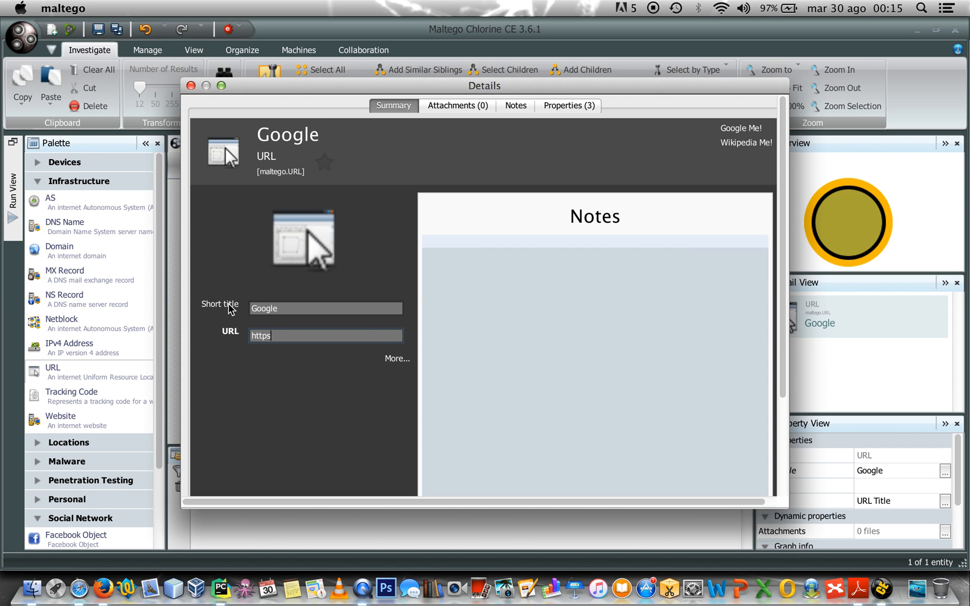
{"action": "type", "text": "://www.google.com"}
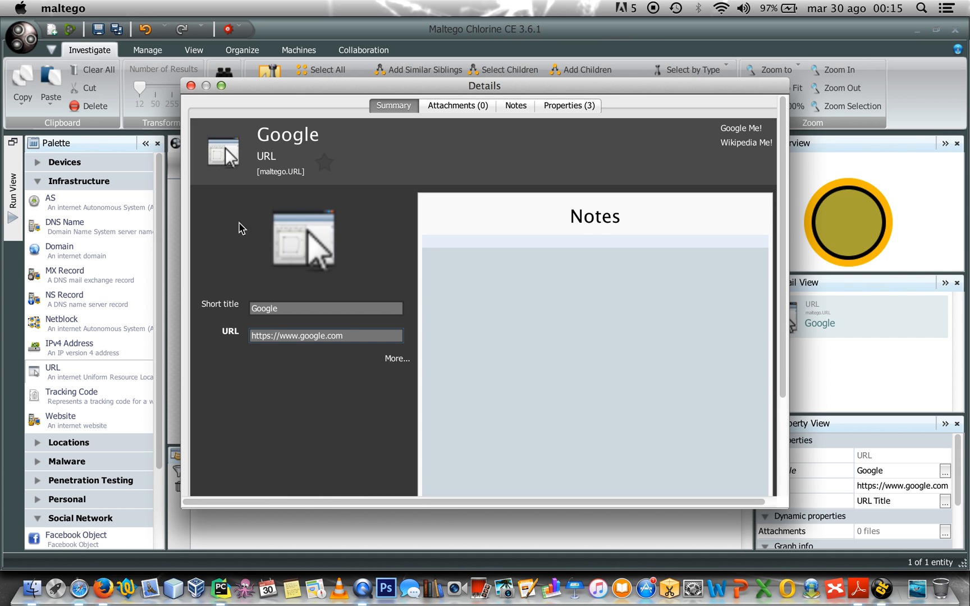
{"action": "left_click", "coordinate": [192, 86]}
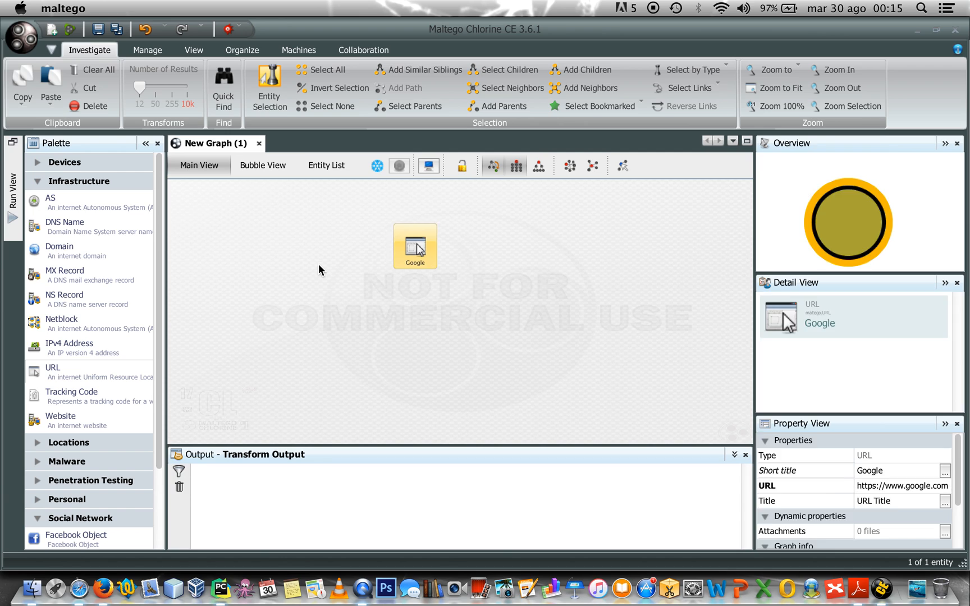
Step: Run toImagesFromURL on Google with a minimum image size, adding a linked Google logo Image entity
{"action": "left_click", "coordinate": [320, 270]}
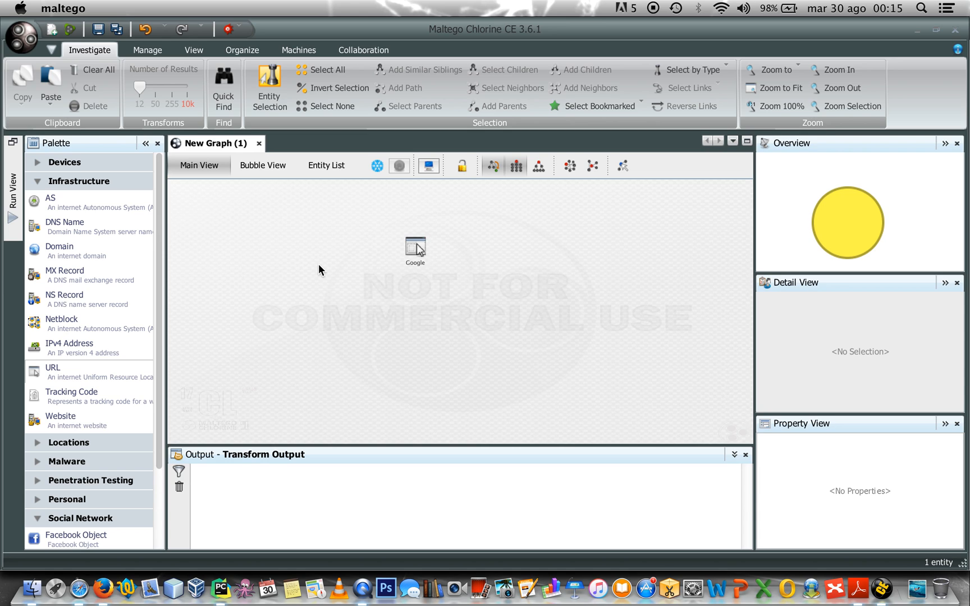
{"action": "left_click", "coordinate": [414, 247]}
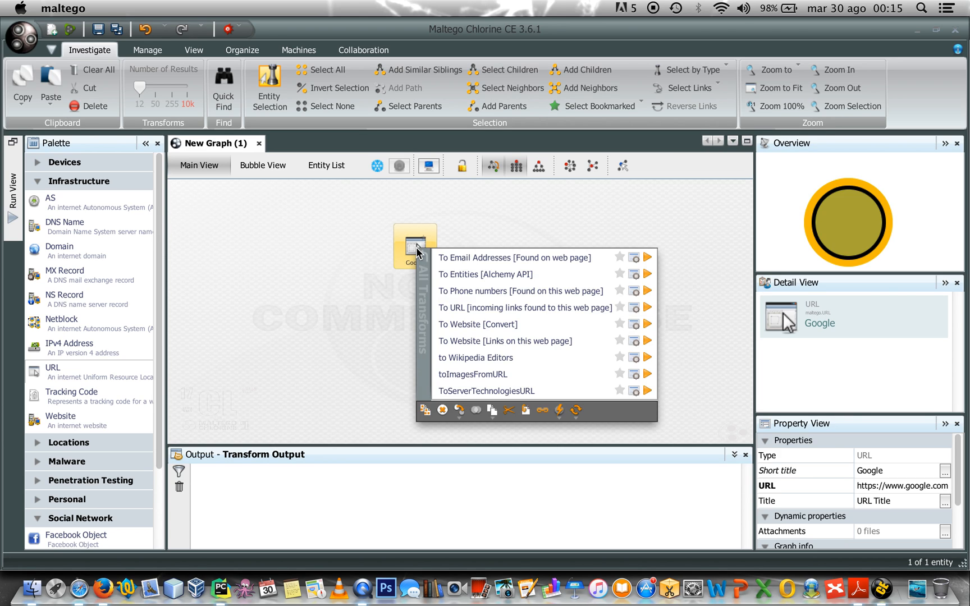
{"action": "mouse_move", "coordinate": [461, 384]}
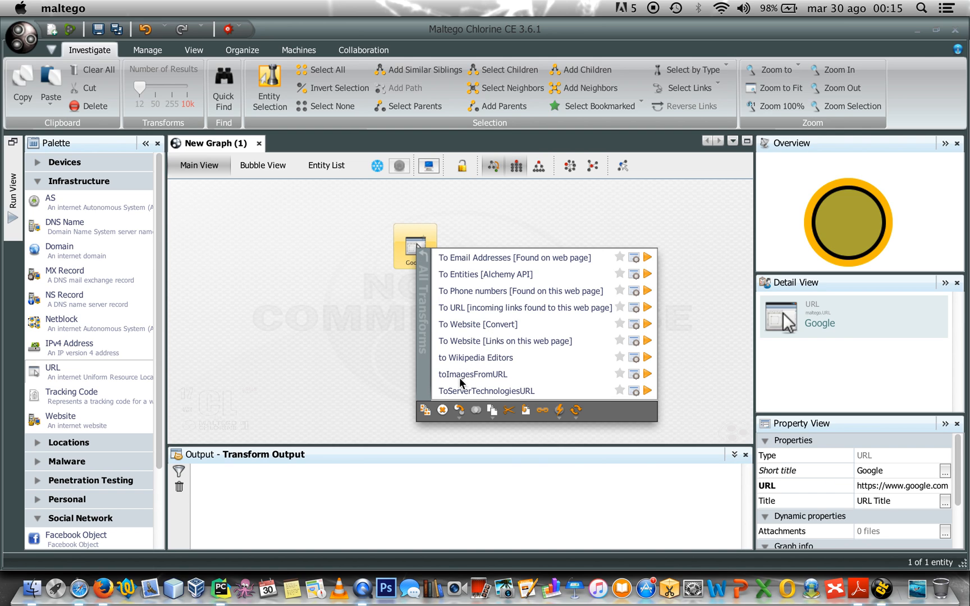
{"action": "left_click", "coordinate": [473, 374]}
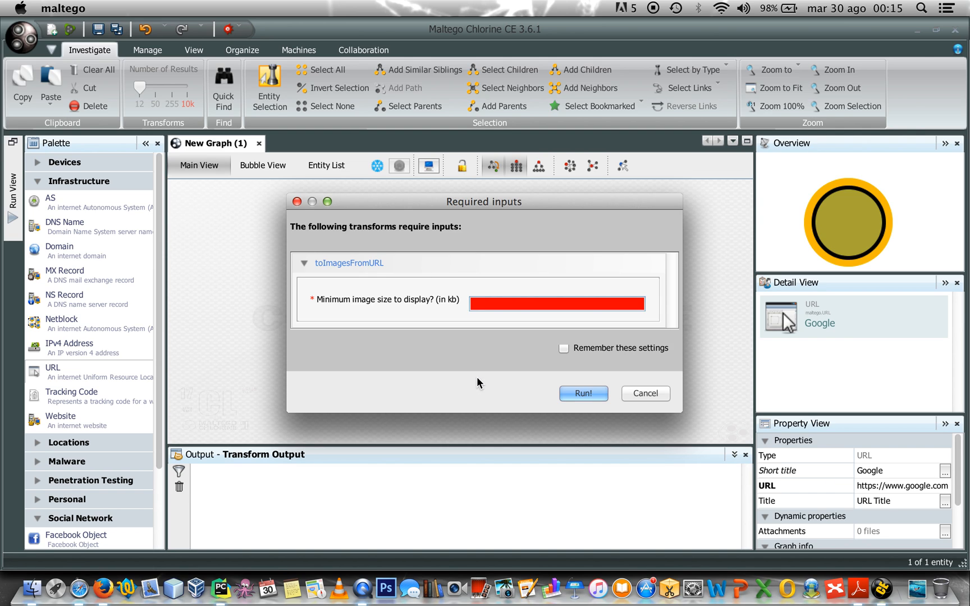
{"action": "mouse_move", "coordinate": [466, 363]}
{"action": "type", "text": "1"}
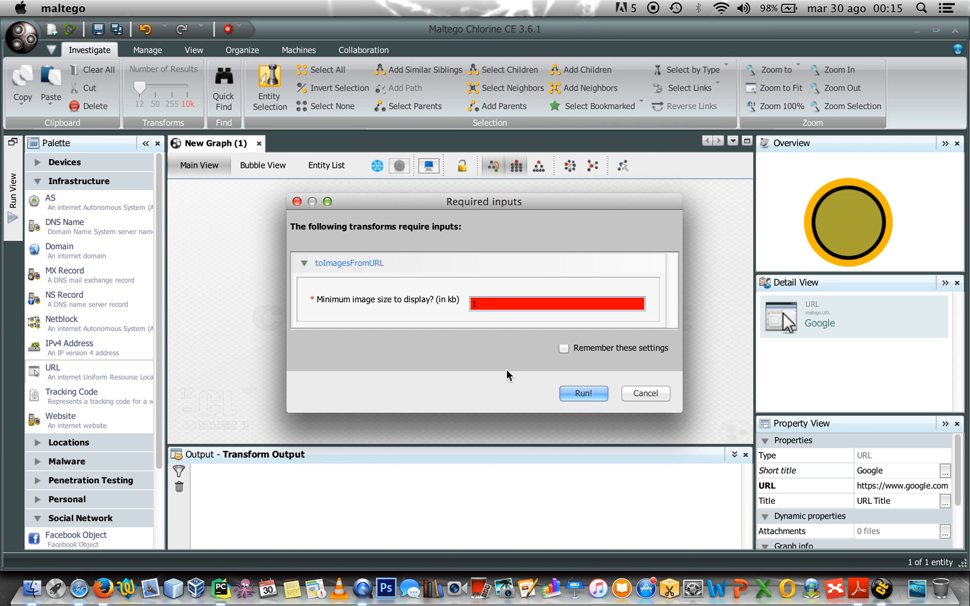
{"action": "left_click", "coordinate": [582, 393]}
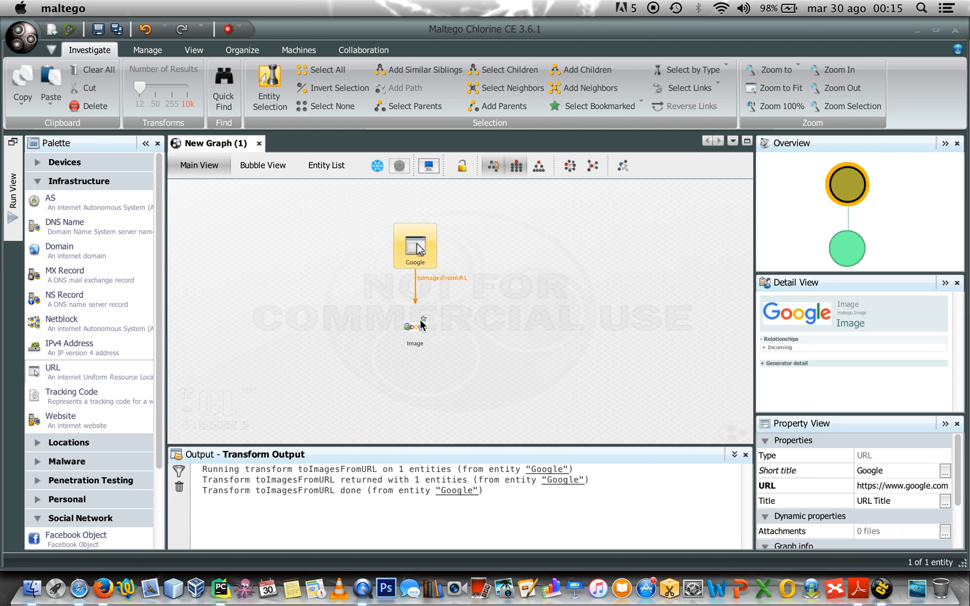
{"action": "left_click", "coordinate": [414, 326]}
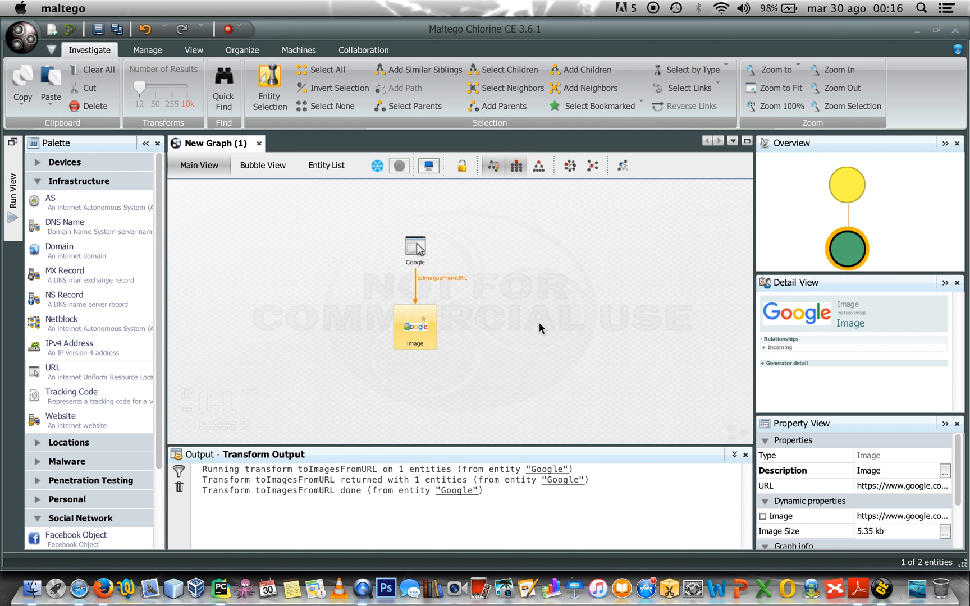
{"action": "mouse_move", "coordinate": [590, 362]}
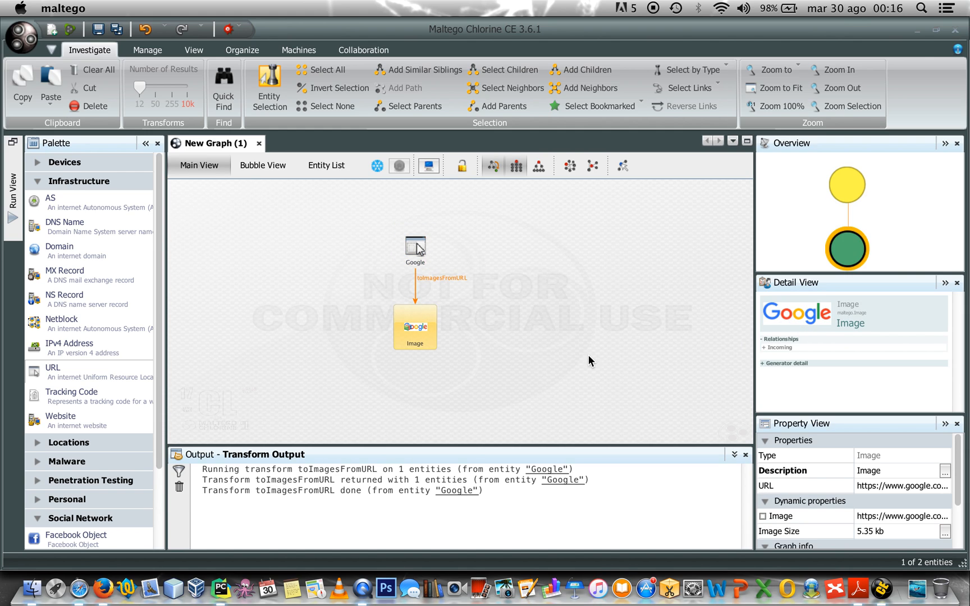
{"action": "mouse_move", "coordinate": [807, 549]}
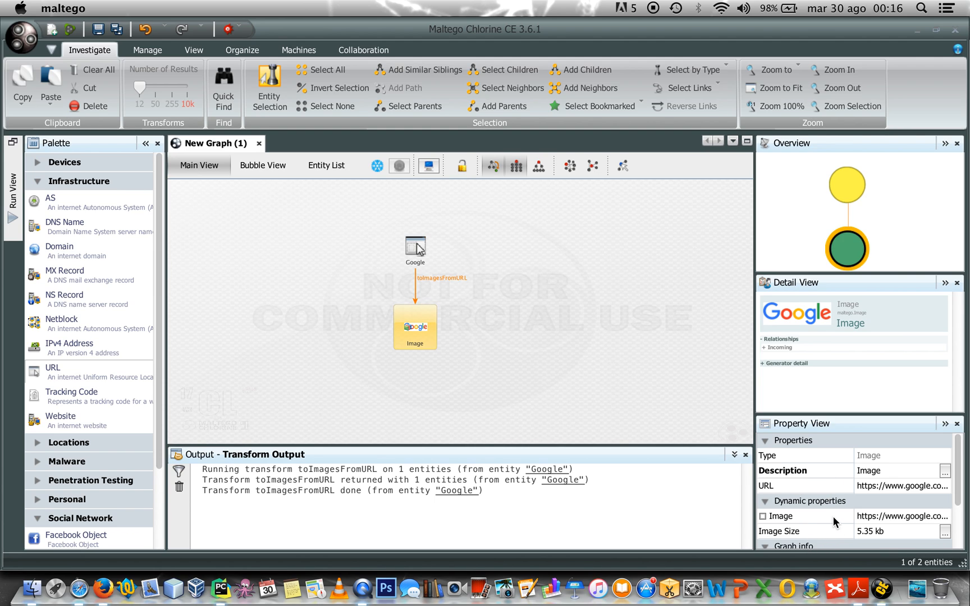
{"action": "left_click", "coordinate": [529, 350]}
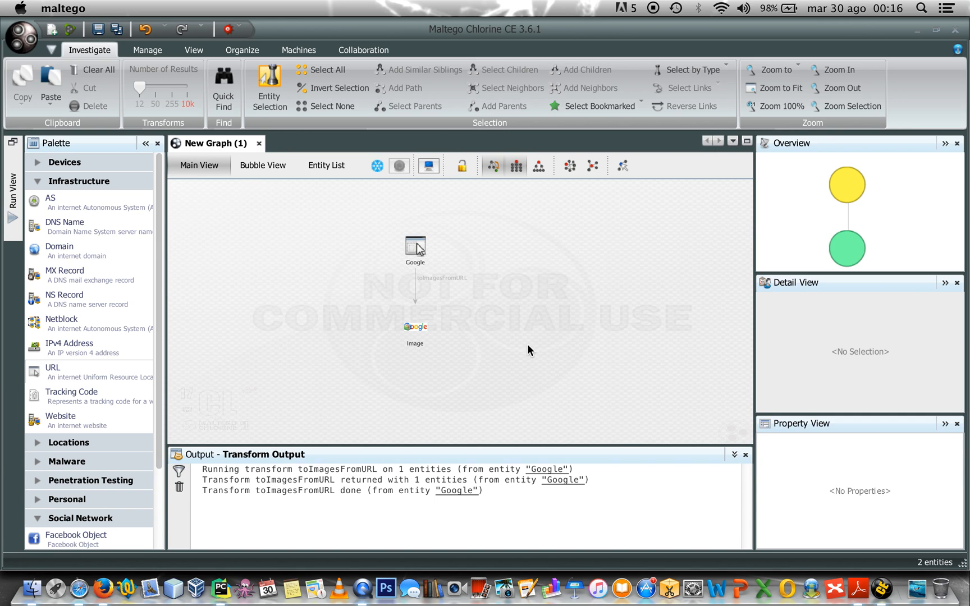
{"action": "mouse_move", "coordinate": [223, 257]}
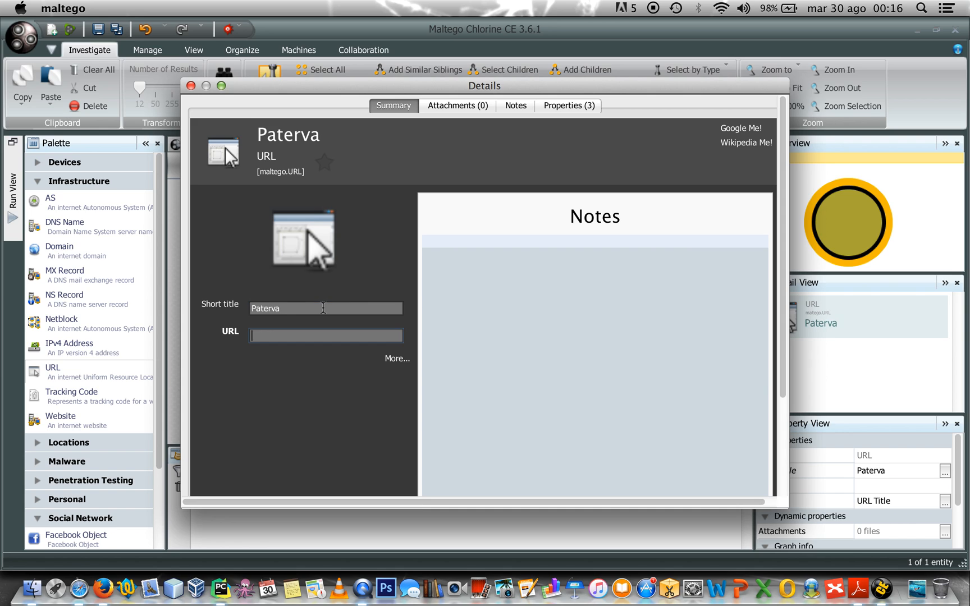
{"action": "type", "text": "http:/"}
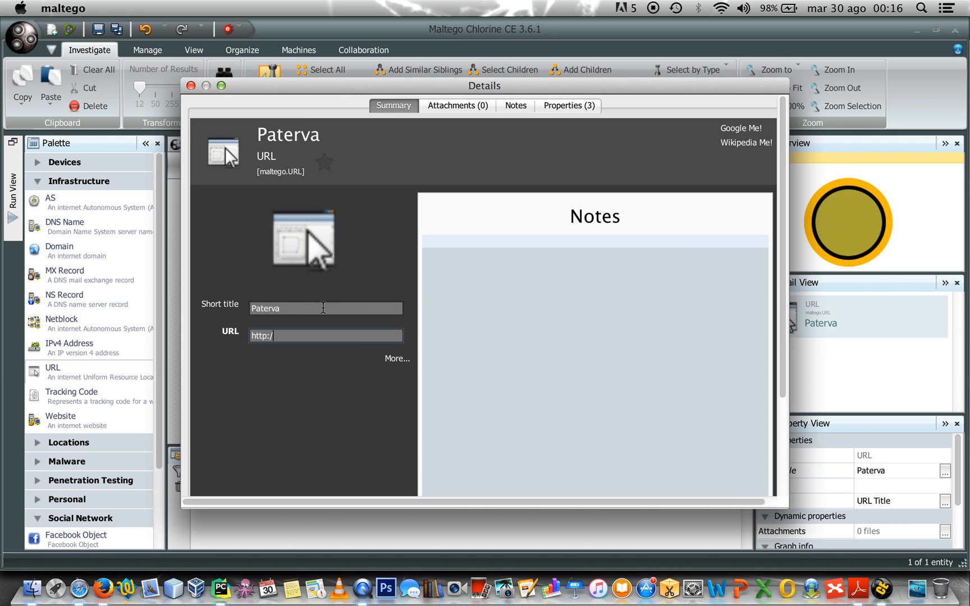
{"action": "type", "text": "www.pater"}
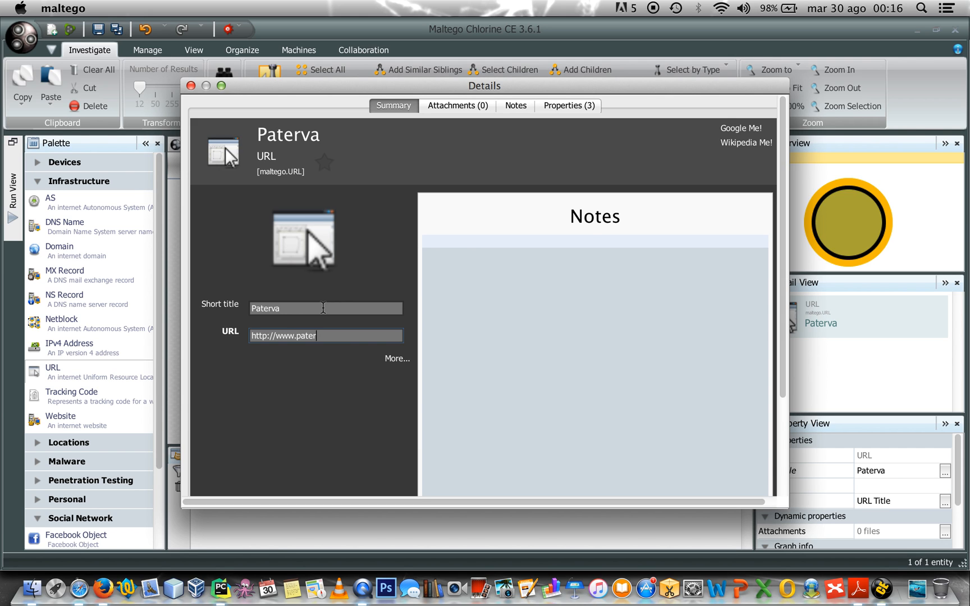
{"action": "type", "text": "va.com"}
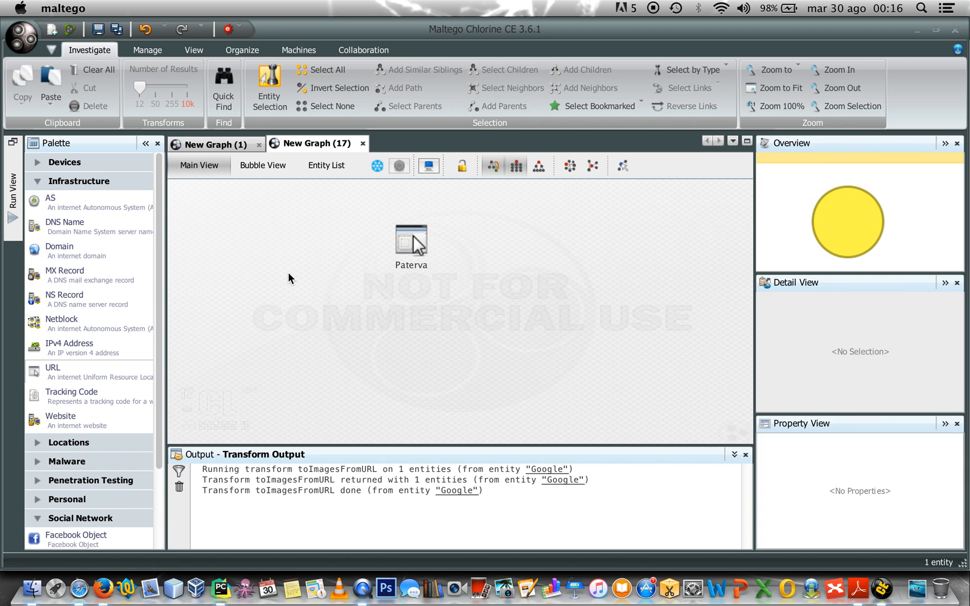
Step: Run ToServerTechnologiesURL on Paterva, fit the 26 technology results into view and highlight their count
{"action": "left_click", "coordinate": [410, 239]}
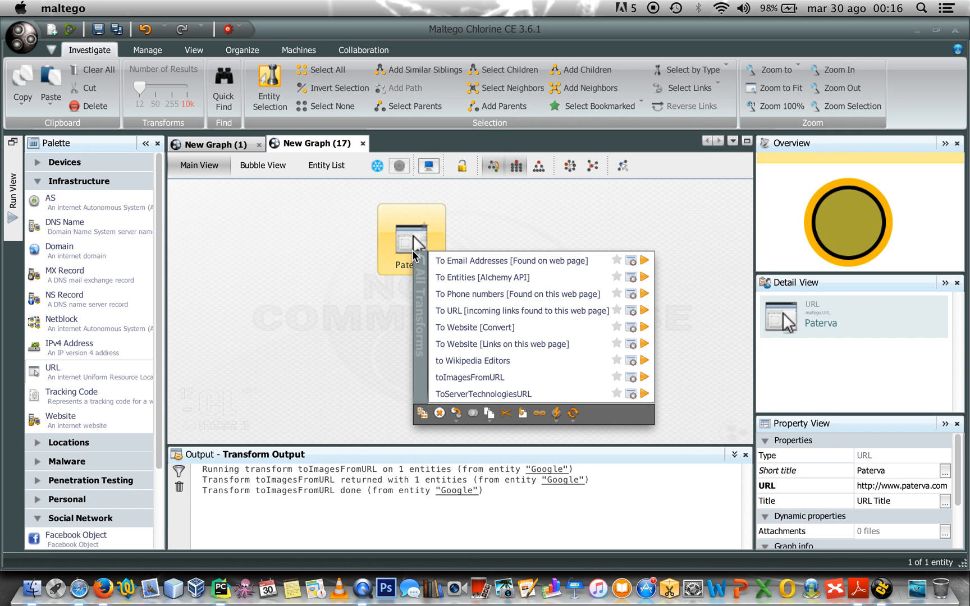
{"action": "mouse_move", "coordinate": [481, 401]}
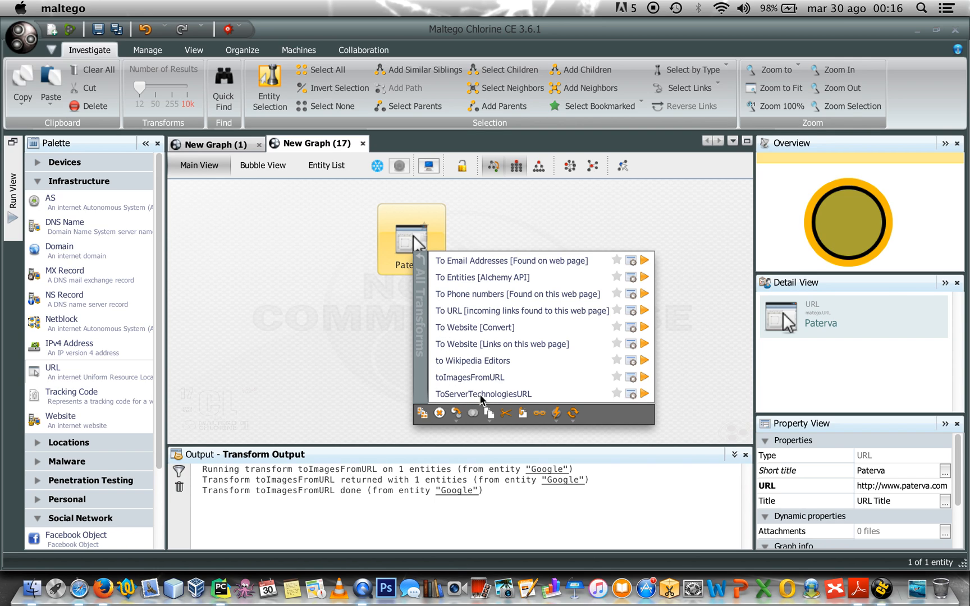
{"action": "left_click", "coordinate": [485, 394]}
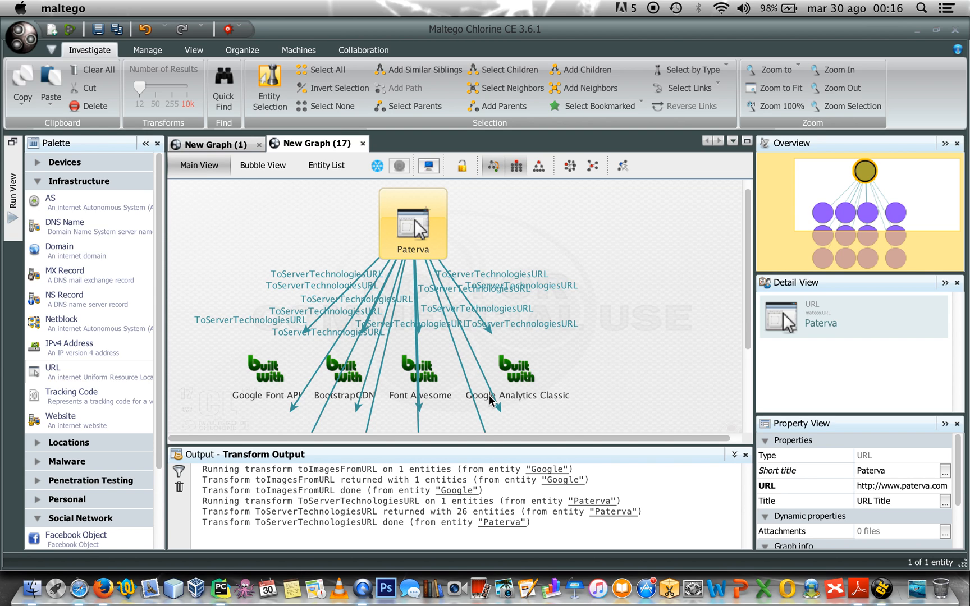
{"action": "left_click", "coordinate": [515, 165]}
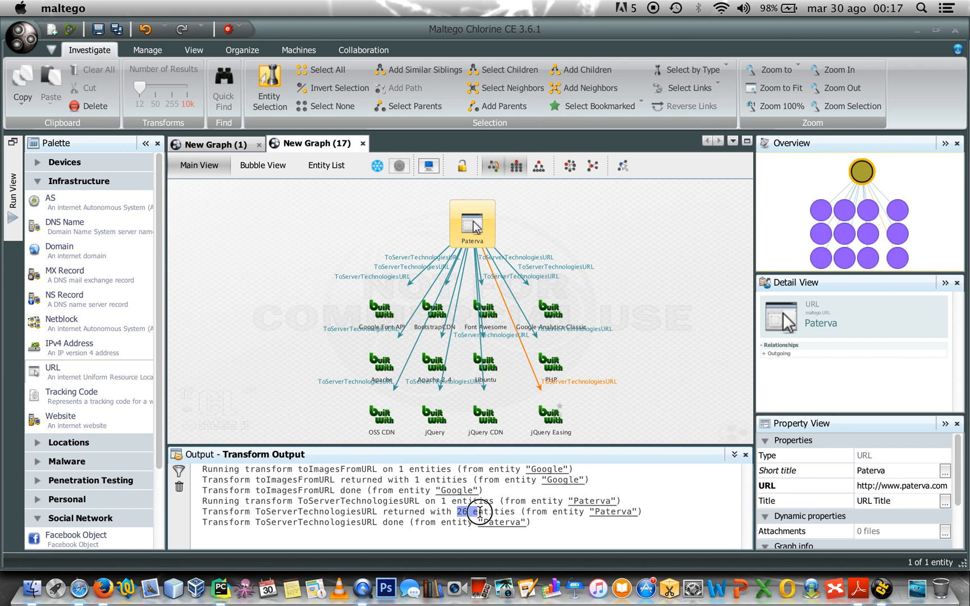
{"action": "double_click", "coordinate": [487, 511]}
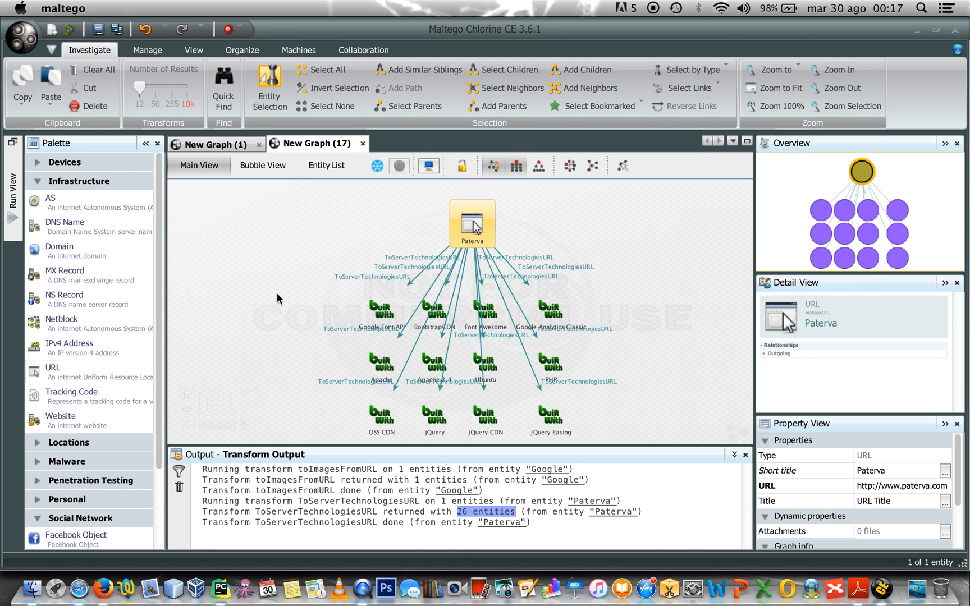
Step: Inspect the jQuery technology entity found for Paterva in the Detail View
{"action": "left_click", "coordinate": [278, 297]}
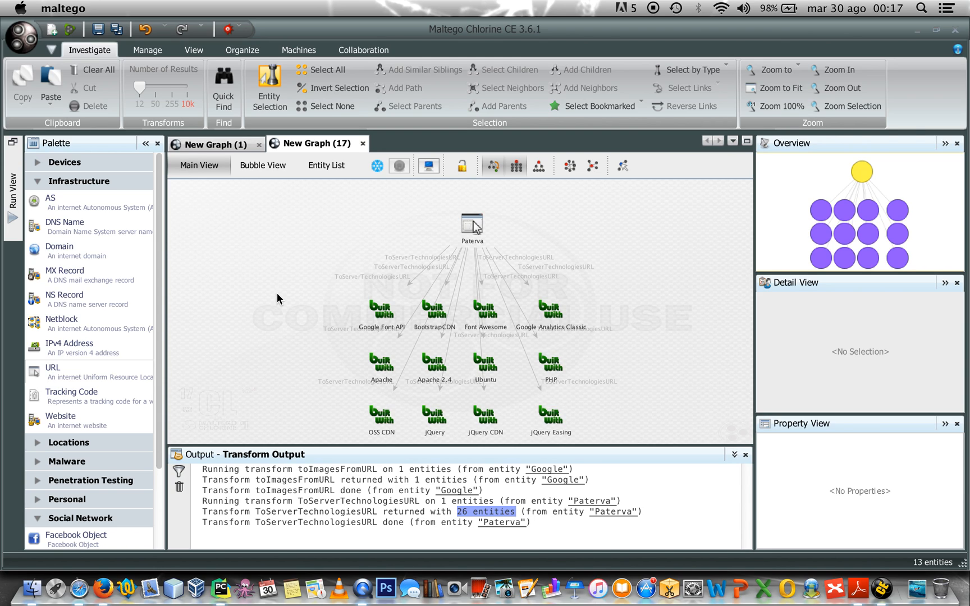
{"action": "mouse_move", "coordinate": [210, 120]}
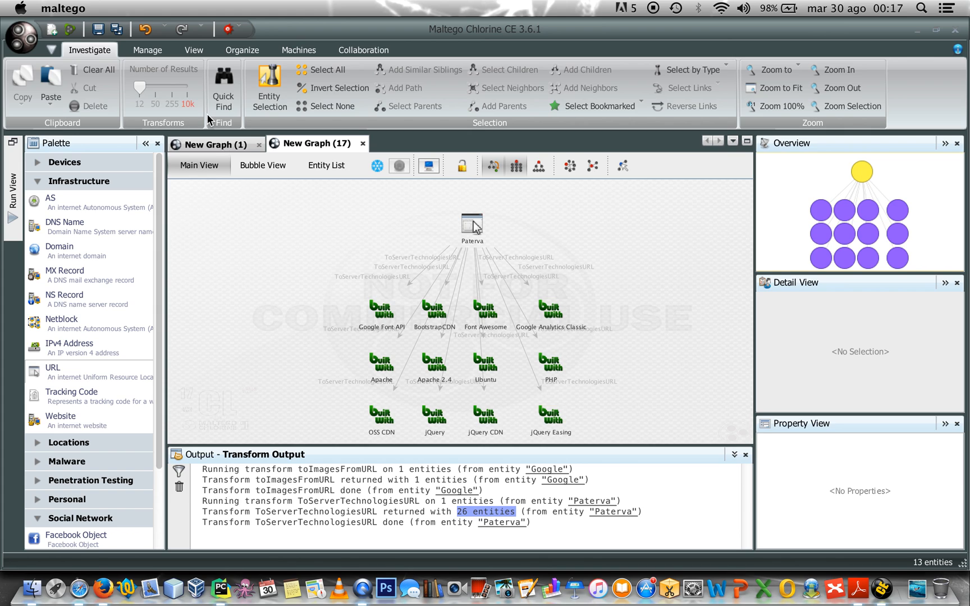
{"action": "mouse_move", "coordinate": [155, 93]}
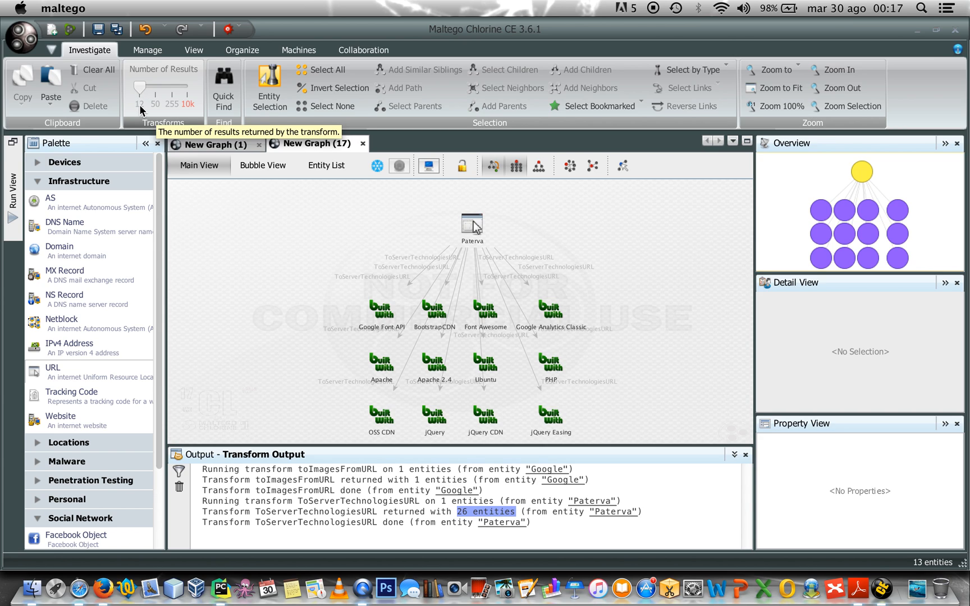
{"action": "mouse_move", "coordinate": [247, 230]}
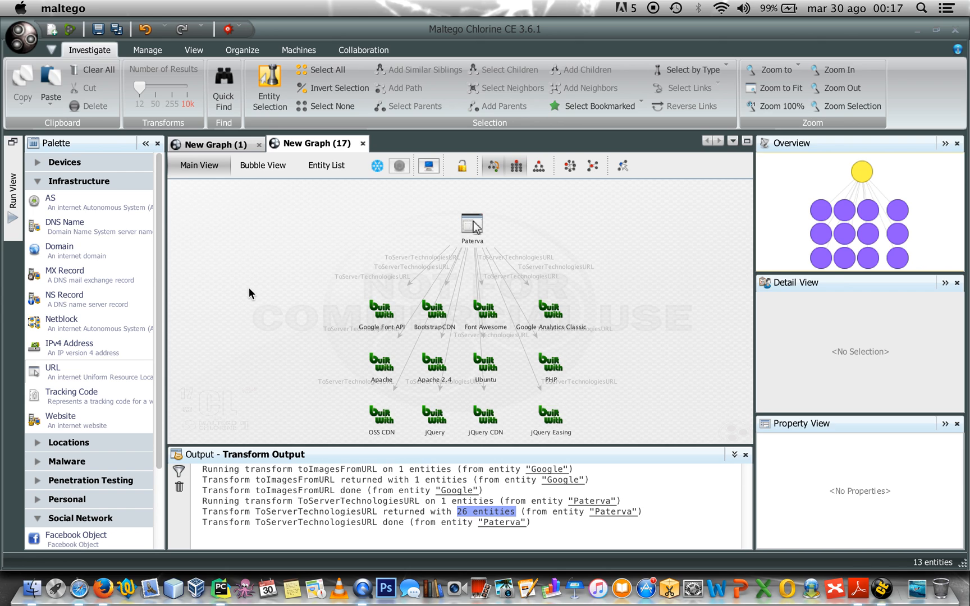
{"action": "mouse_move", "coordinate": [419, 231]}
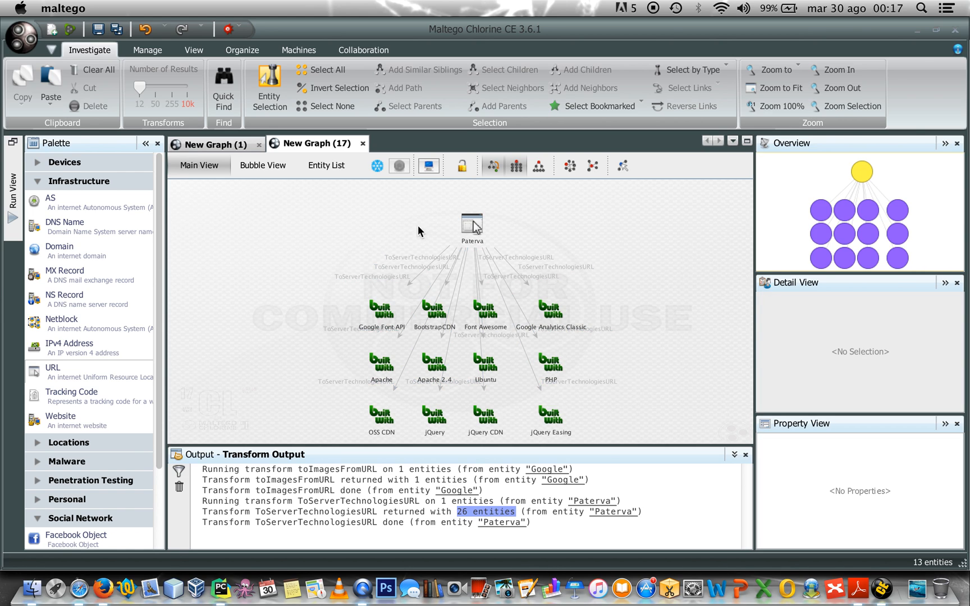
{"action": "mouse_move", "coordinate": [400, 220]}
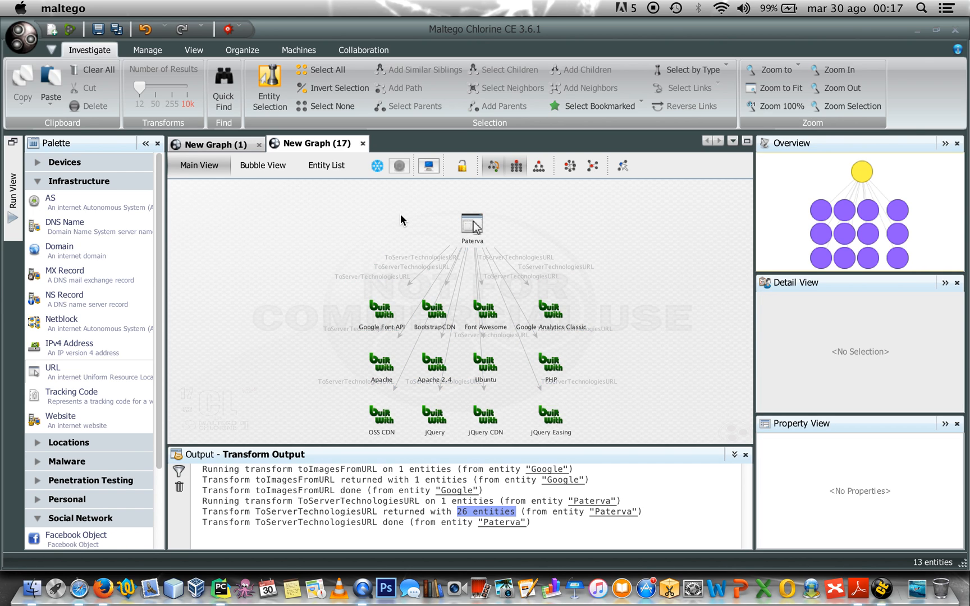
{"action": "left_click", "coordinate": [381, 361]}
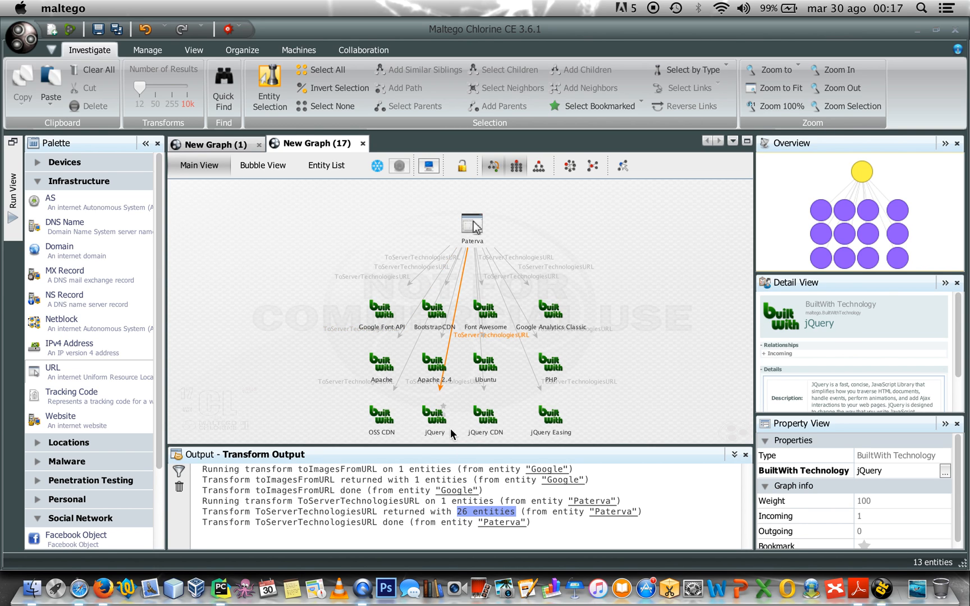
{"action": "left_click", "coordinate": [485, 361]}
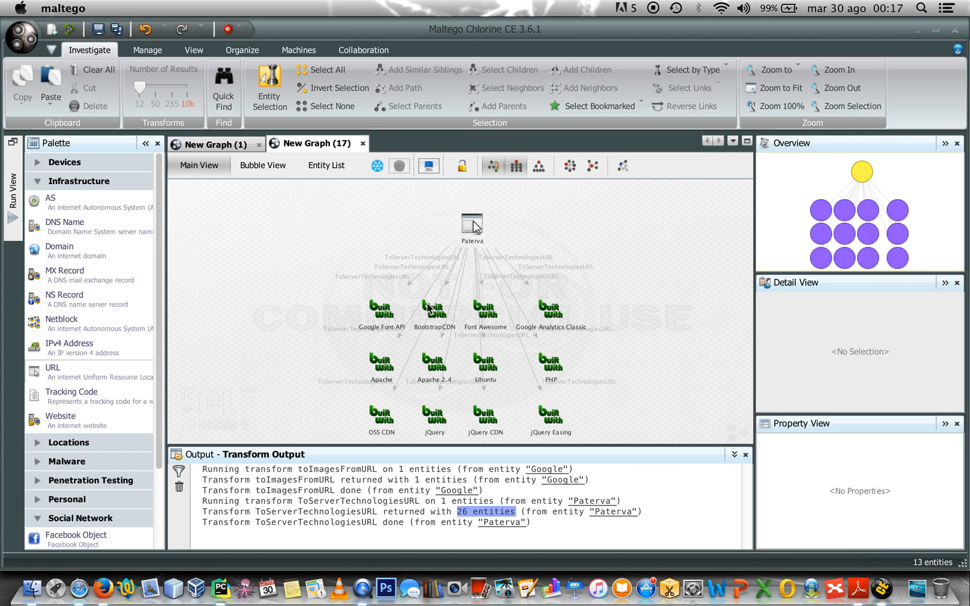
{"action": "mouse_move", "coordinate": [680, 260]}
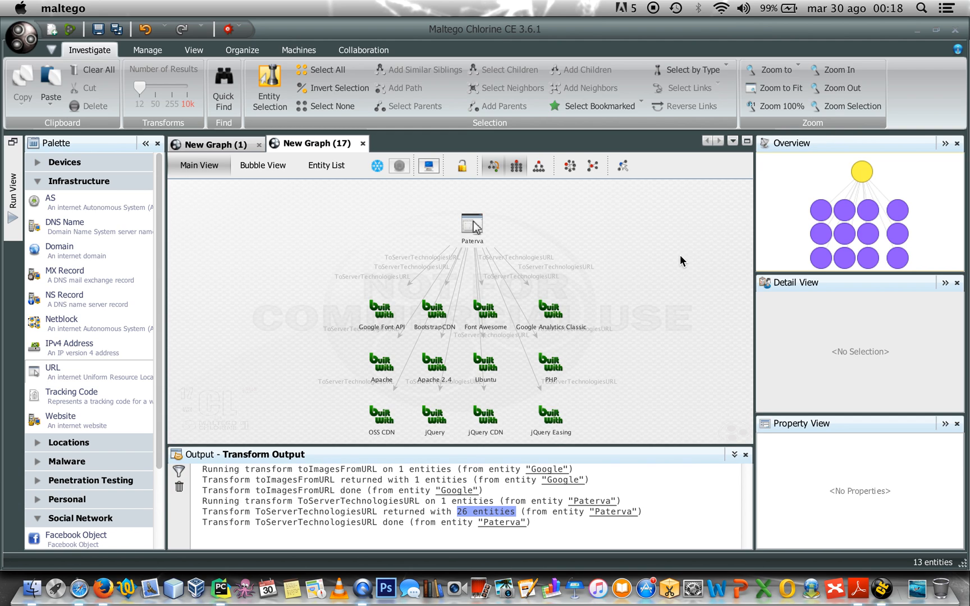
{"action": "mouse_move", "coordinate": [226, 165]}
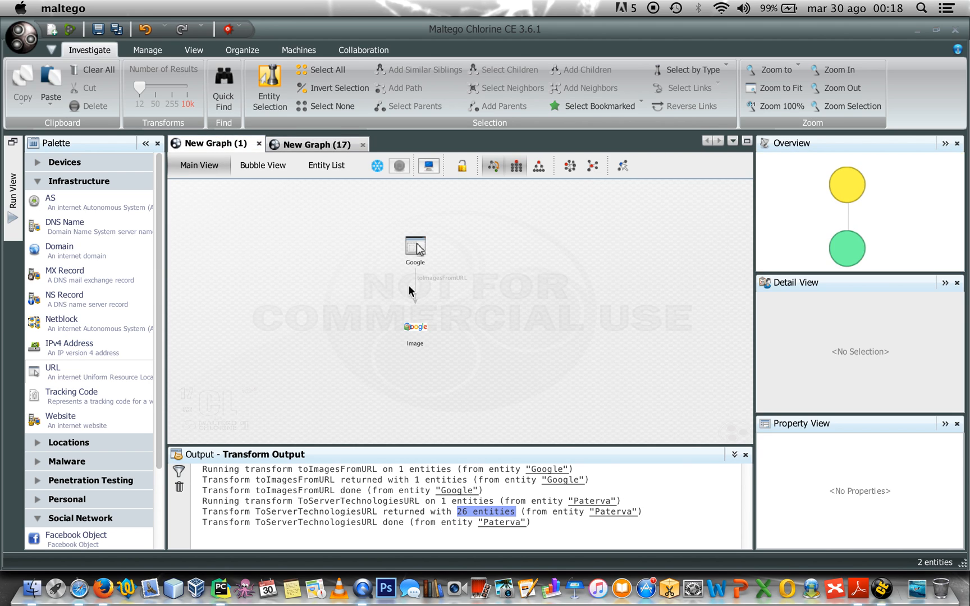
{"action": "left_click", "coordinate": [414, 246]}
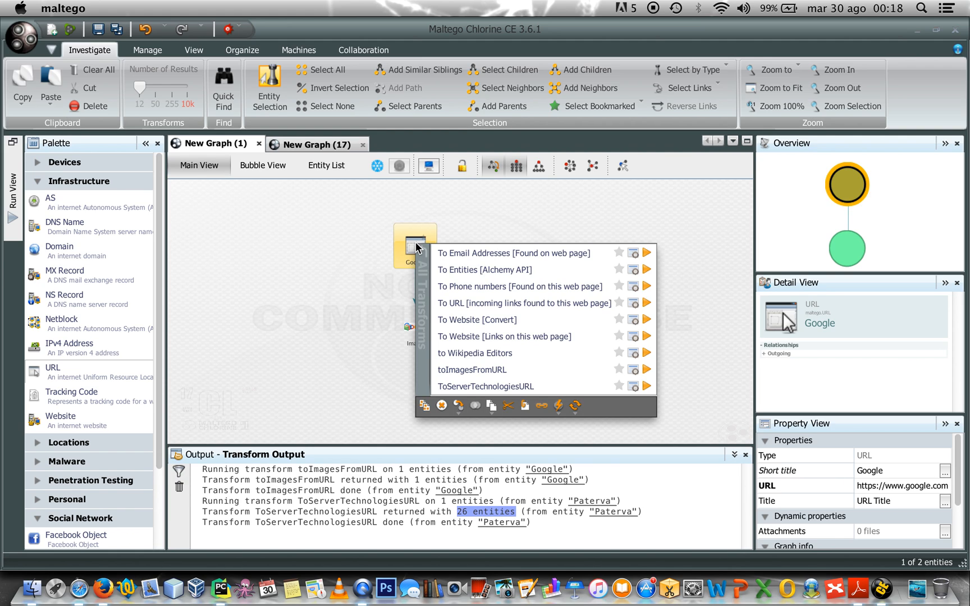
{"action": "mouse_move", "coordinate": [472, 326]}
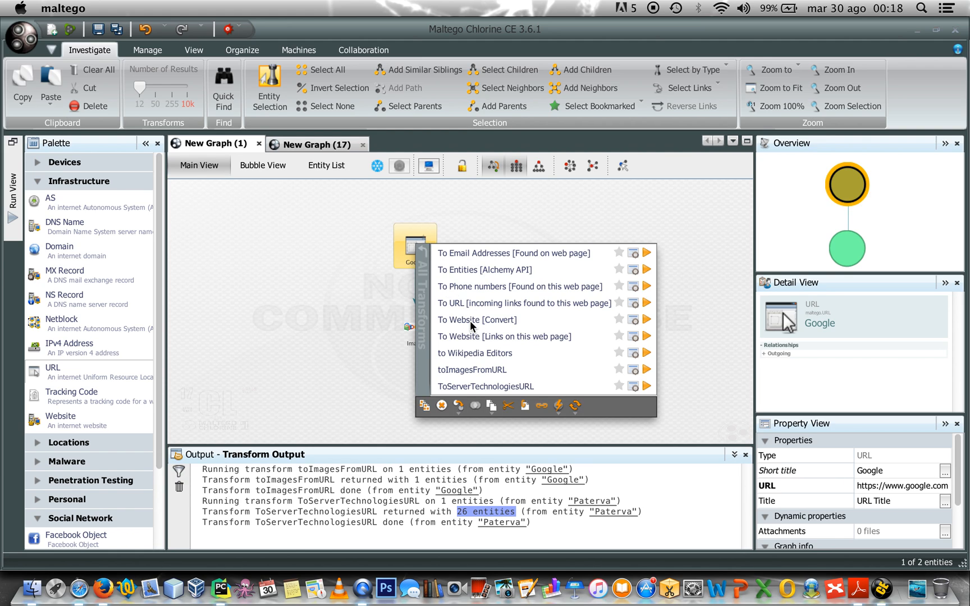
{"action": "left_click", "coordinate": [476, 320]}
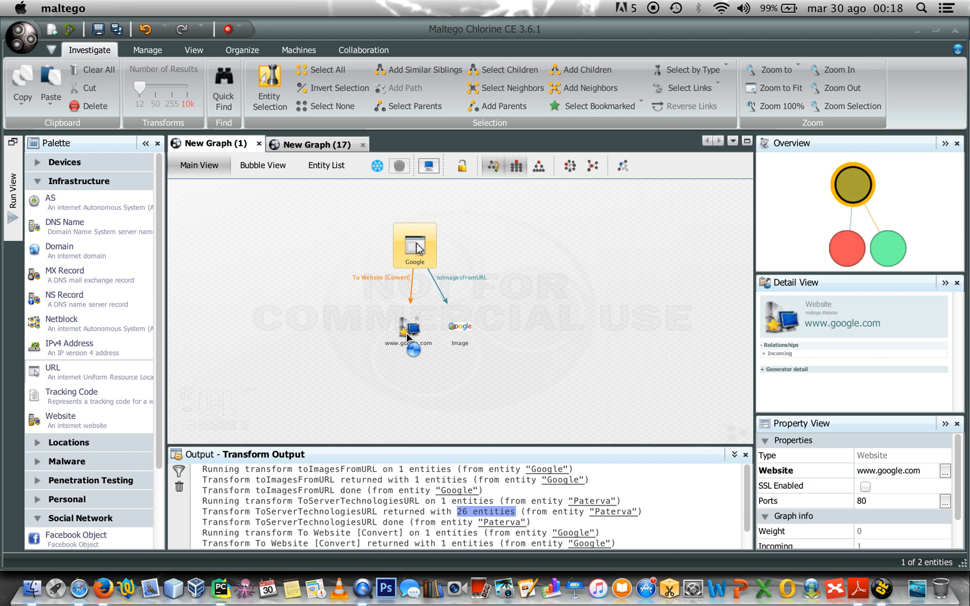
{"action": "left_click", "coordinate": [408, 326]}
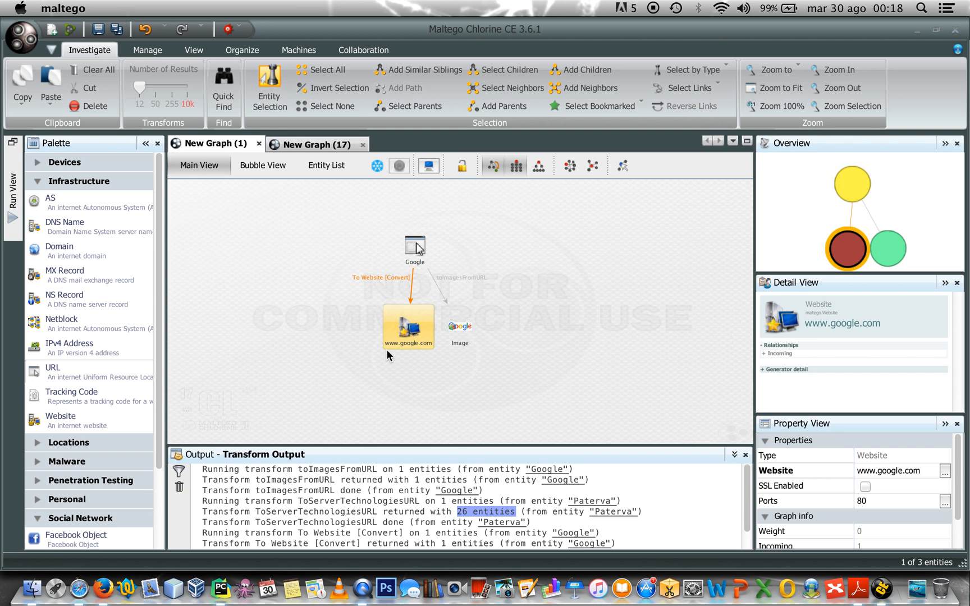
{"action": "mouse_move", "coordinate": [389, 384]}
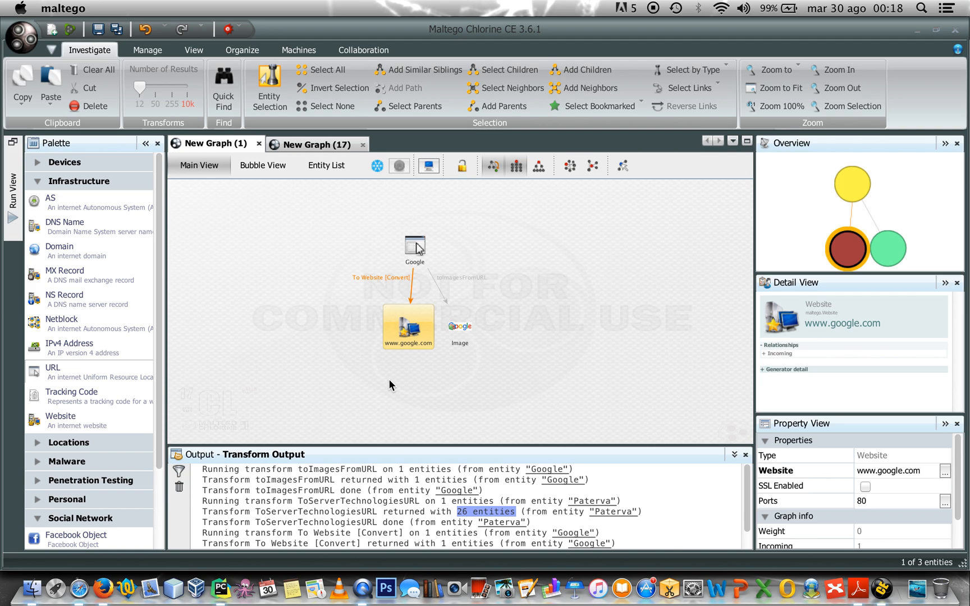
{"action": "mouse_move", "coordinate": [413, 335]}
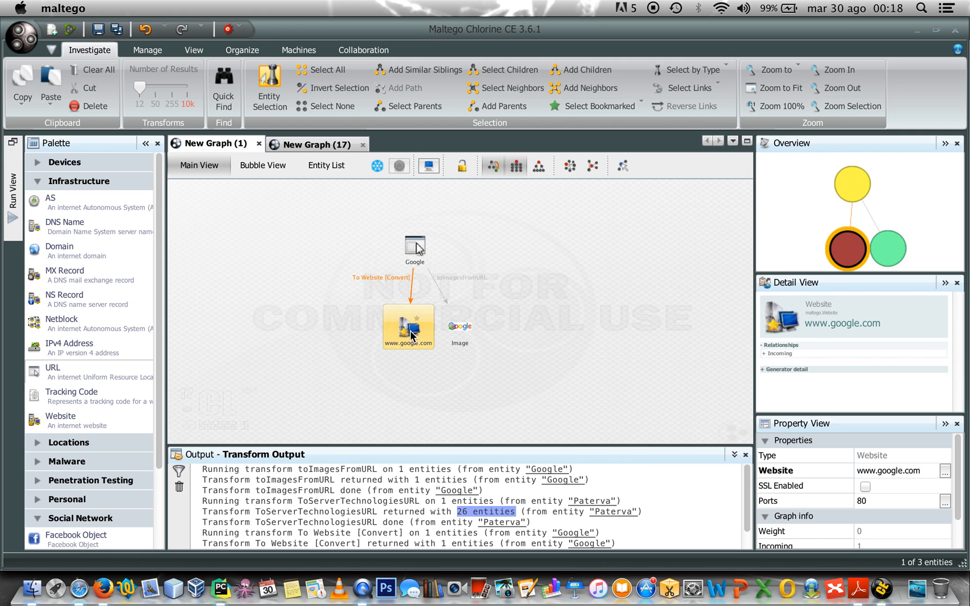
{"action": "right_click", "coordinate": [406, 327]}
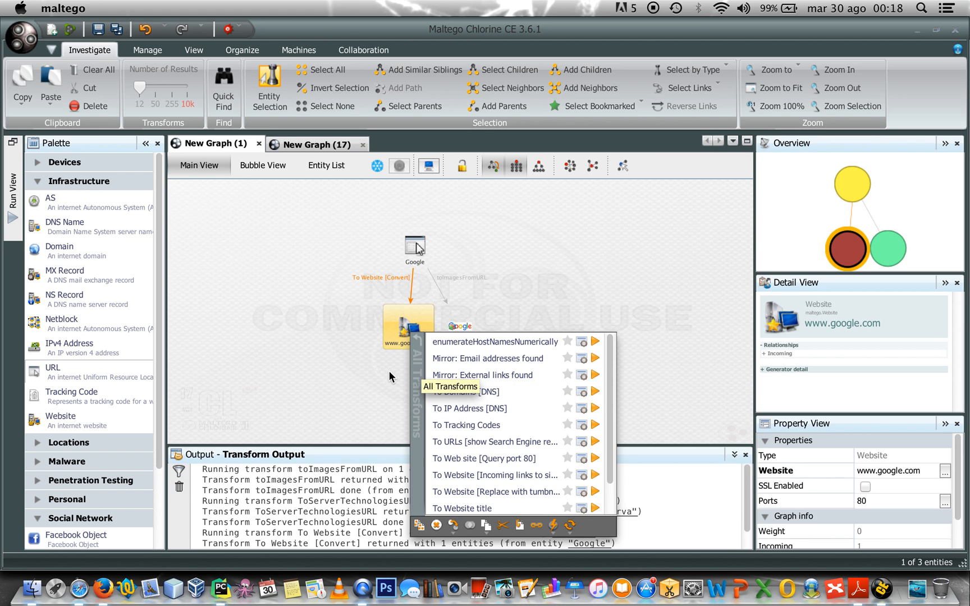
{"action": "mouse_move", "coordinate": [455, 365]}
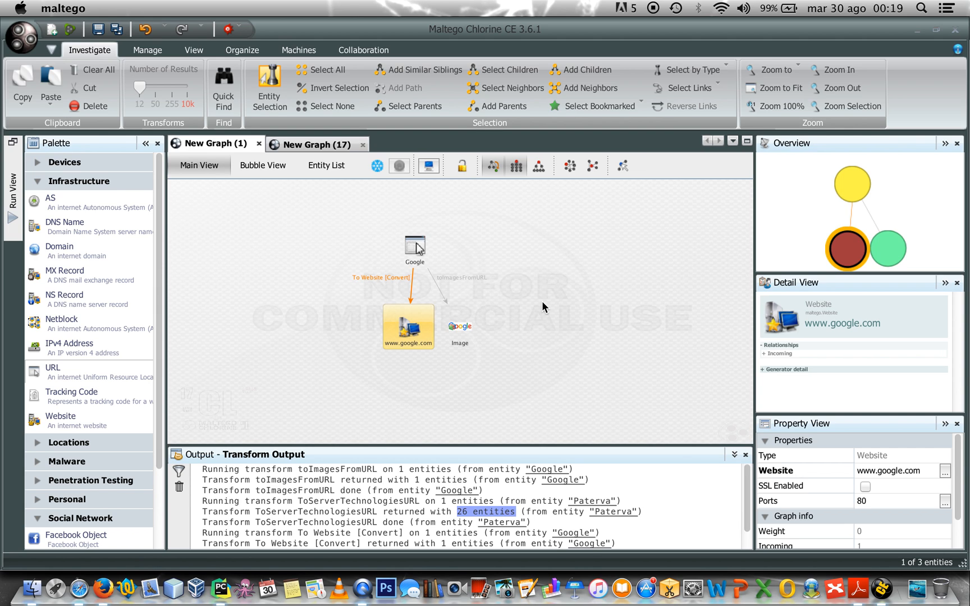
{"action": "left_click", "coordinate": [315, 143]}
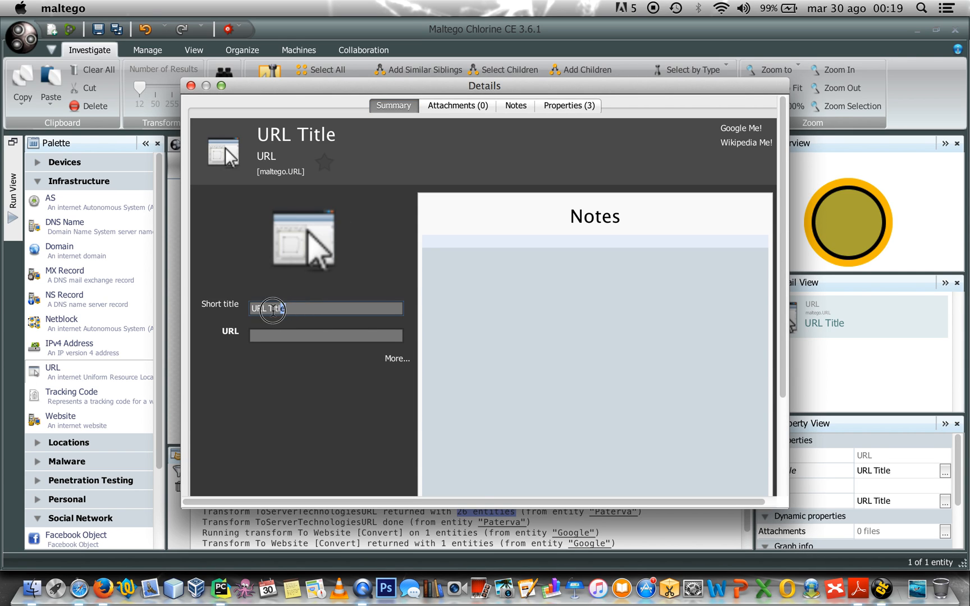
Step: Title the new URL entity DefCon2012 with the DefCon 20 speakers page as its URL
{"action": "type", "text": "Def"}
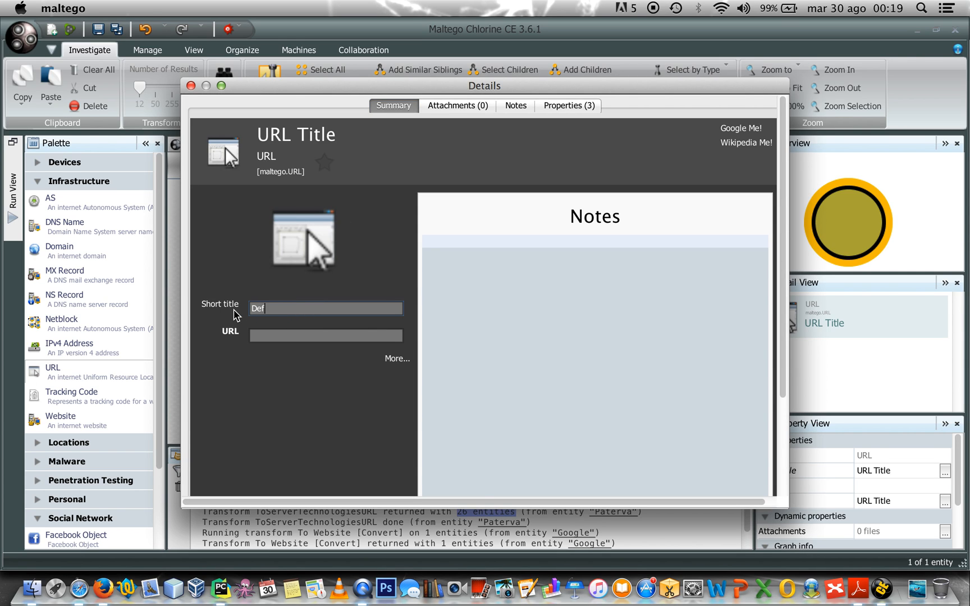
{"action": "type", "text": "Con"}
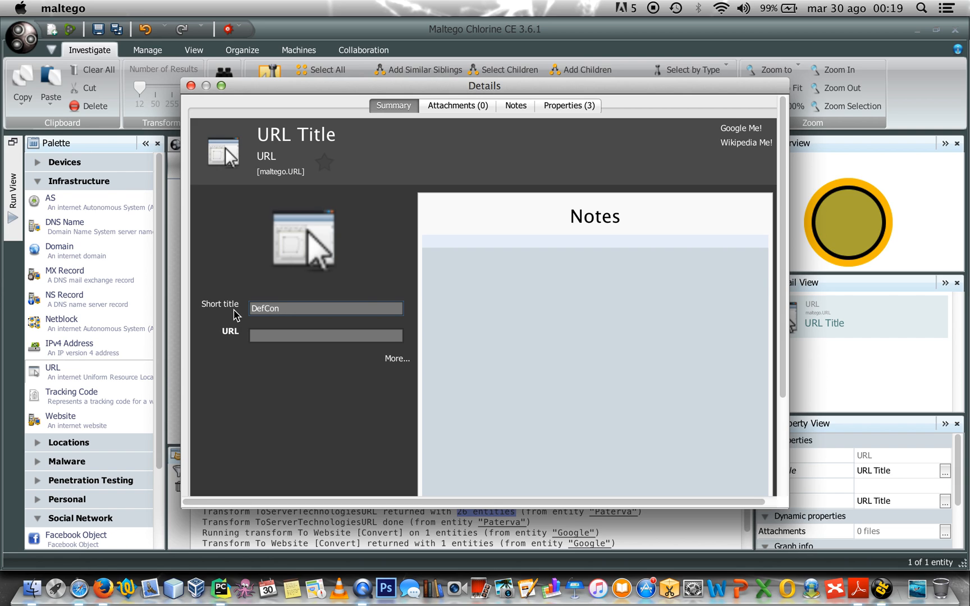
{"action": "type", "text": "2012"}
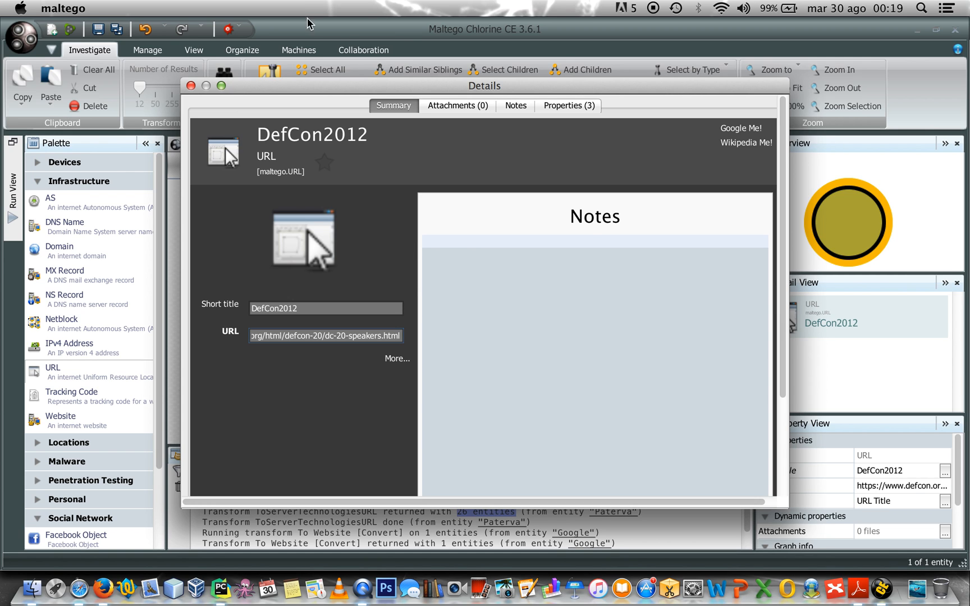
{"action": "left_click", "coordinate": [192, 85]}
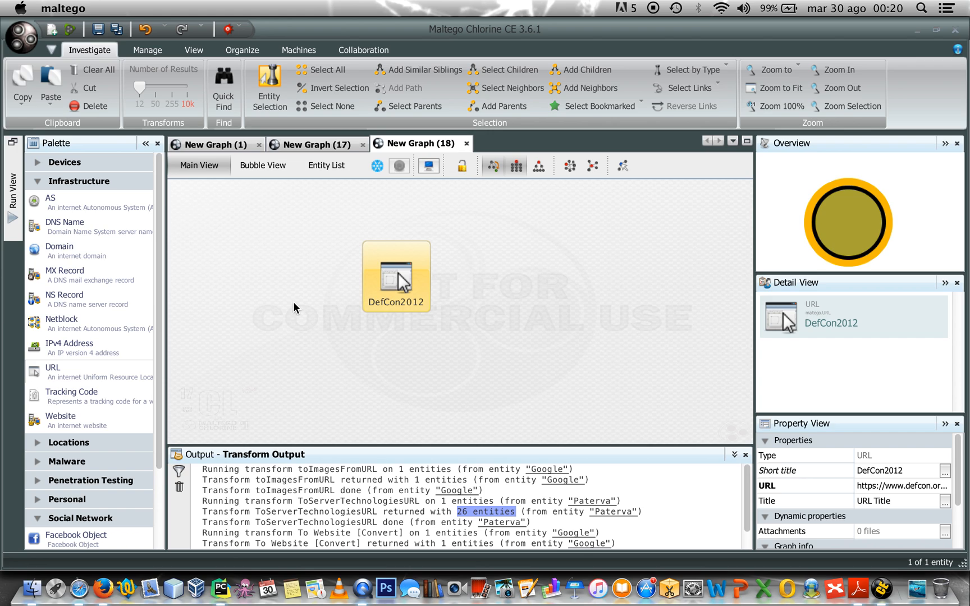
{"action": "mouse_move", "coordinate": [434, 338]}
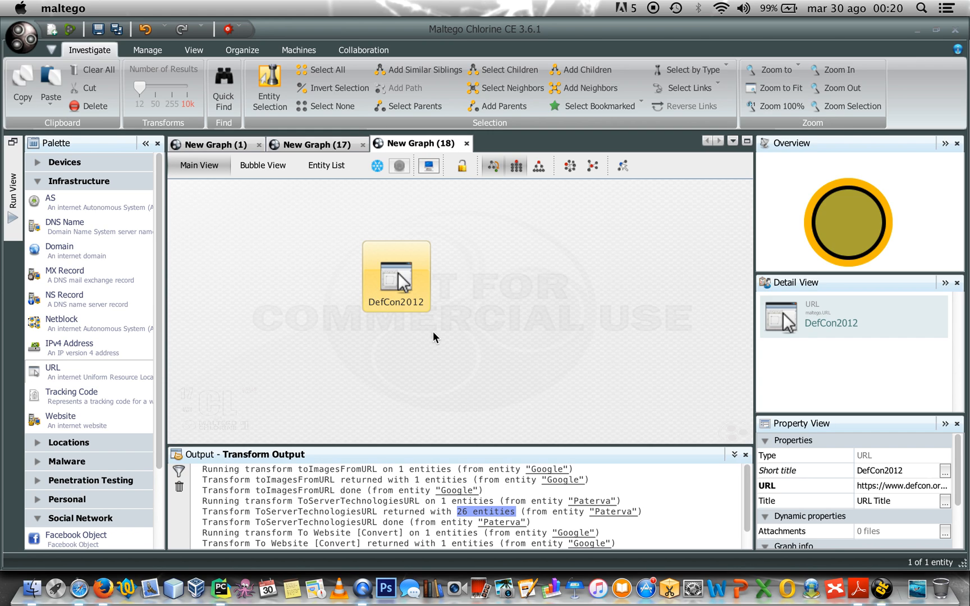
Step: Run To Website [Links on this web page] on DefCon2012 and inspect the blog.spiderlabs.com result
{"action": "left_click", "coordinate": [395, 277]}
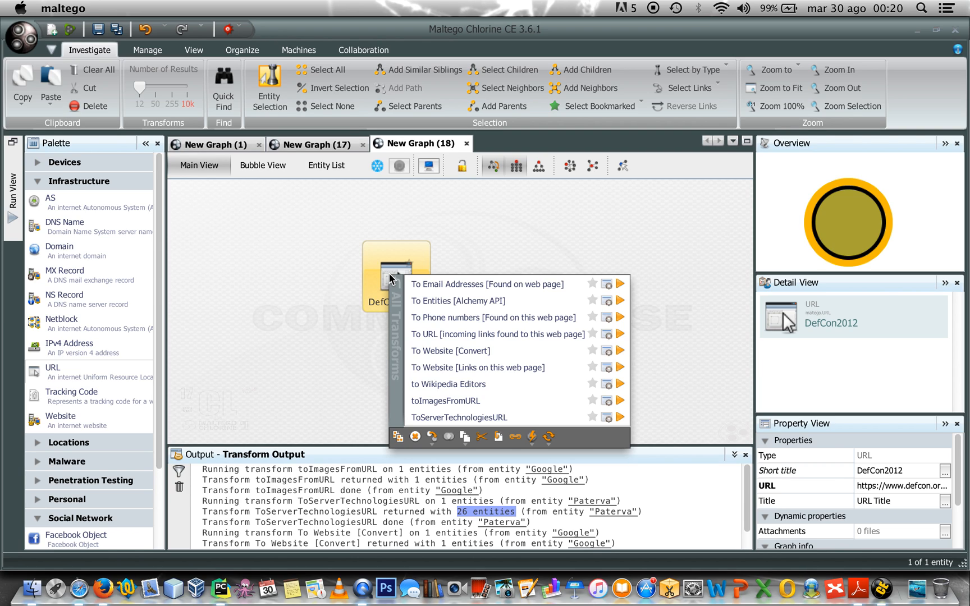
{"action": "mouse_move", "coordinate": [495, 374]}
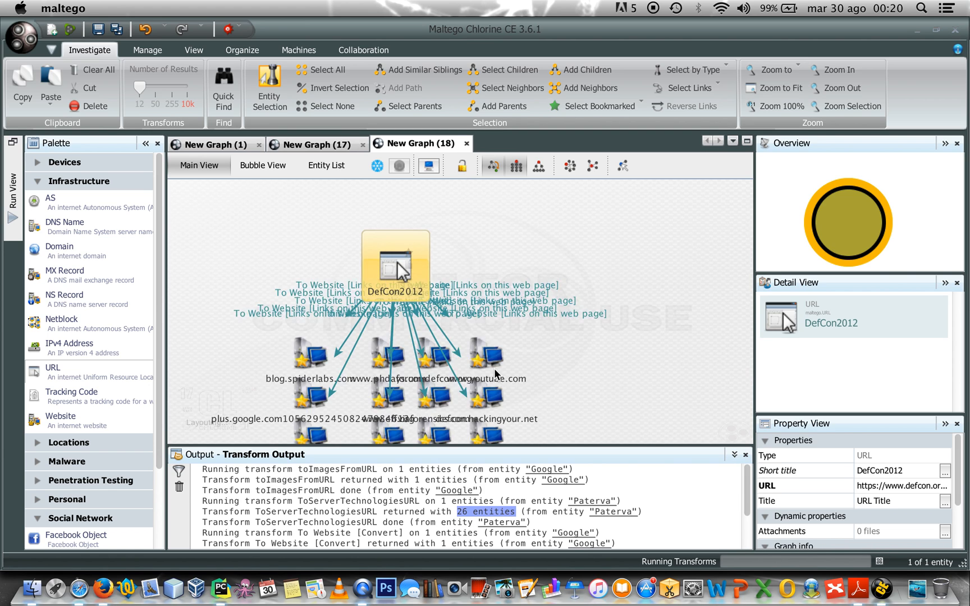
{"action": "left_click", "coordinate": [515, 166]}
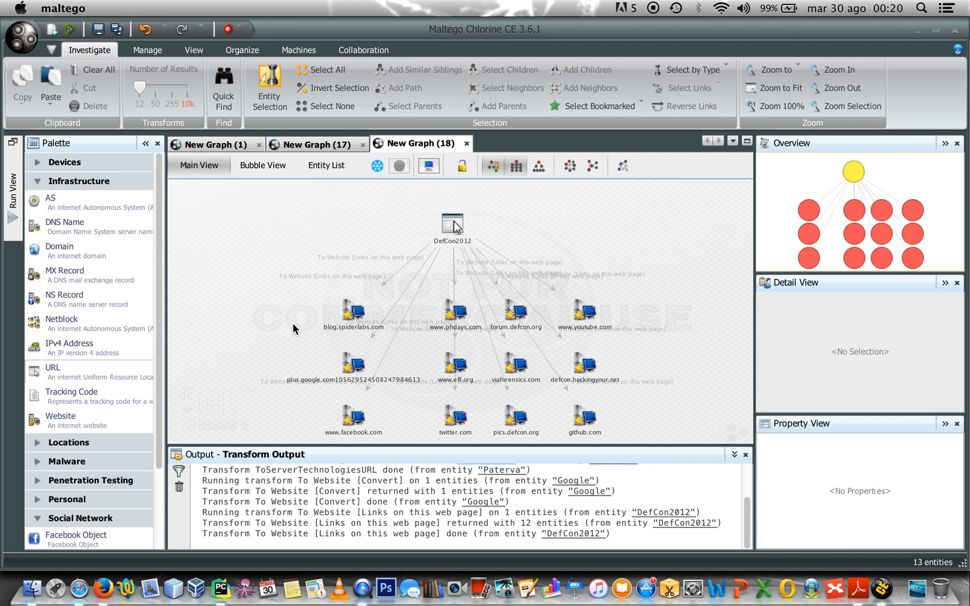
{"action": "left_click", "coordinate": [353, 313]}
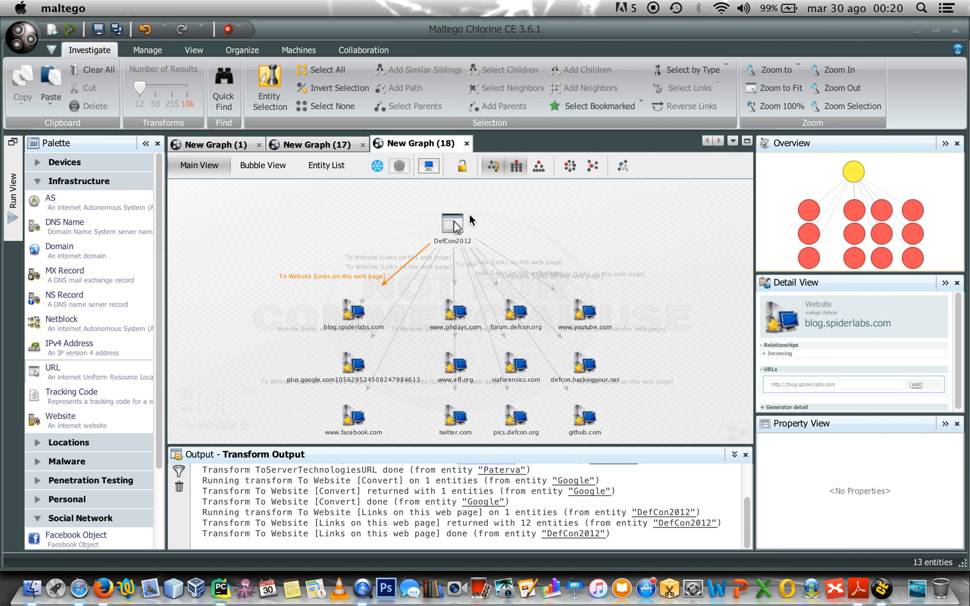
{"action": "left_click", "coordinate": [685, 242]}
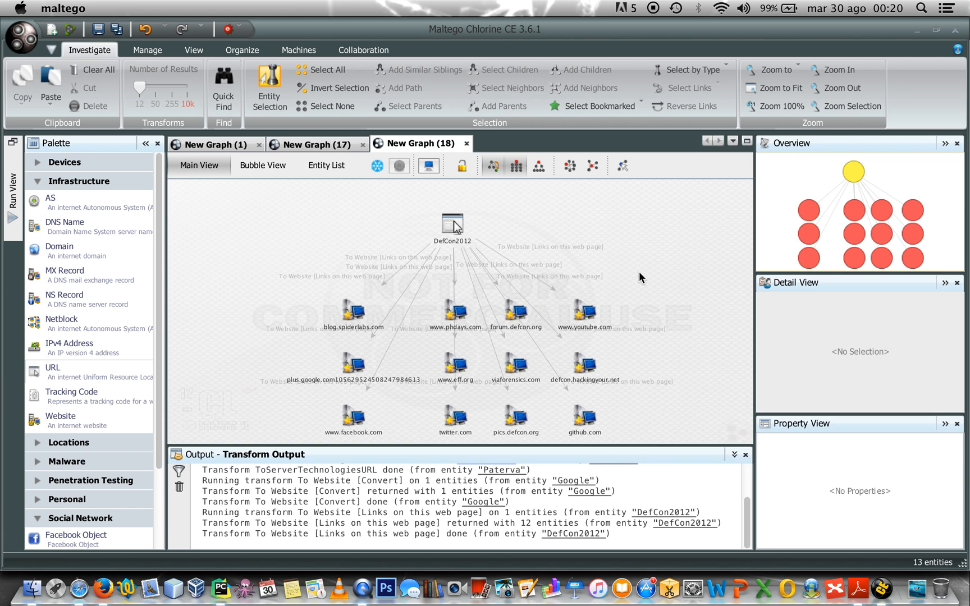
{"action": "left_click", "coordinate": [353, 414]}
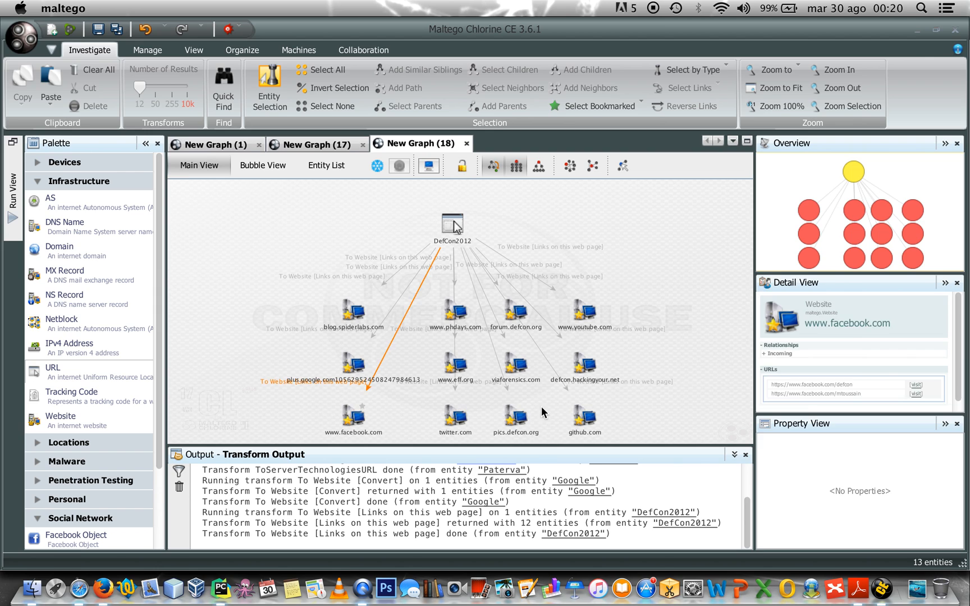
{"action": "left_click", "coordinate": [515, 362]}
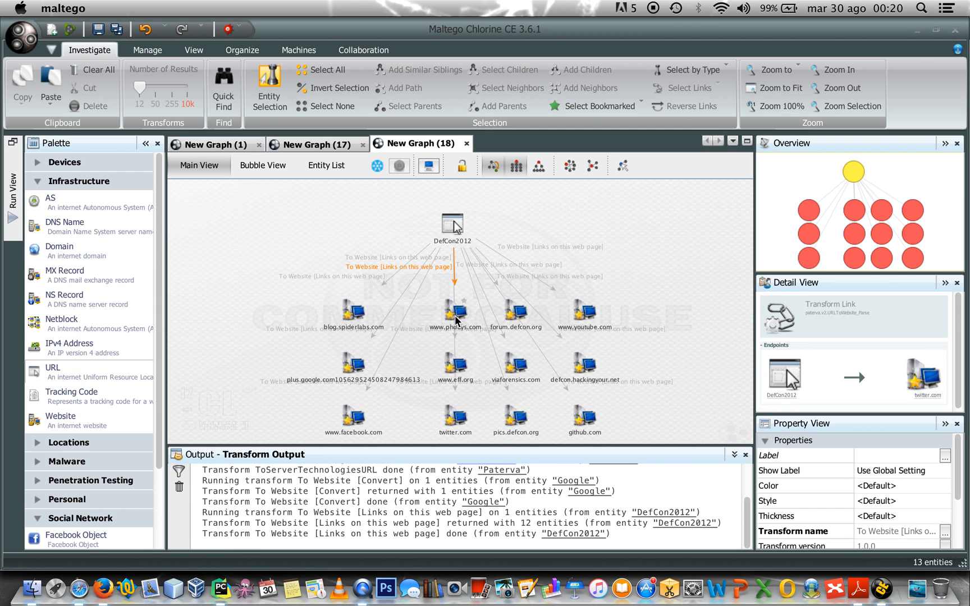
{"action": "left_click", "coordinate": [582, 310]}
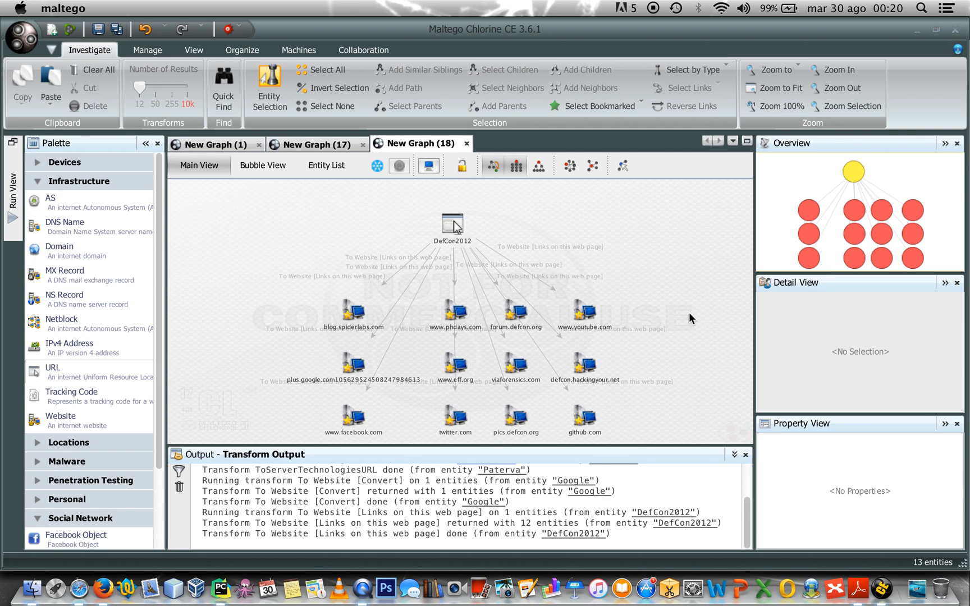
{"action": "mouse_move", "coordinate": [674, 320]}
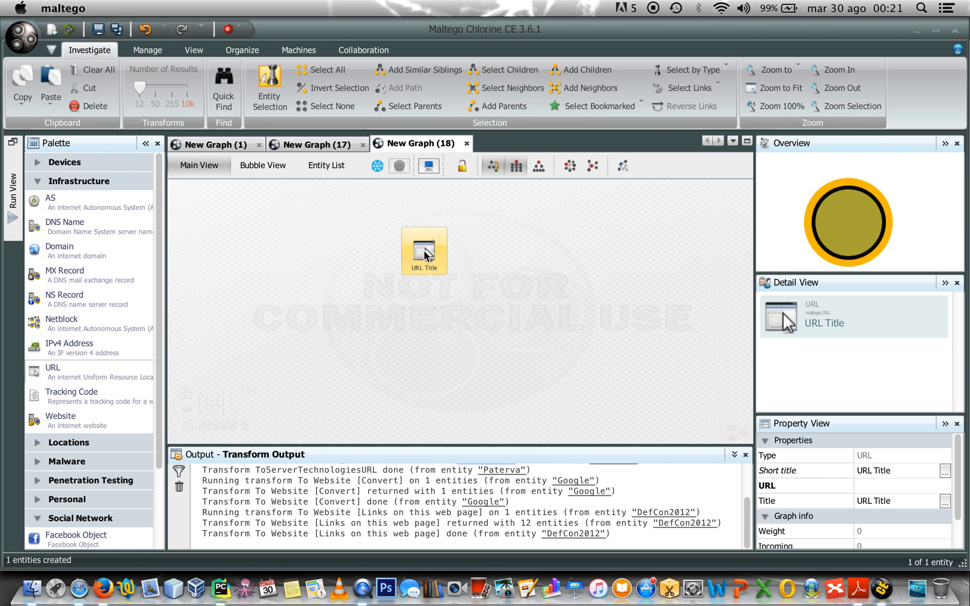
{"action": "double_click", "coordinate": [425, 250]}
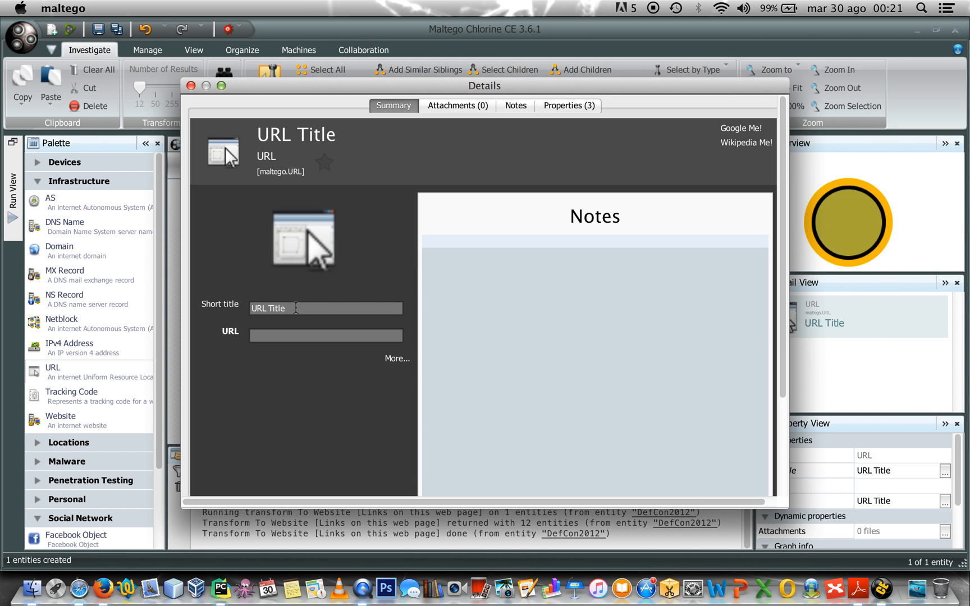
{"action": "type", "text": "DefCon Home Page"}
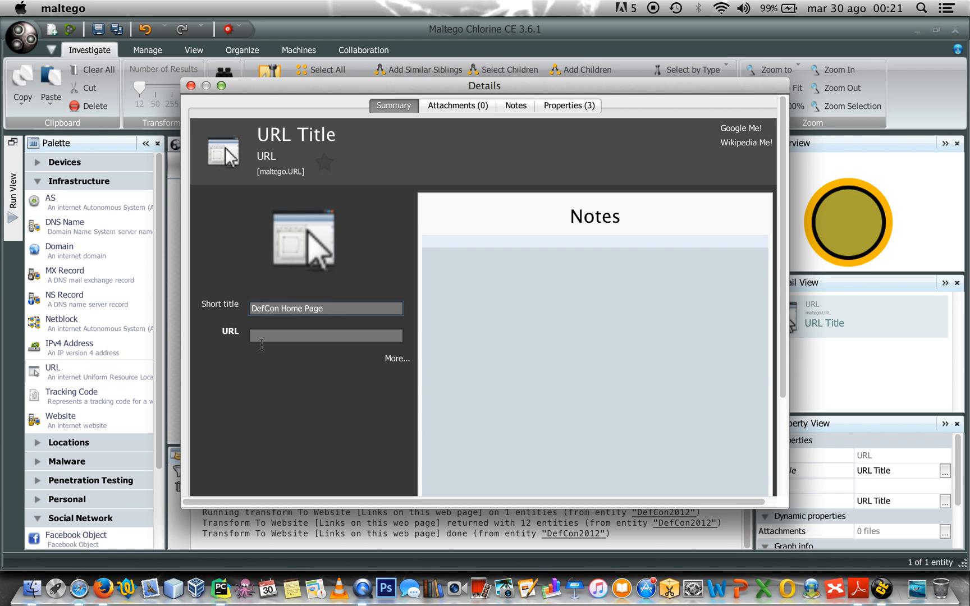
{"action": "type", "text": "https"}
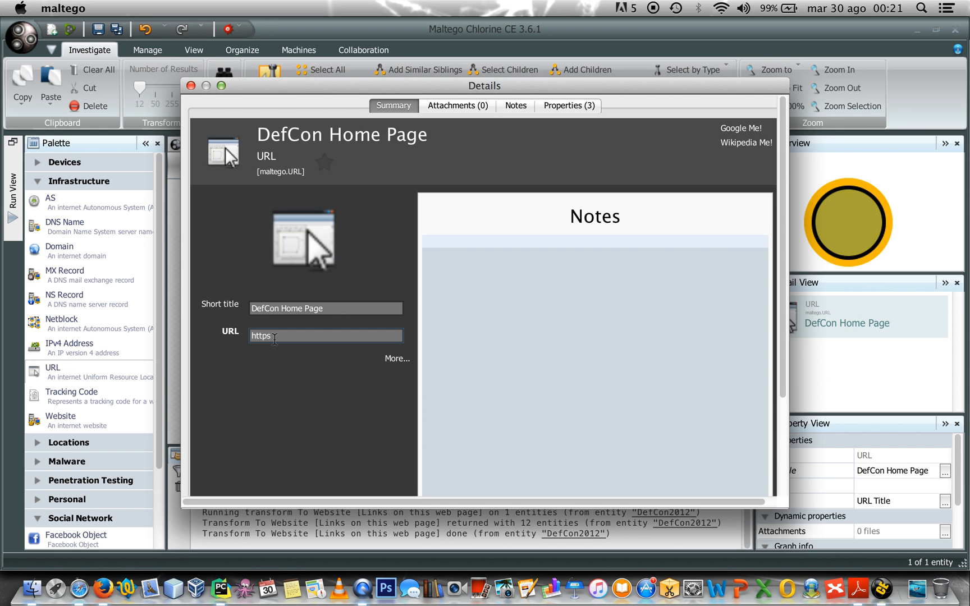
{"action": "type", "text": "://w"}
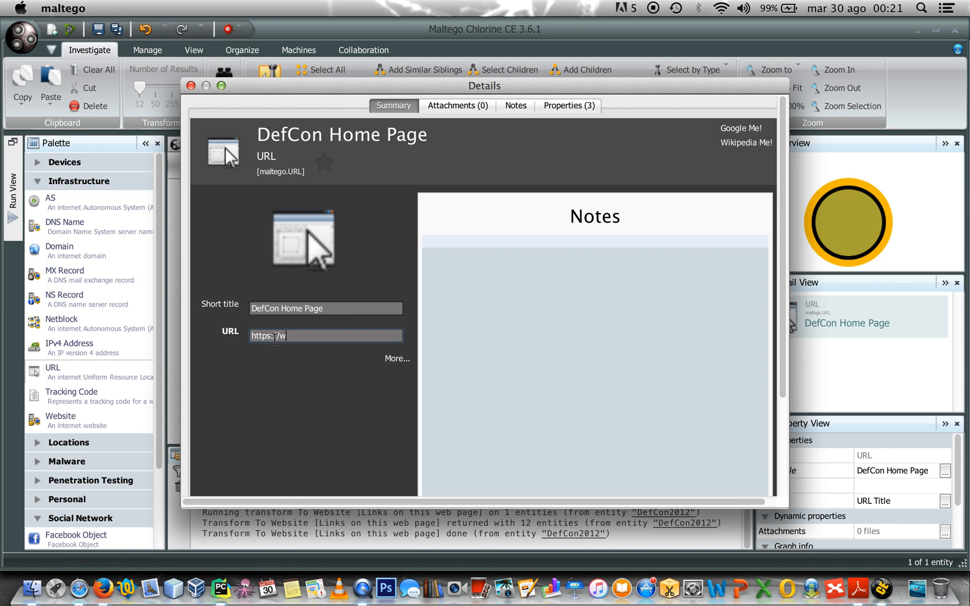
{"action": "type", "text": "ww.defcon."}
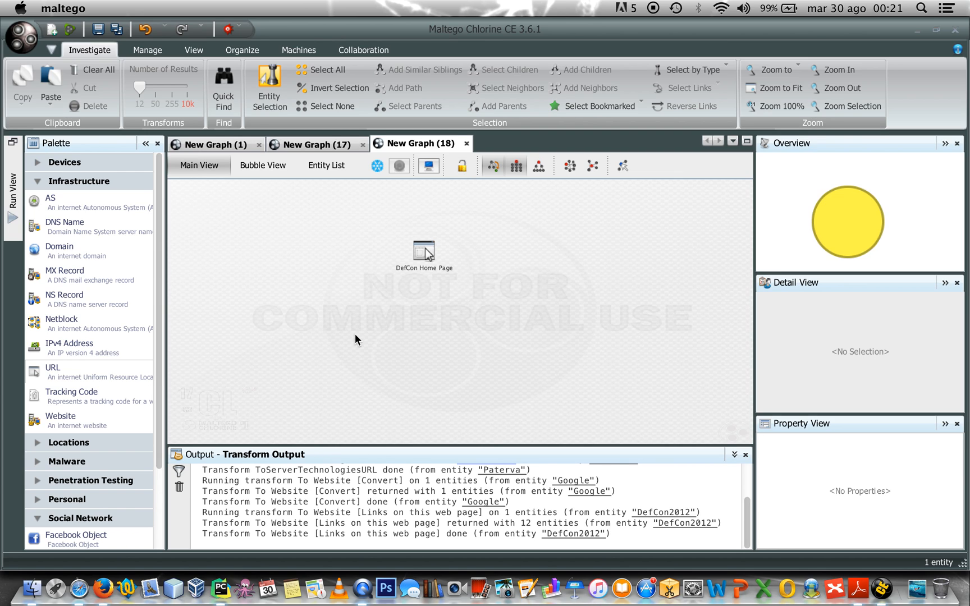
{"action": "left_click", "coordinate": [424, 249]}
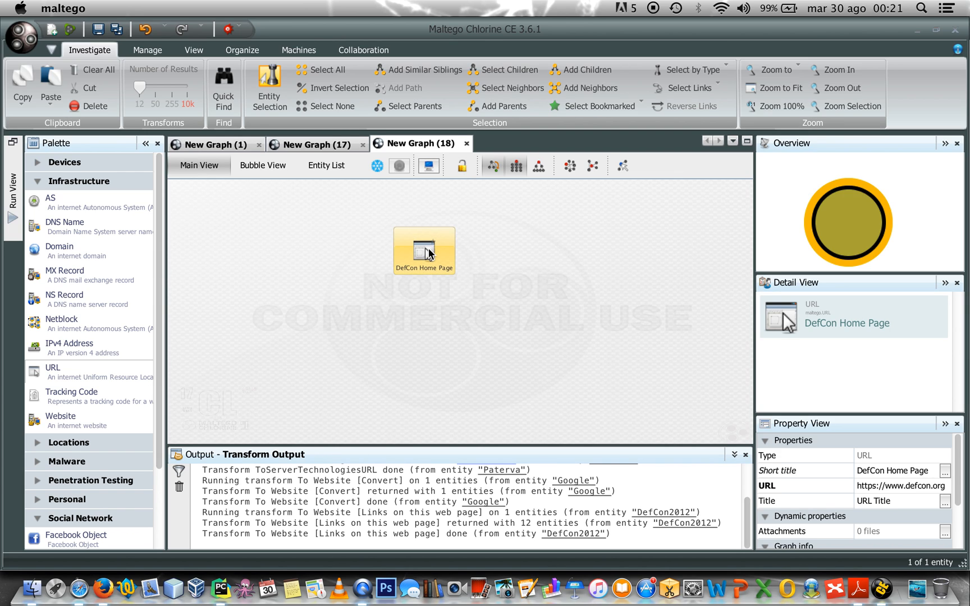
{"action": "right_click", "coordinate": [423, 249]}
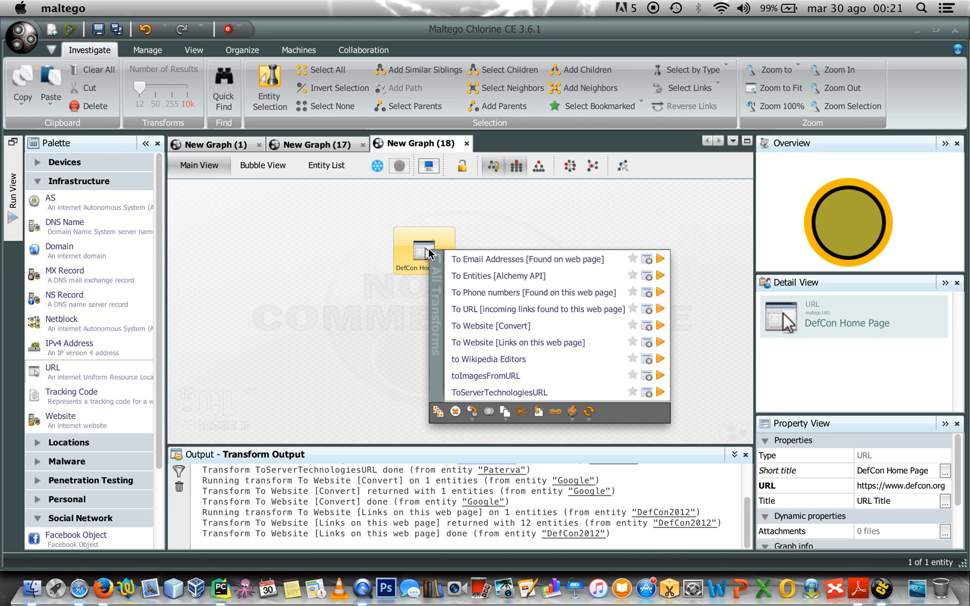
{"action": "mouse_move", "coordinate": [489, 311]}
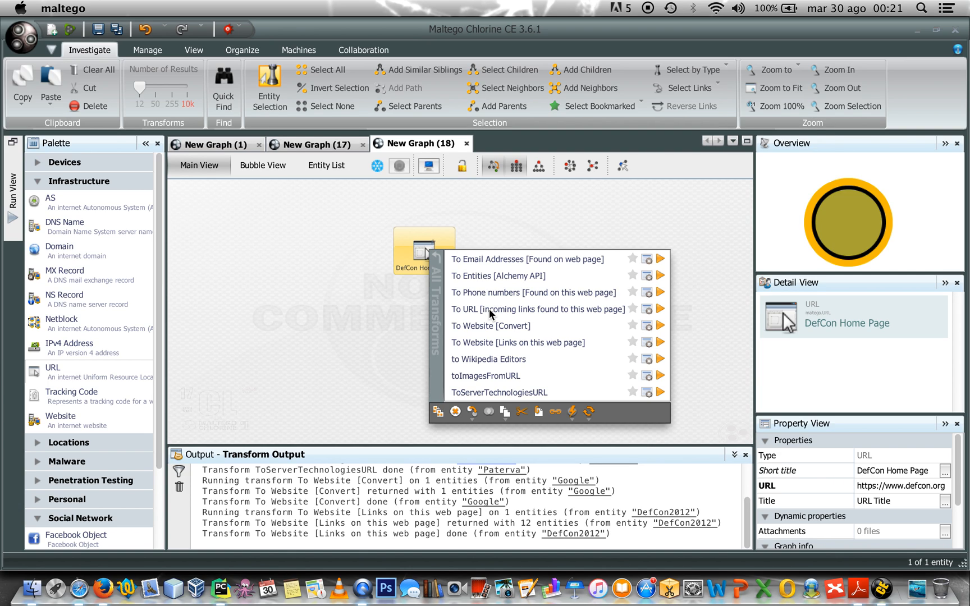
{"action": "mouse_move", "coordinate": [642, 312]}
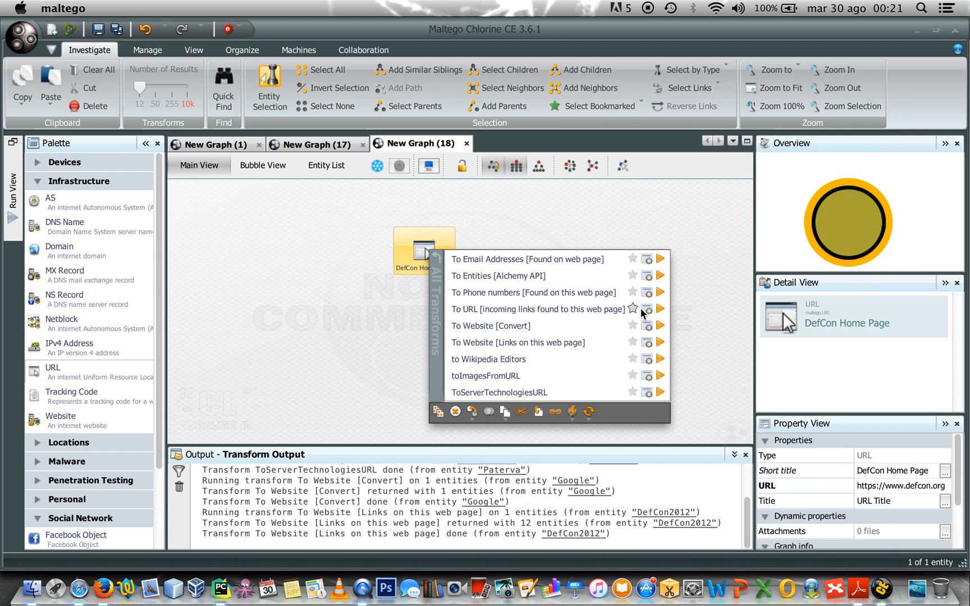
{"action": "mouse_move", "coordinate": [647, 309]}
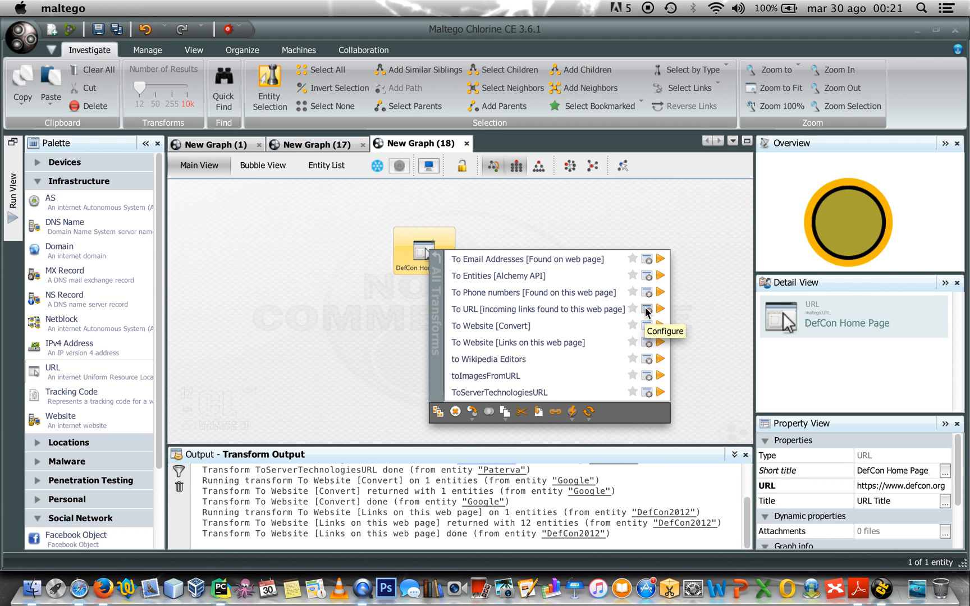
{"action": "left_click", "coordinate": [647, 309]}
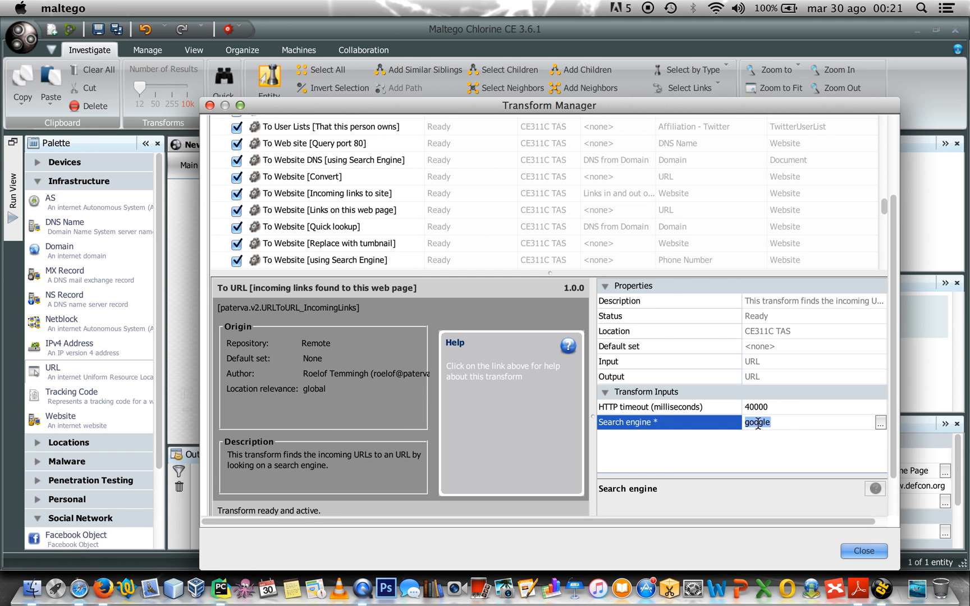
{"action": "left_click", "coordinate": [863, 550]}
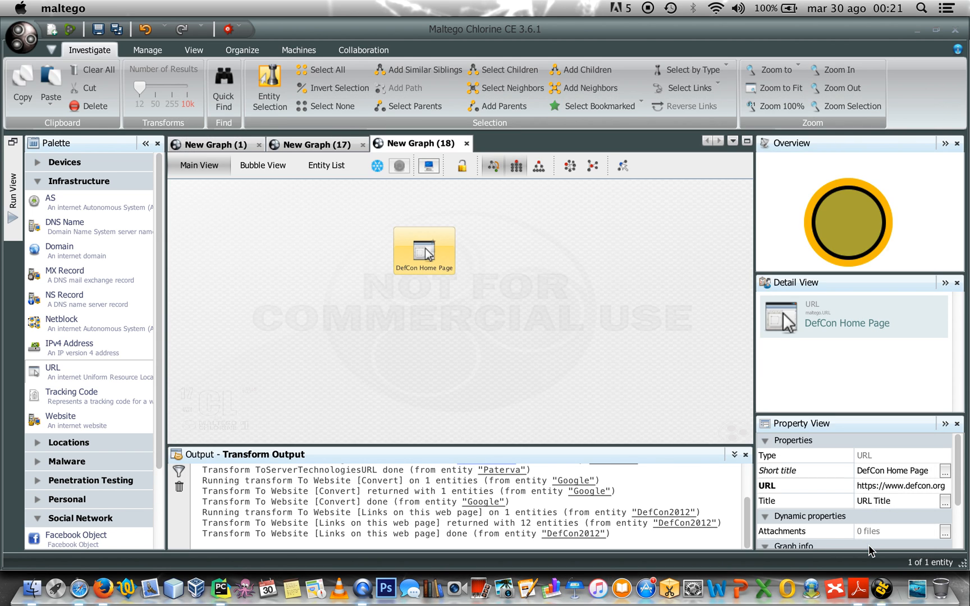
{"action": "right_click", "coordinate": [424, 250]}
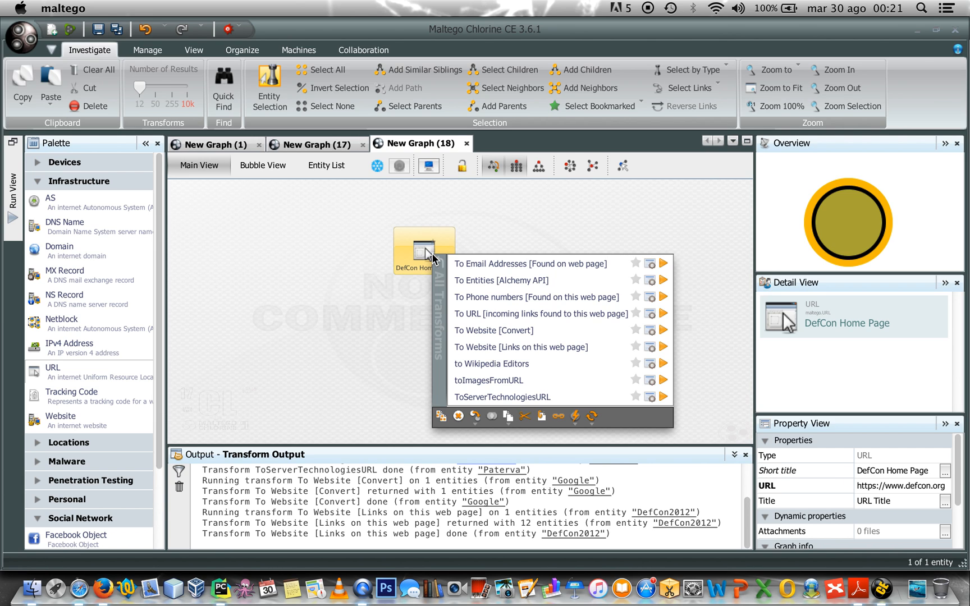
Step: Run To URL [incoming links found to this web page] on DefCon Home Page, returning 12 URL entities
{"action": "left_click", "coordinate": [549, 314]}
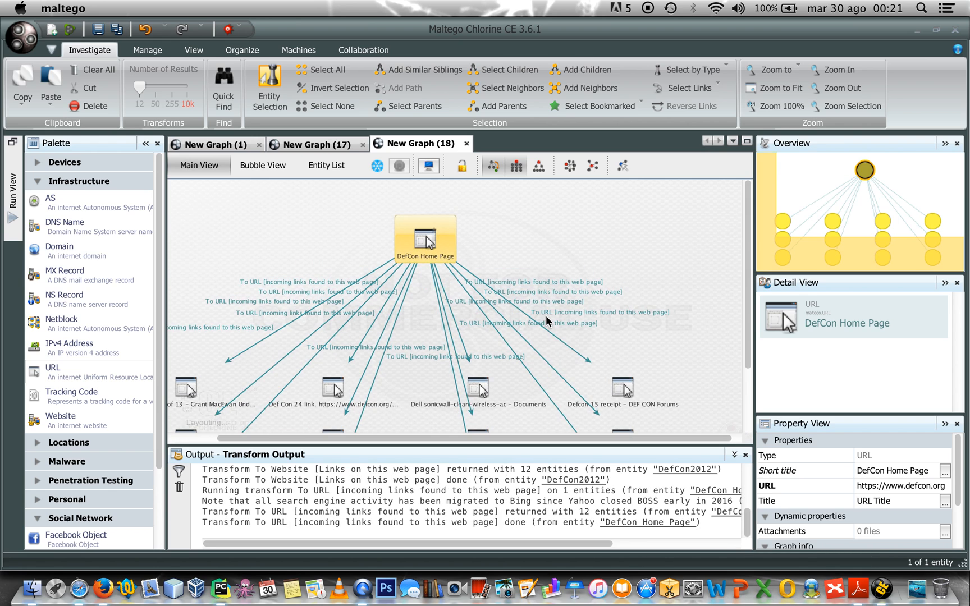
{"action": "left_click", "coordinate": [515, 165]}
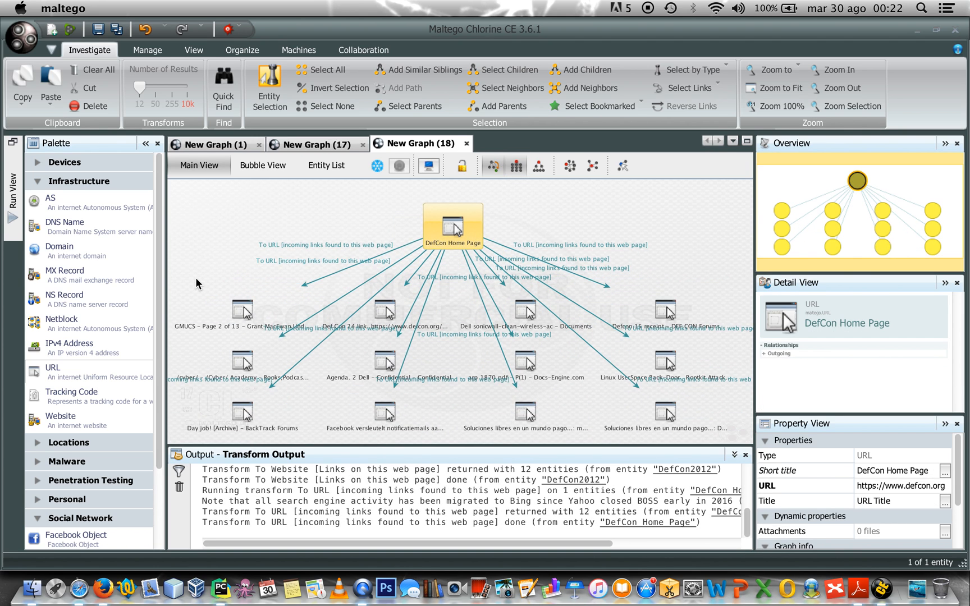
{"action": "left_click", "coordinate": [242, 309]}
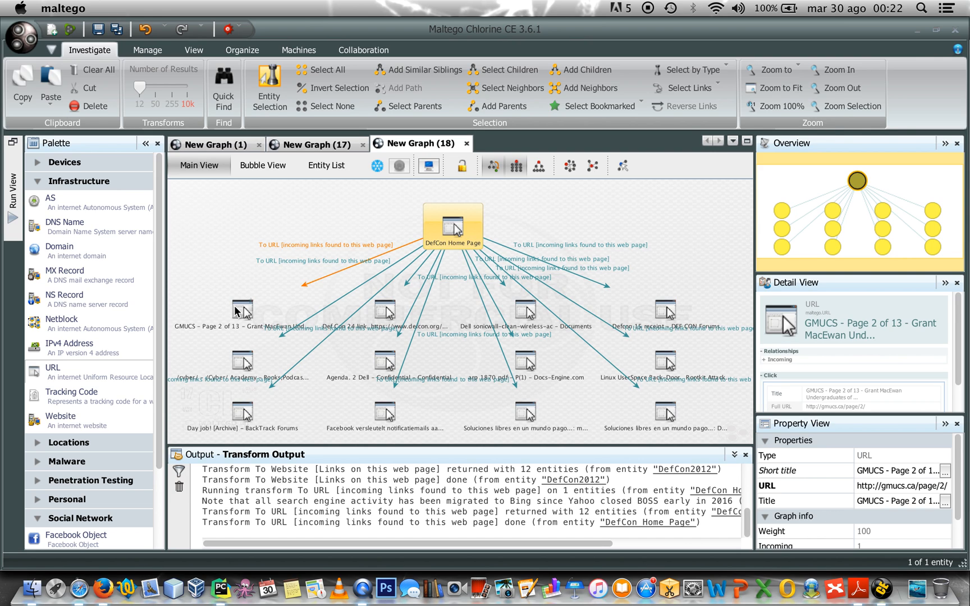
{"action": "left_click", "coordinate": [452, 220]}
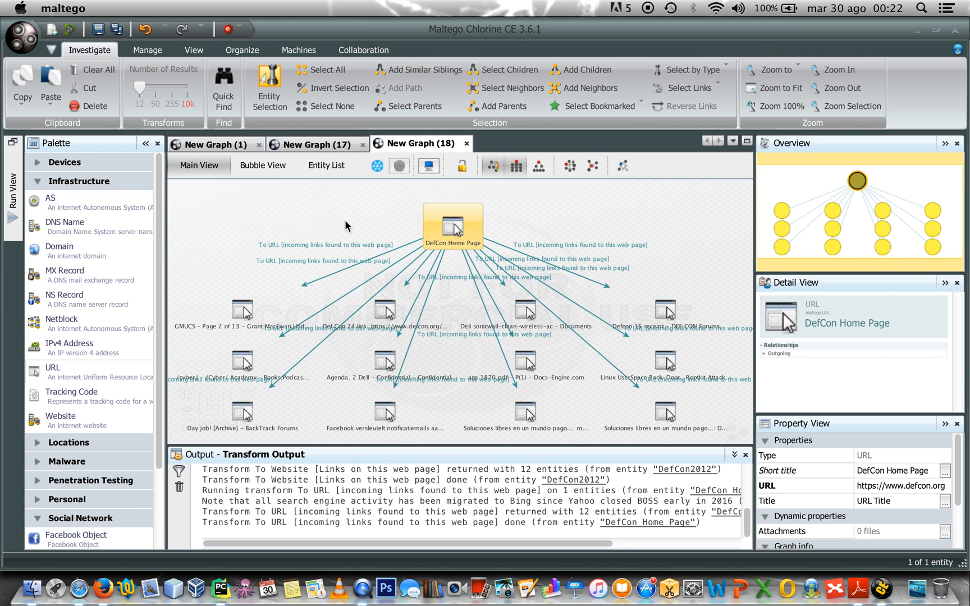
{"action": "mouse_move", "coordinate": [261, 306]}
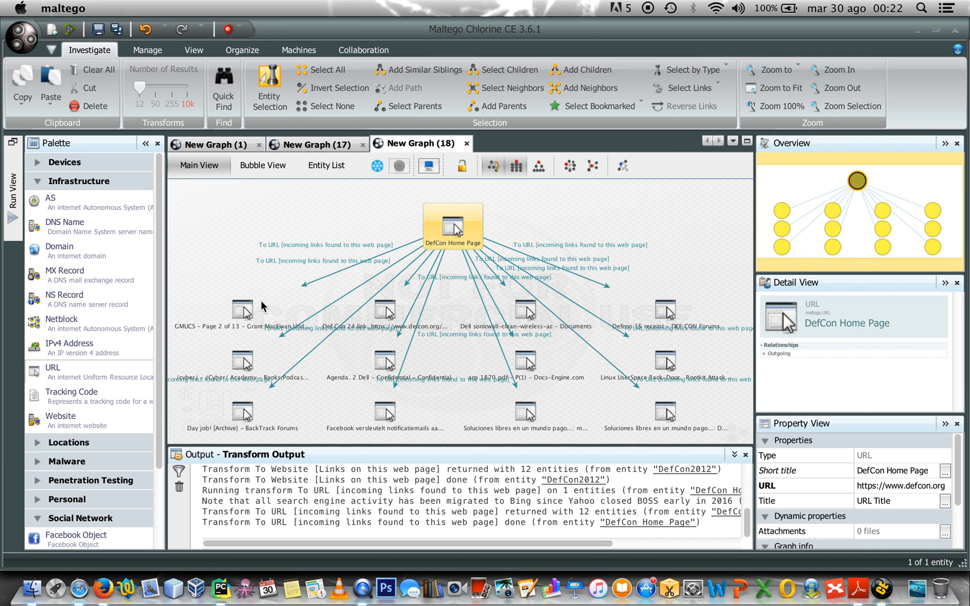
Step: Review the GMUCS result's full details and inspect another linking page entity
{"action": "left_click", "coordinate": [242, 309]}
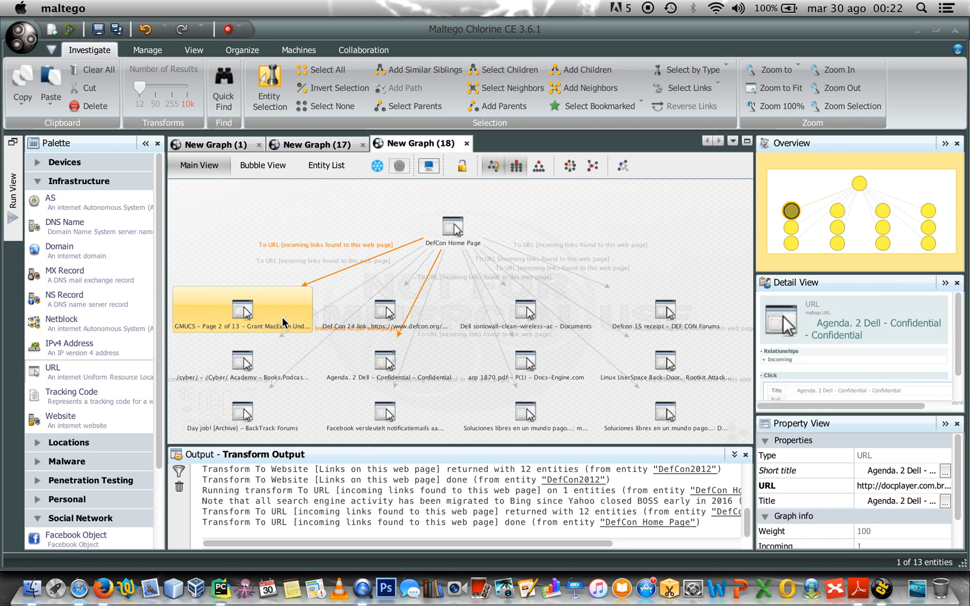
{"action": "double_click", "coordinate": [241, 309]}
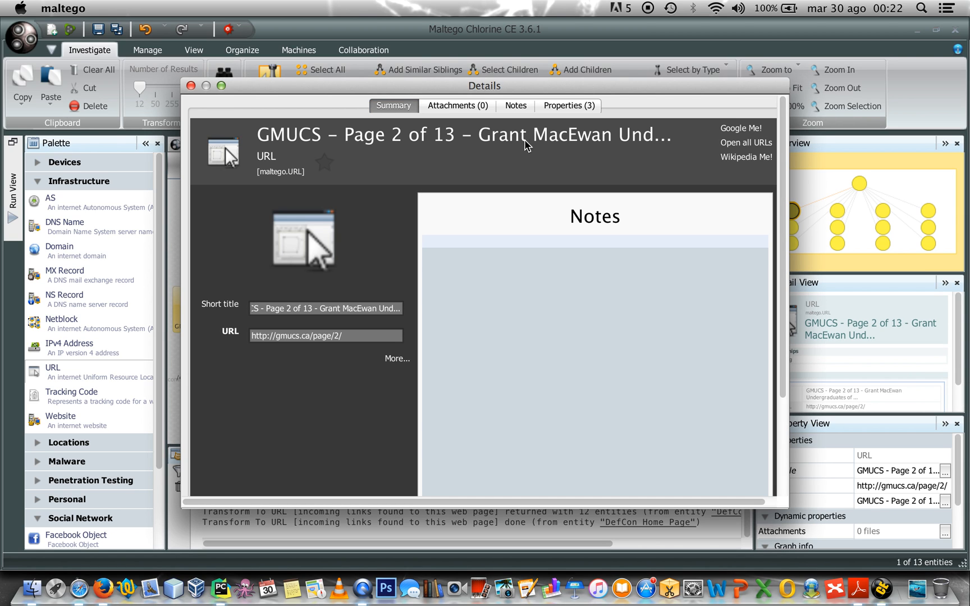
{"action": "left_click", "coordinate": [566, 105]}
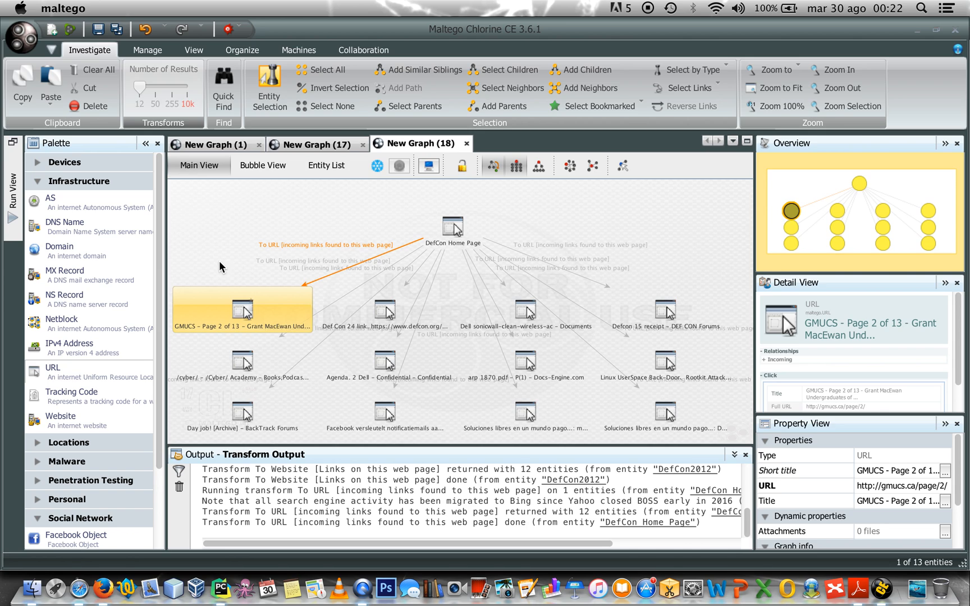
{"action": "left_click", "coordinate": [303, 399]}
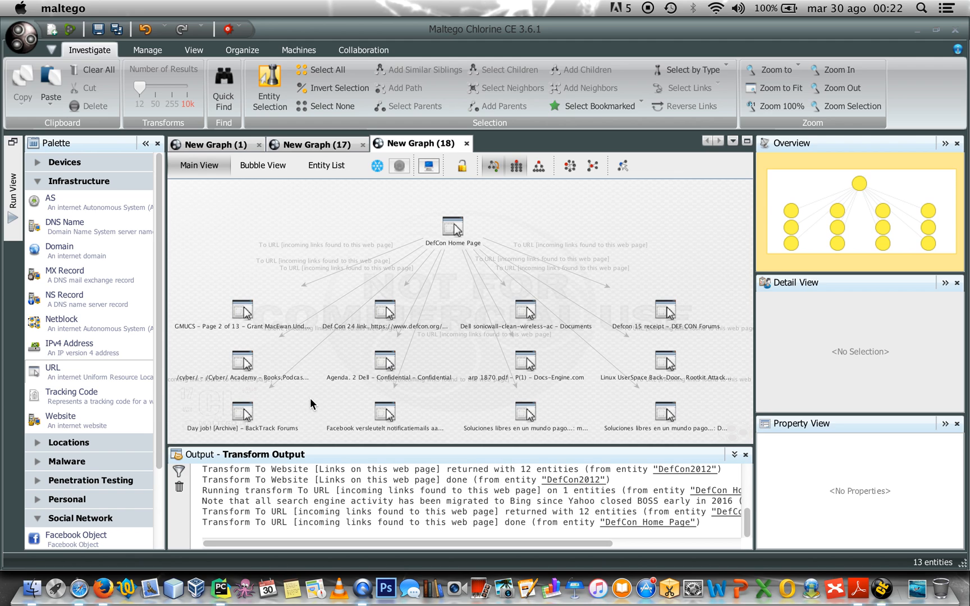
{"action": "mouse_move", "coordinate": [460, 389]}
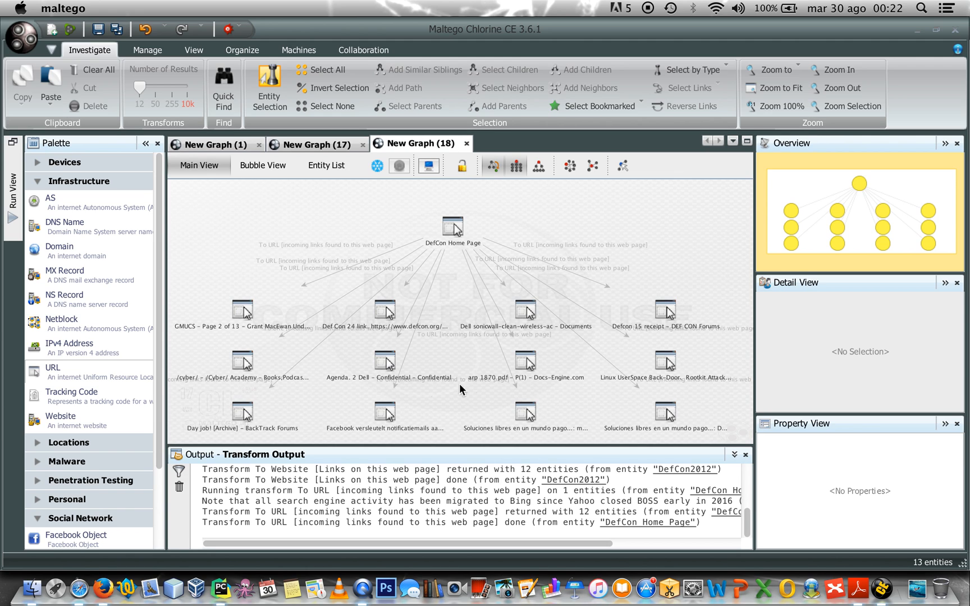
{"action": "left_click", "coordinate": [665, 310]}
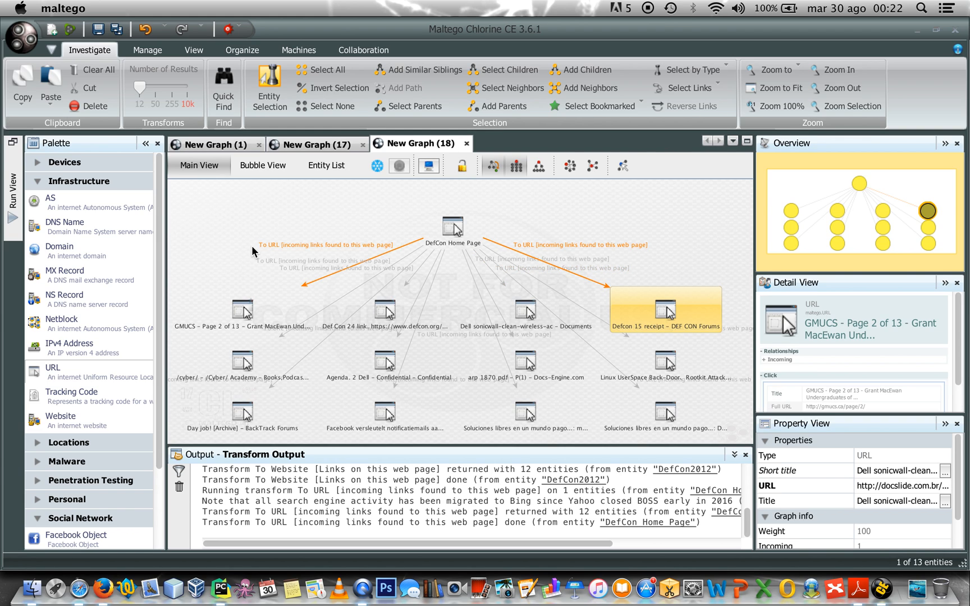
{"action": "left_click", "coordinate": [71, 30]}
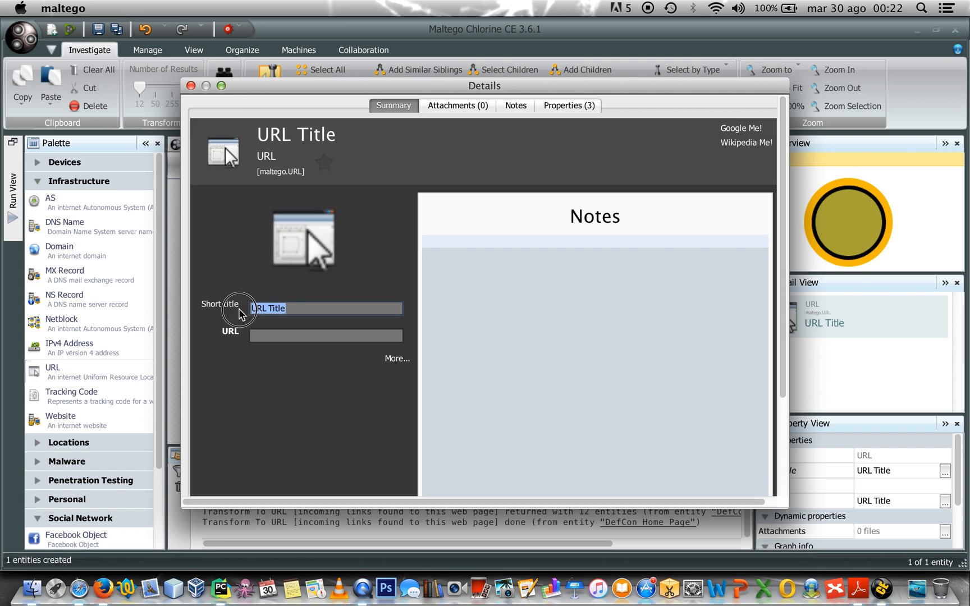
{"action": "type", "text": "Rapid7"}
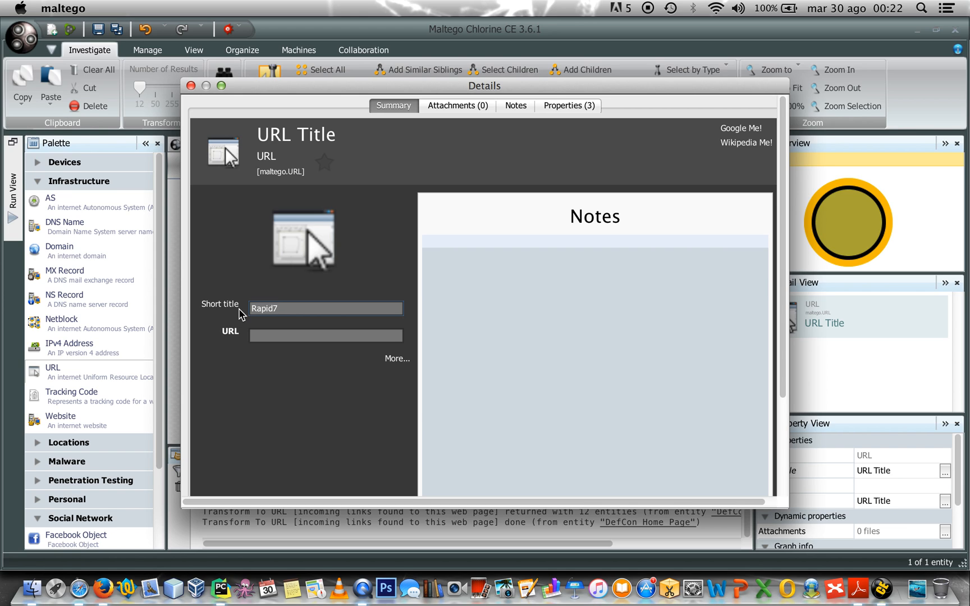
{"action": "left_click", "coordinate": [325, 335]}
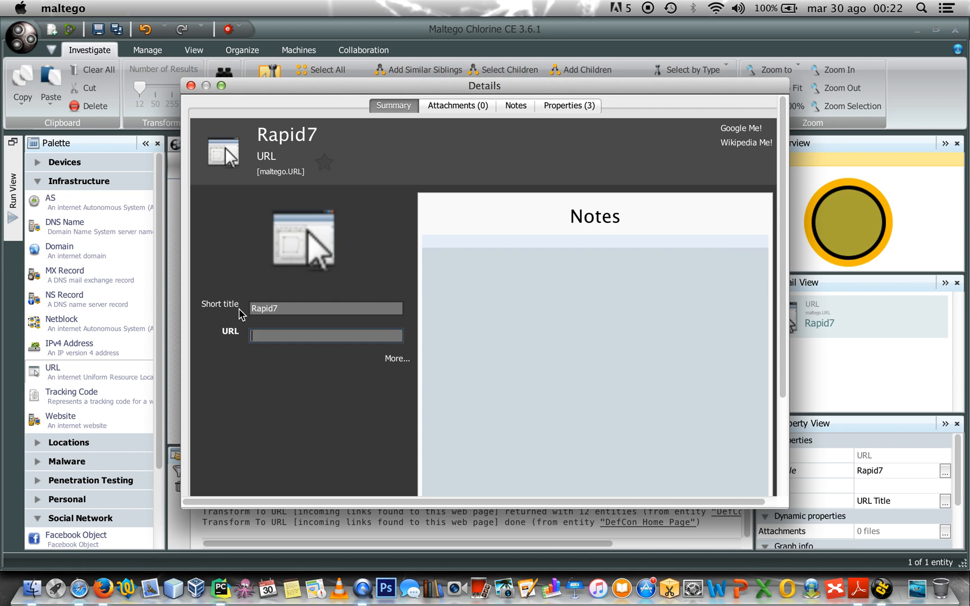
{"action": "type", "text": "h"}
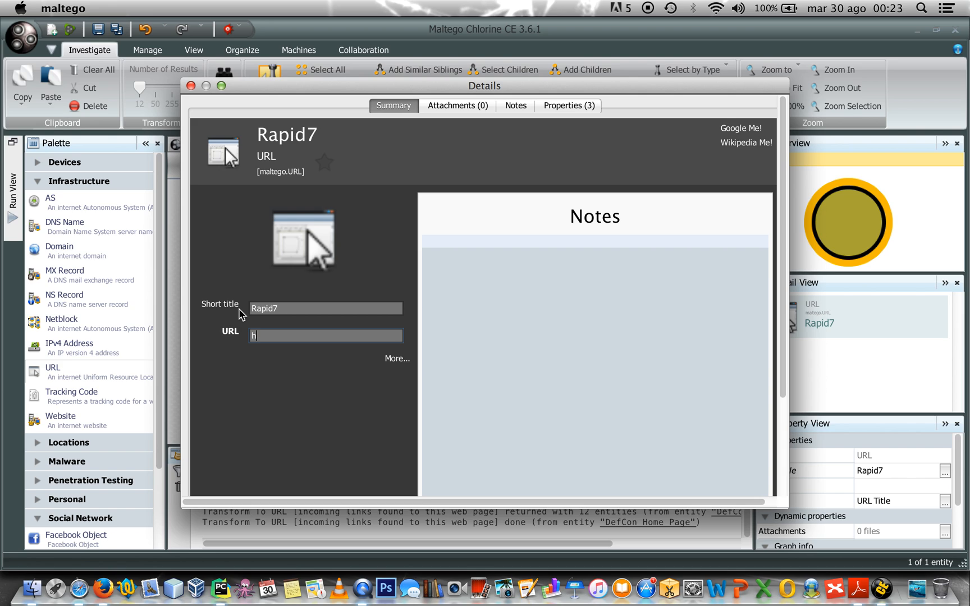
{"action": "type", "text": "ttps://www.rapid7"}
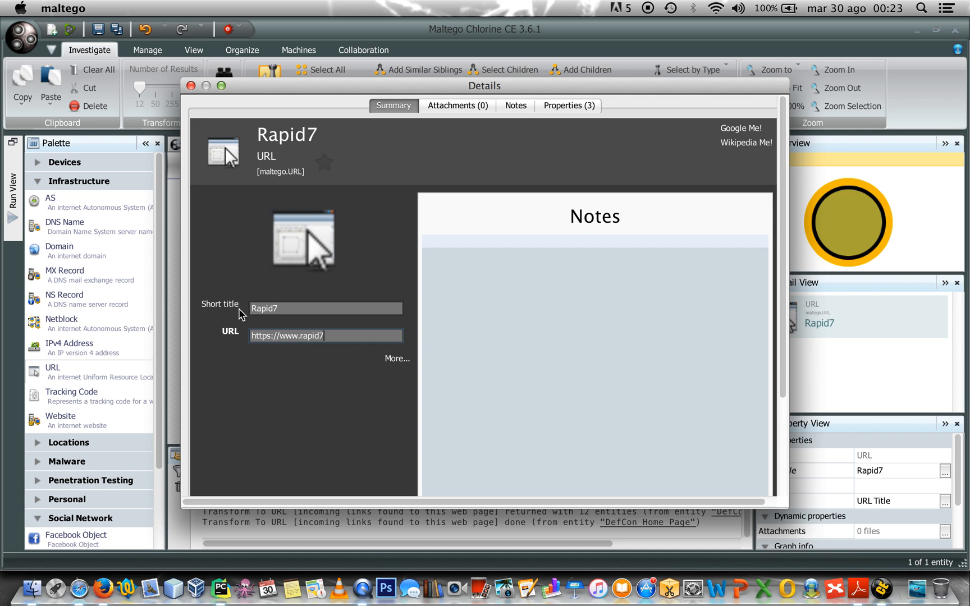
{"action": "type", "text": ".com"}
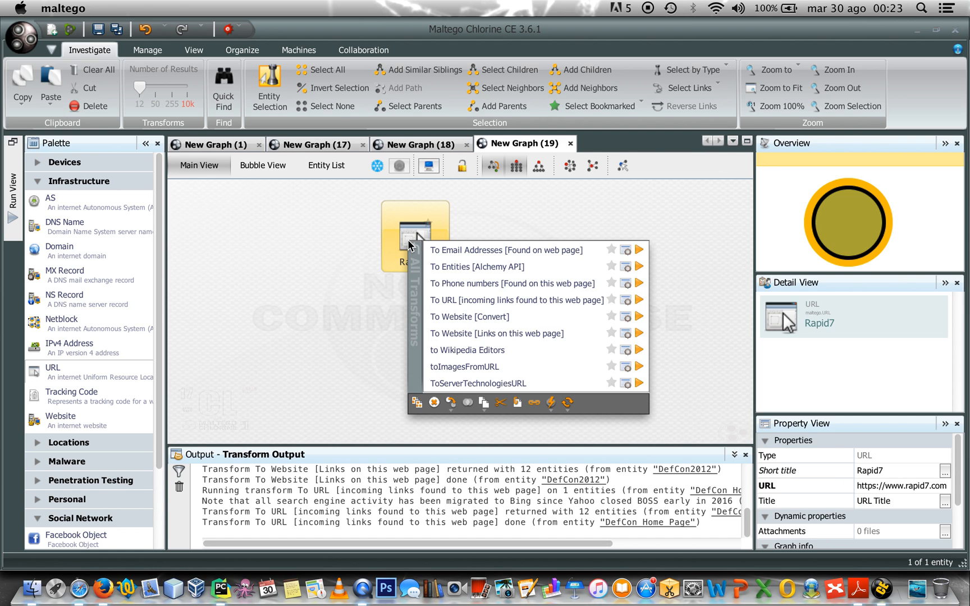
{"action": "mouse_move", "coordinate": [480, 258]}
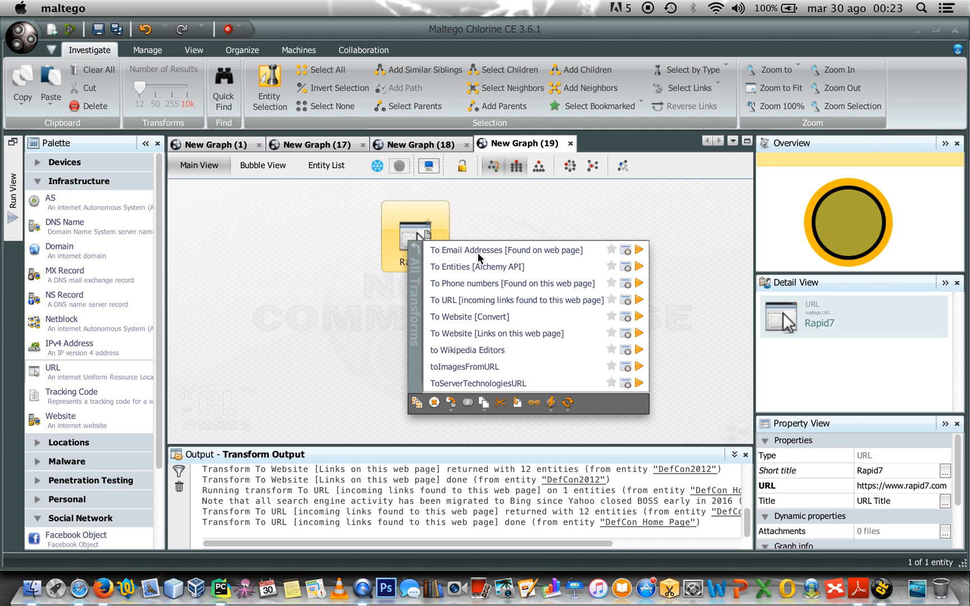
{"action": "left_click", "coordinate": [505, 250]}
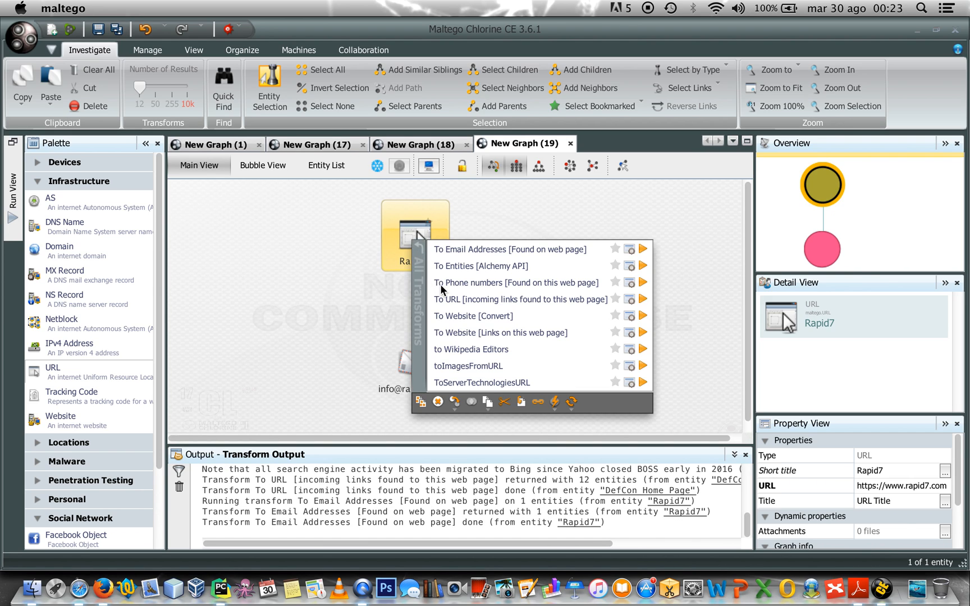
{"action": "left_click", "coordinate": [510, 249]}
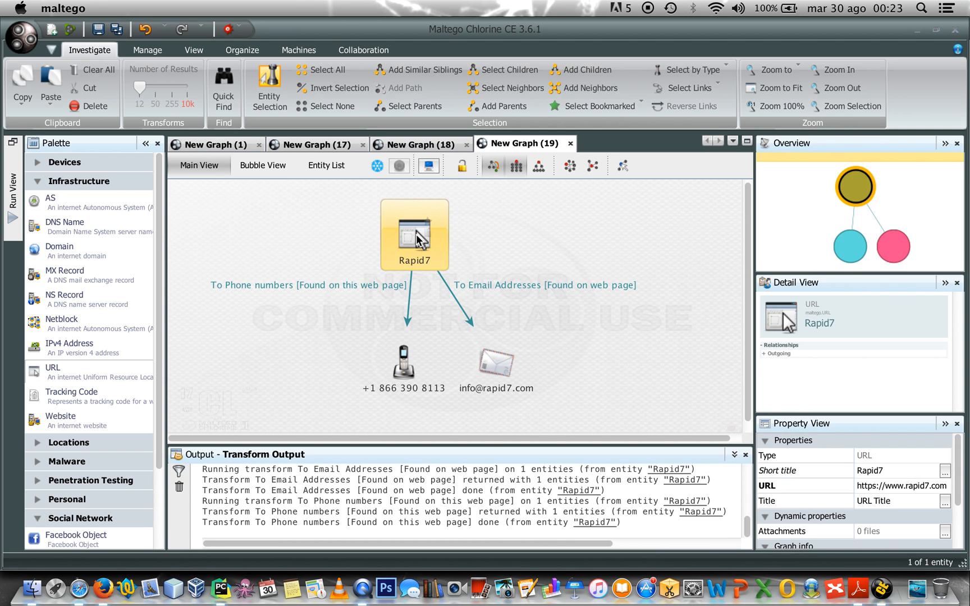
{"action": "right_click", "coordinate": [414, 235]}
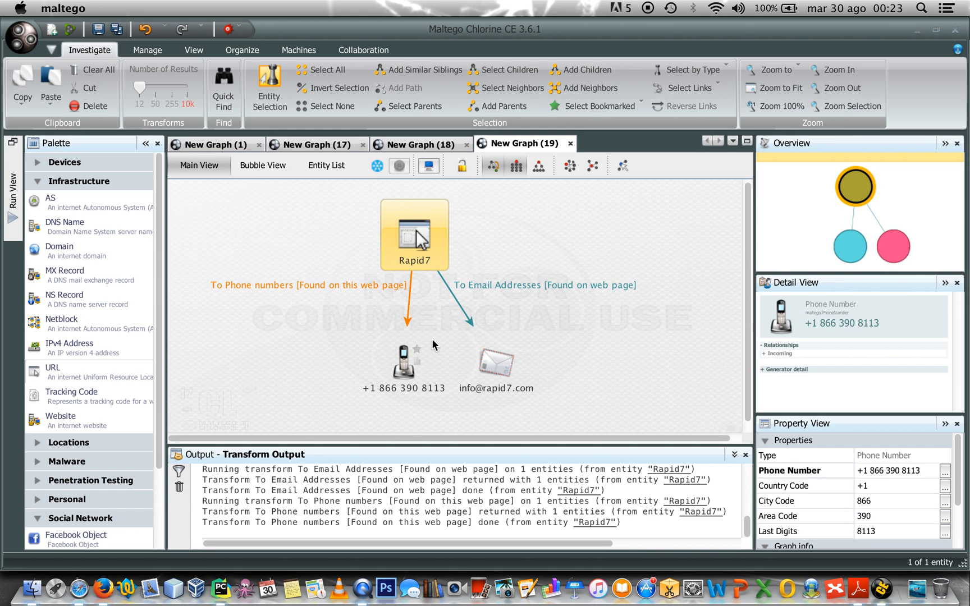
Step: Inspect the phone and email results, then switch to the DefCon Home Page graph (18)
{"action": "left_click", "coordinate": [495, 362]}
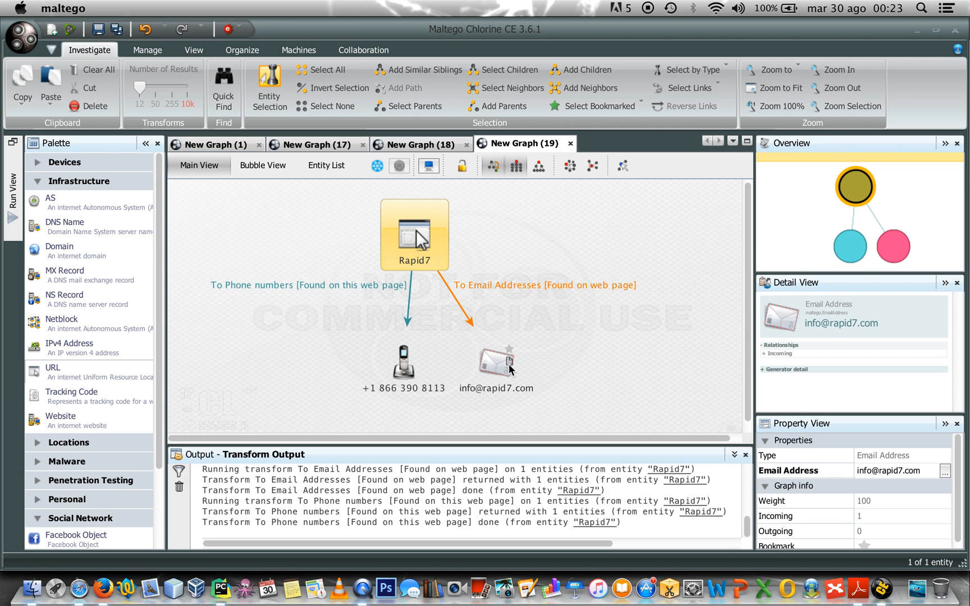
{"action": "left_click", "coordinate": [413, 235]}
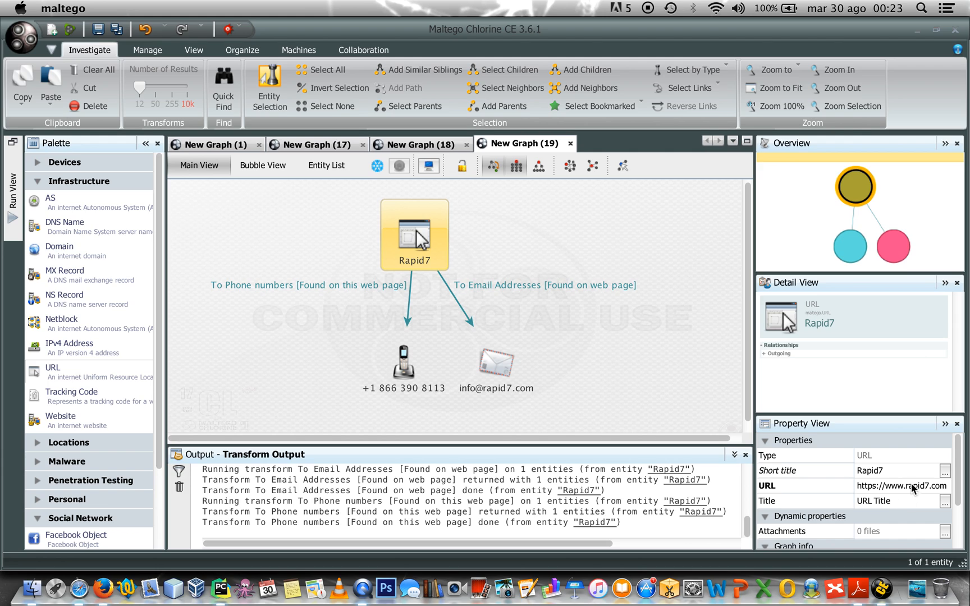
{"action": "mouse_move", "coordinate": [915, 485]}
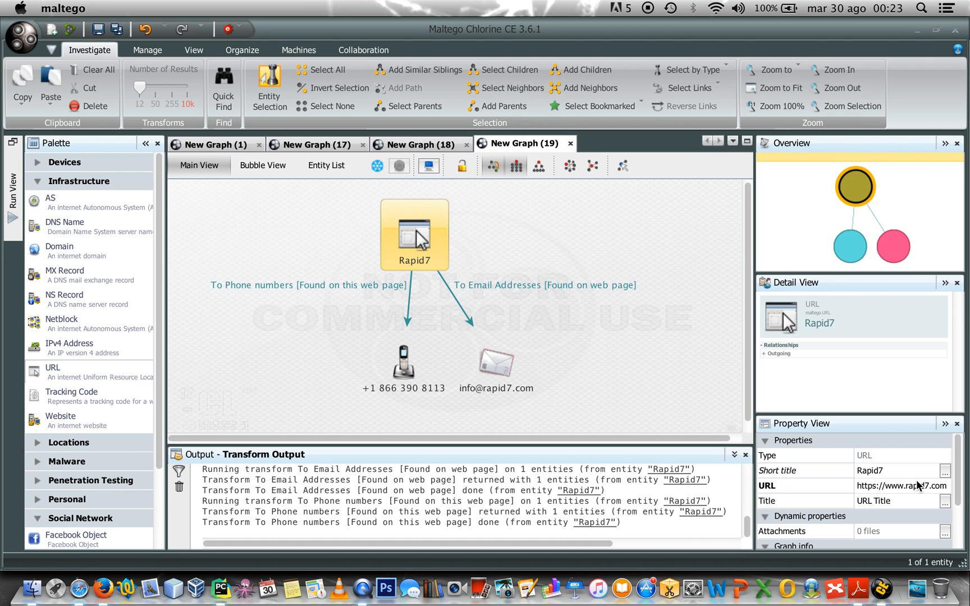
{"action": "left_click", "coordinate": [423, 144]}
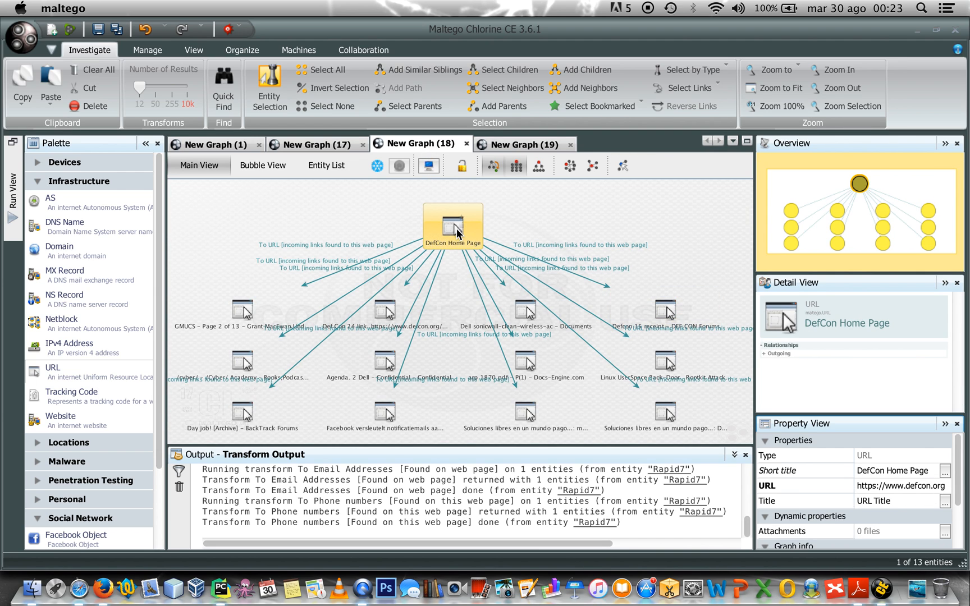
Step: Delete the 12 linked result URL entities, leaving only DefCon Home Page
{"action": "left_click", "coordinate": [337, 87]}
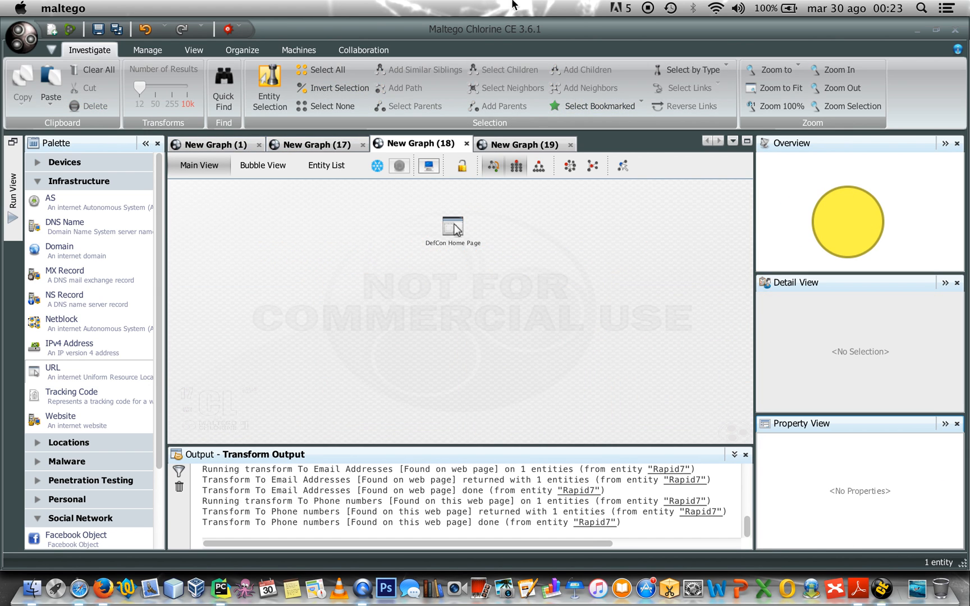
{"action": "mouse_move", "coordinate": [863, 32]}
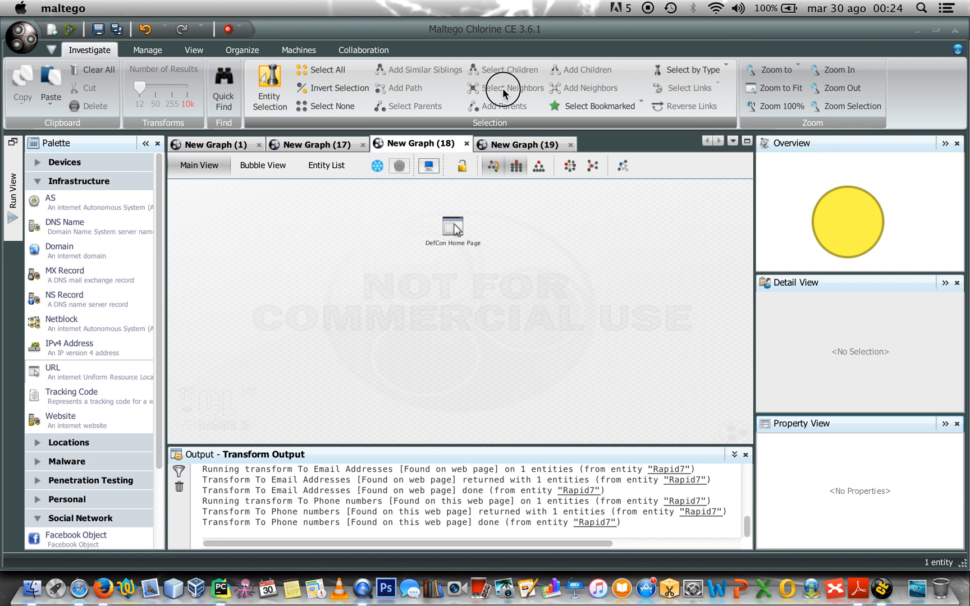
{"action": "left_click", "coordinate": [453, 226]}
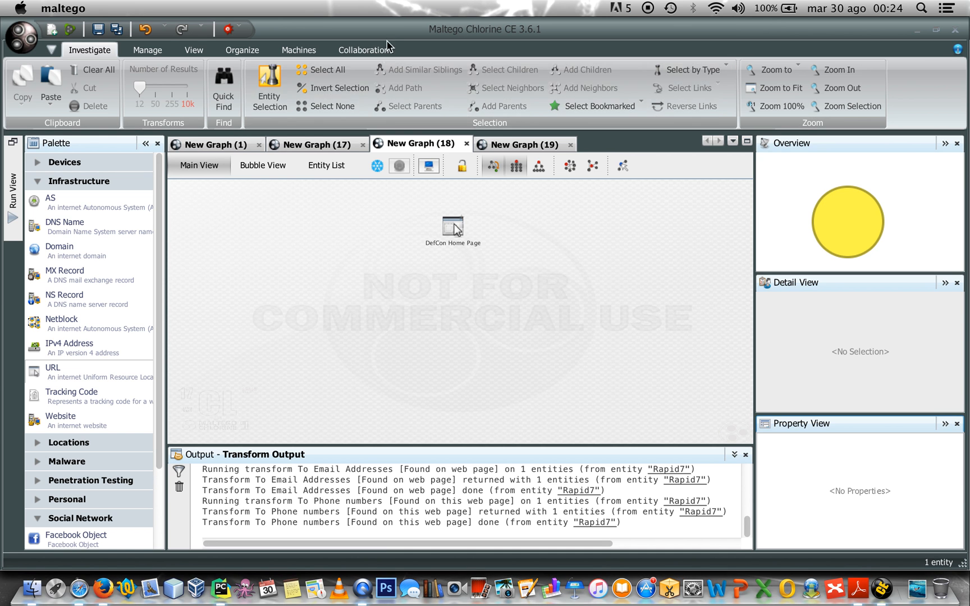
{"action": "left_click", "coordinate": [452, 226]}
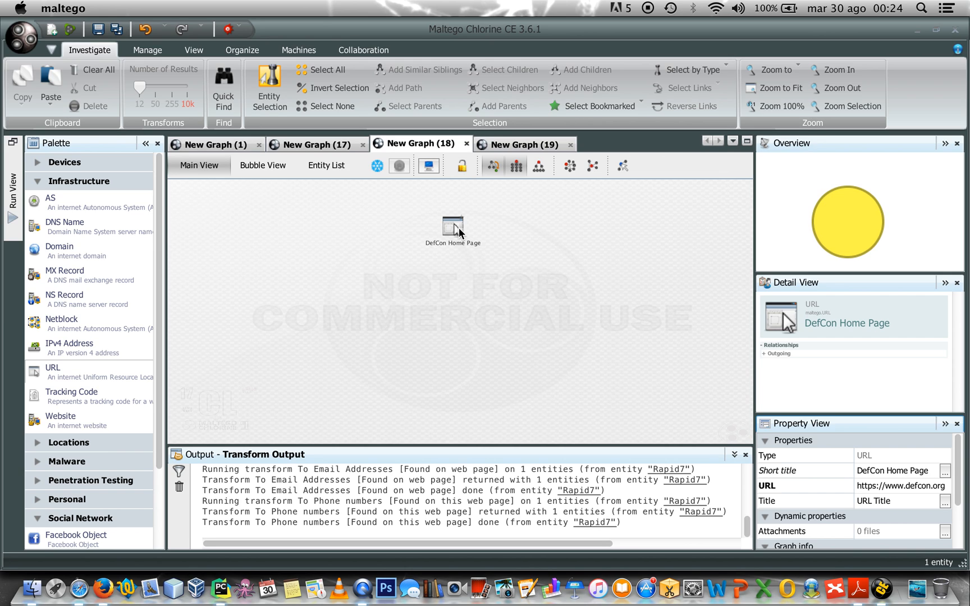
Step: Select DefCon Home Page, view its full Details, and close the Details window
{"action": "left_click", "coordinate": [453, 222]}
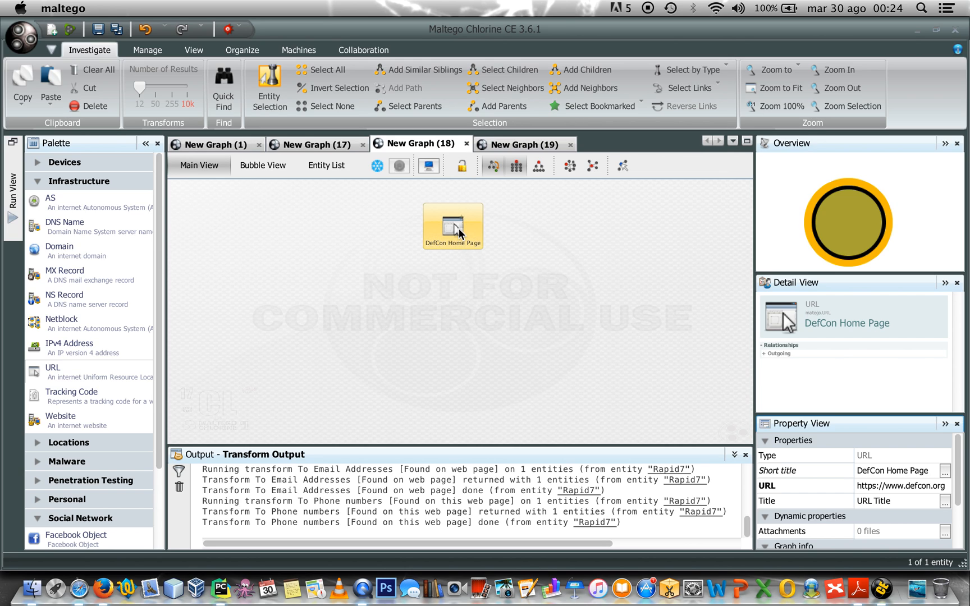
{"action": "double_click", "coordinate": [452, 225]}
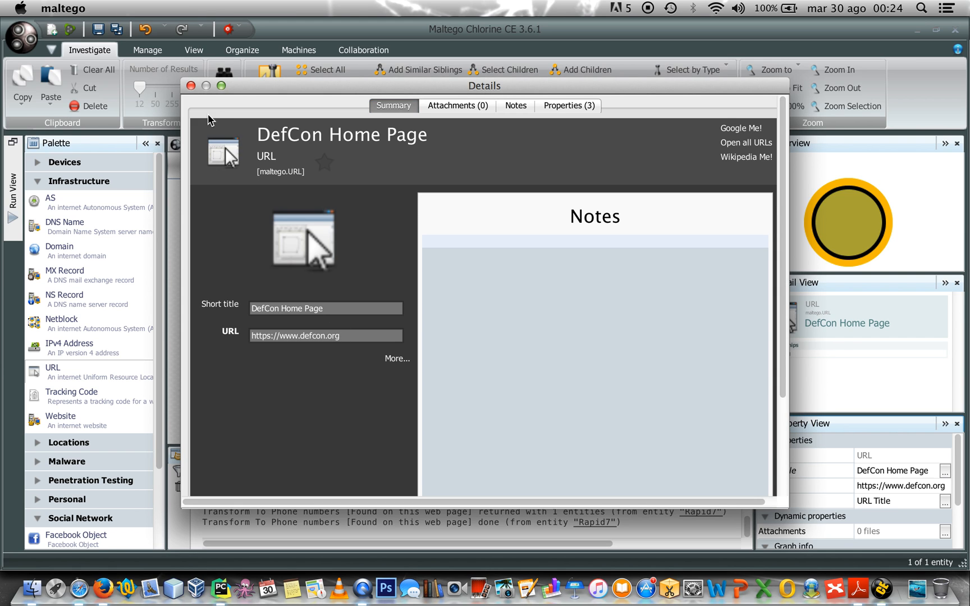
{"action": "left_click", "coordinate": [191, 85]}
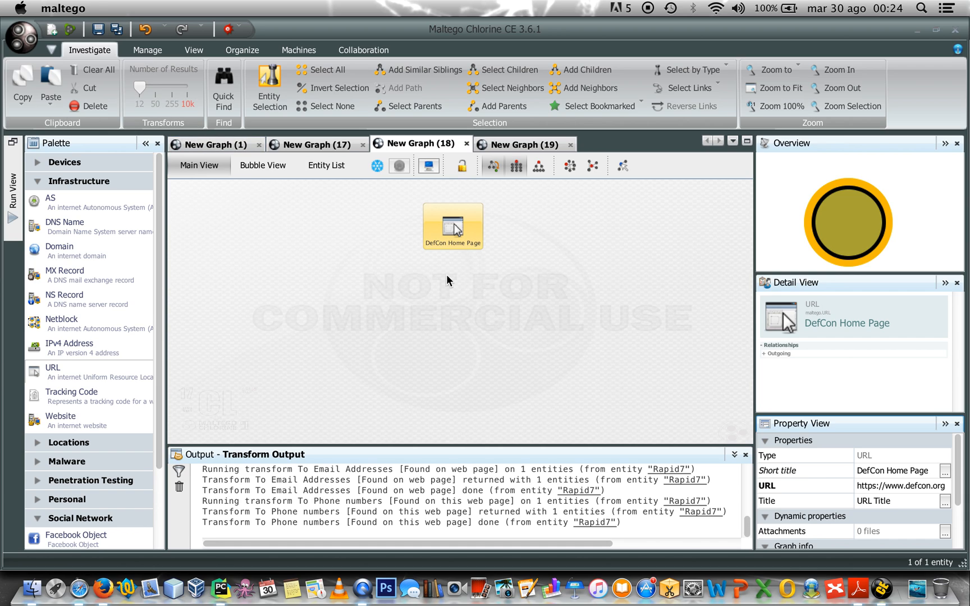
{"action": "mouse_move", "coordinate": [451, 226]}
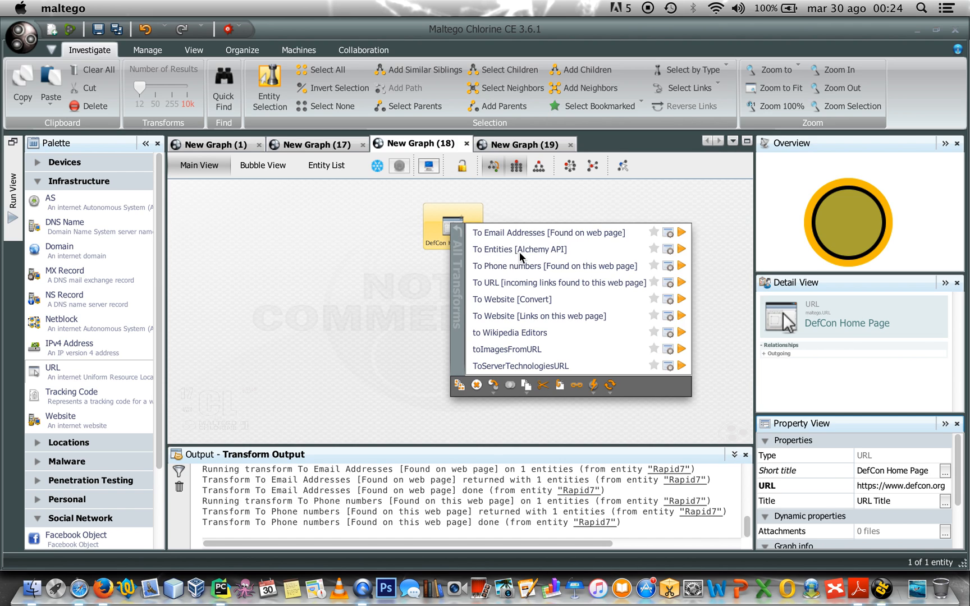
Step: Run To Entities [Alchemy API] on DefCon Home Page and inspect Gene Simmons and Marc Newlin
{"action": "left_click", "coordinate": [518, 249]}
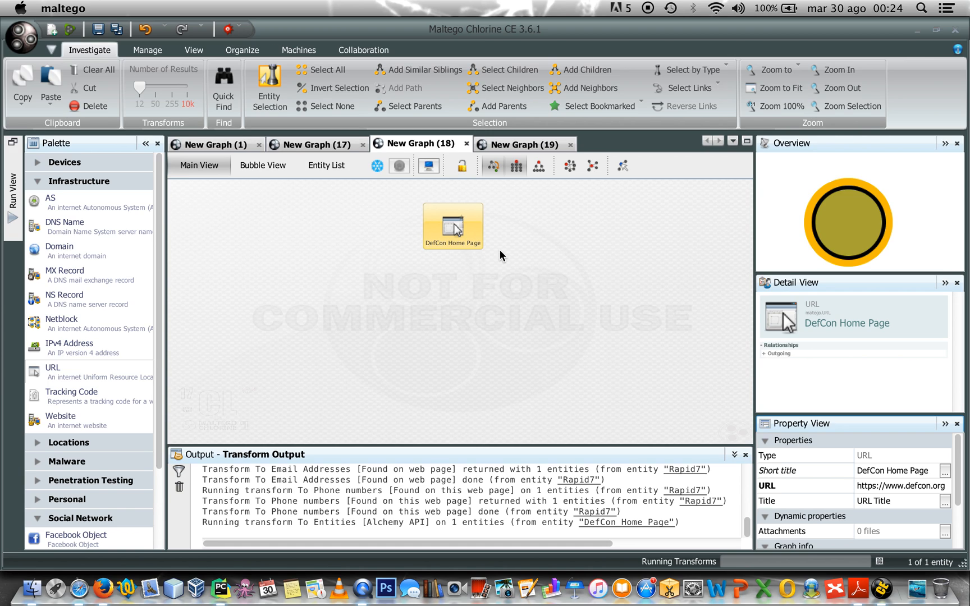
{"action": "mouse_move", "coordinate": [483, 239]}
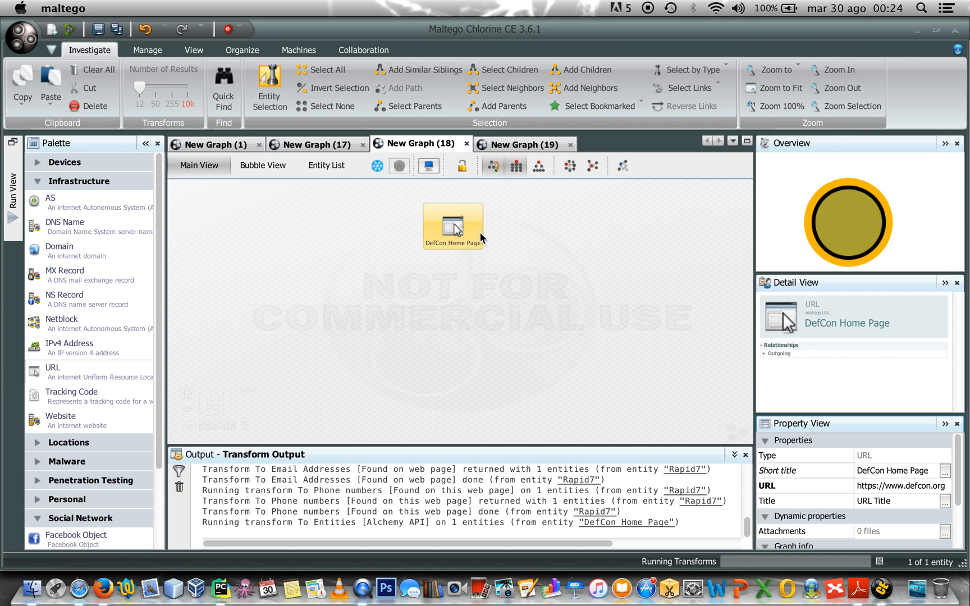
{"action": "mouse_move", "coordinate": [511, 278]}
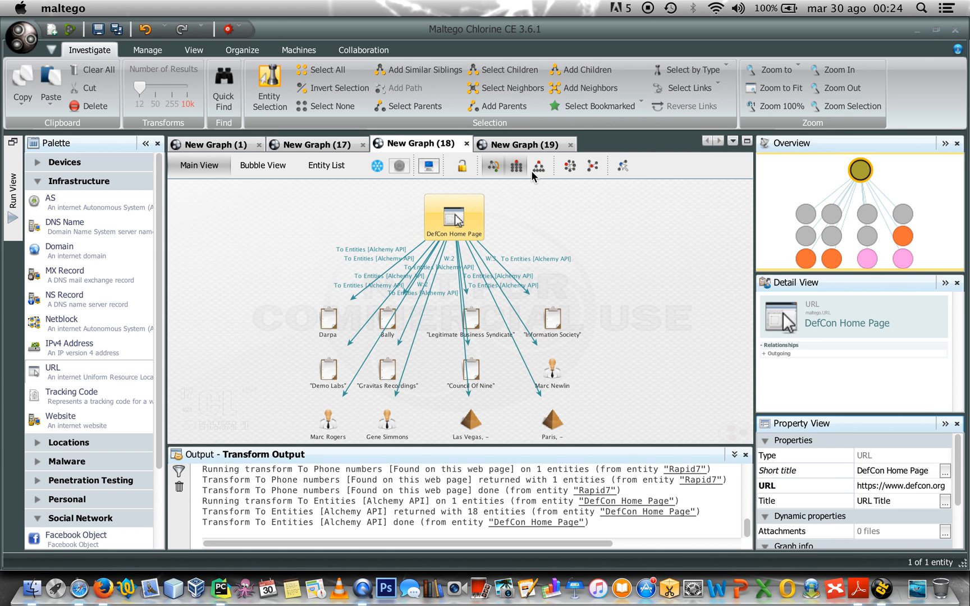
{"action": "left_click", "coordinate": [388, 414]}
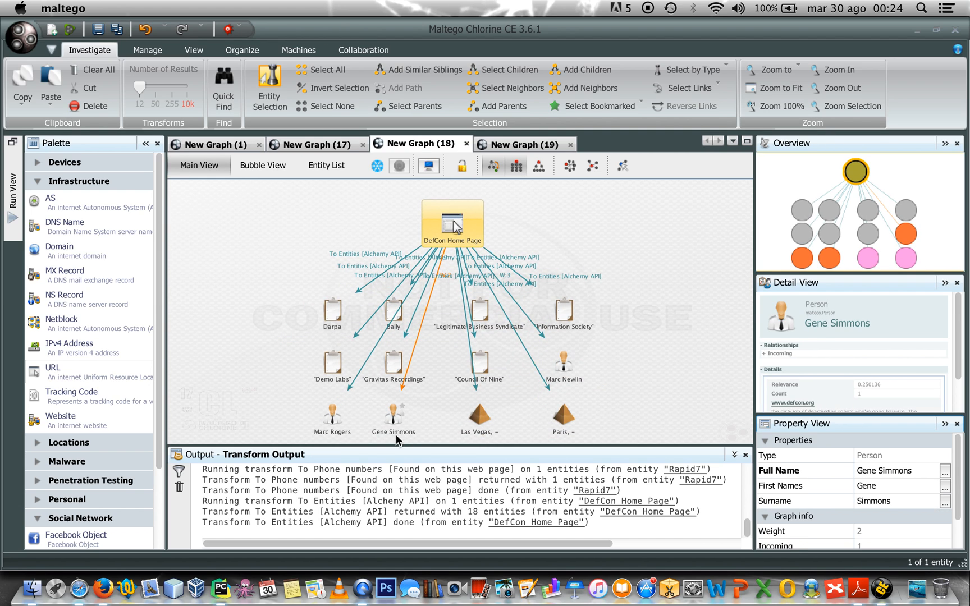
{"action": "mouse_move", "coordinate": [416, 405]}
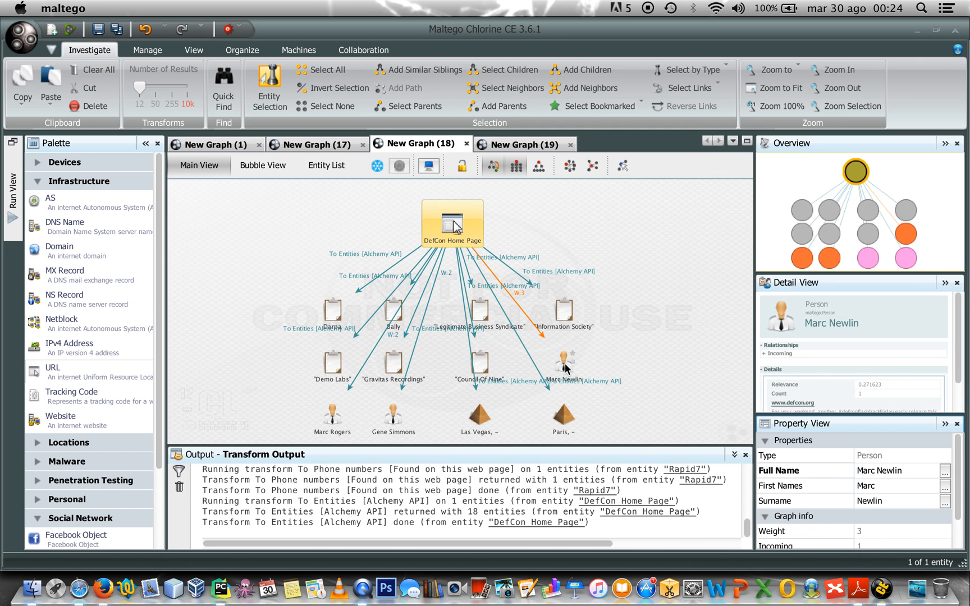
{"action": "left_click", "coordinate": [479, 362]}
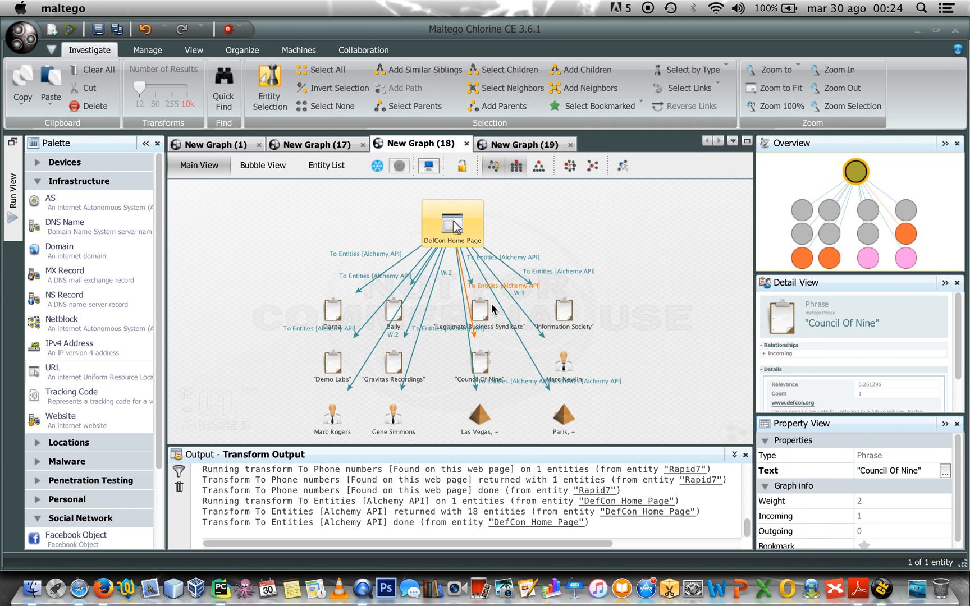
Step: Inspect the 'Council Of Nine' and 'Legitimate Business Syndicate' phrases and other extracted entities
{"action": "left_click", "coordinate": [480, 307]}
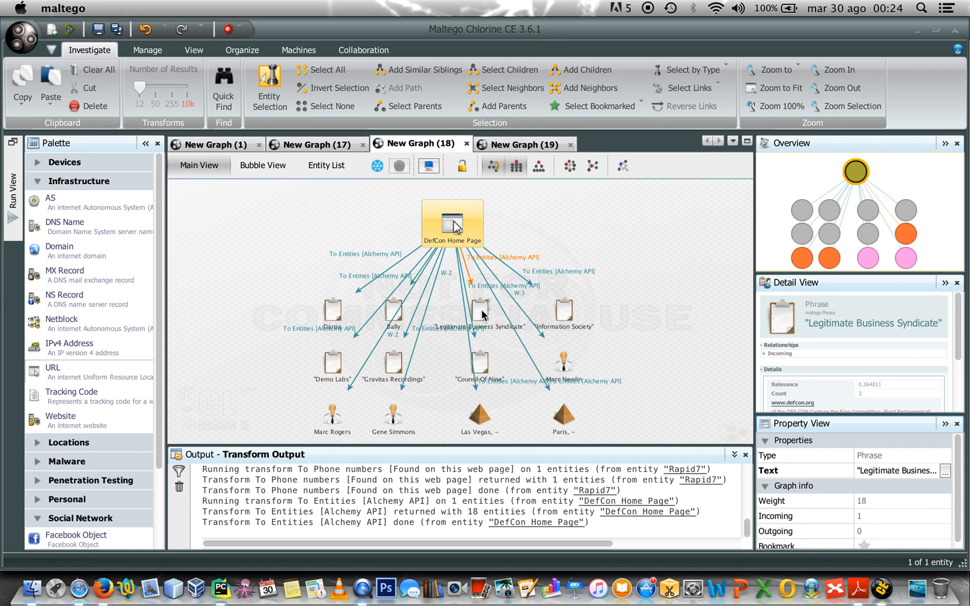
{"action": "left_click", "coordinate": [451, 223]}
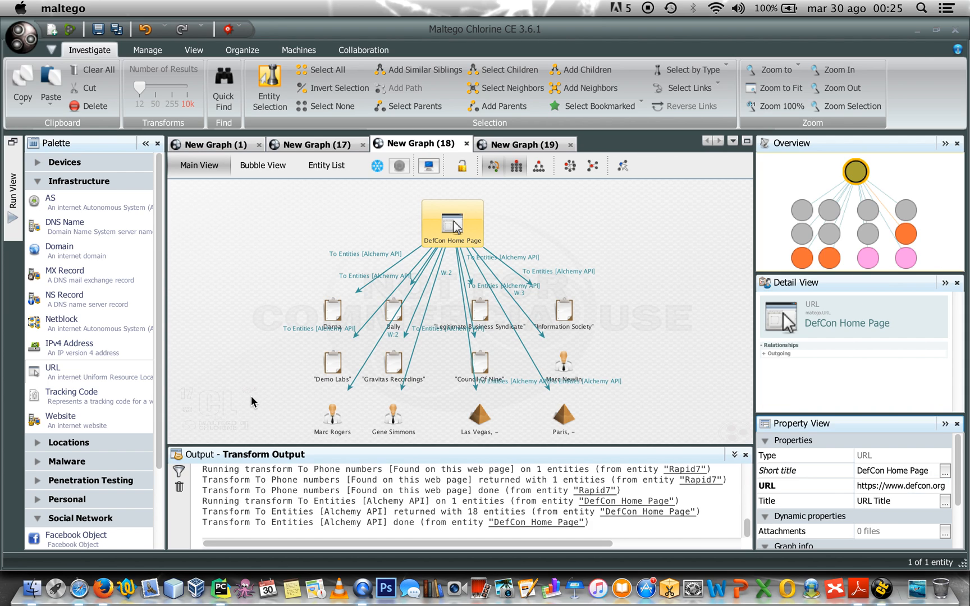
{"action": "left_click", "coordinate": [395, 215]}
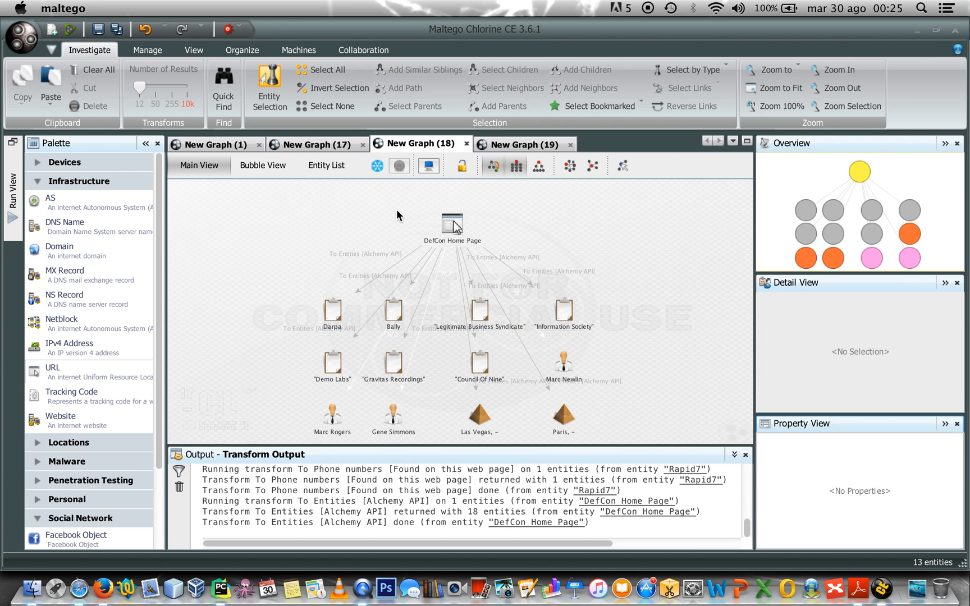
{"action": "left_click", "coordinate": [450, 224]}
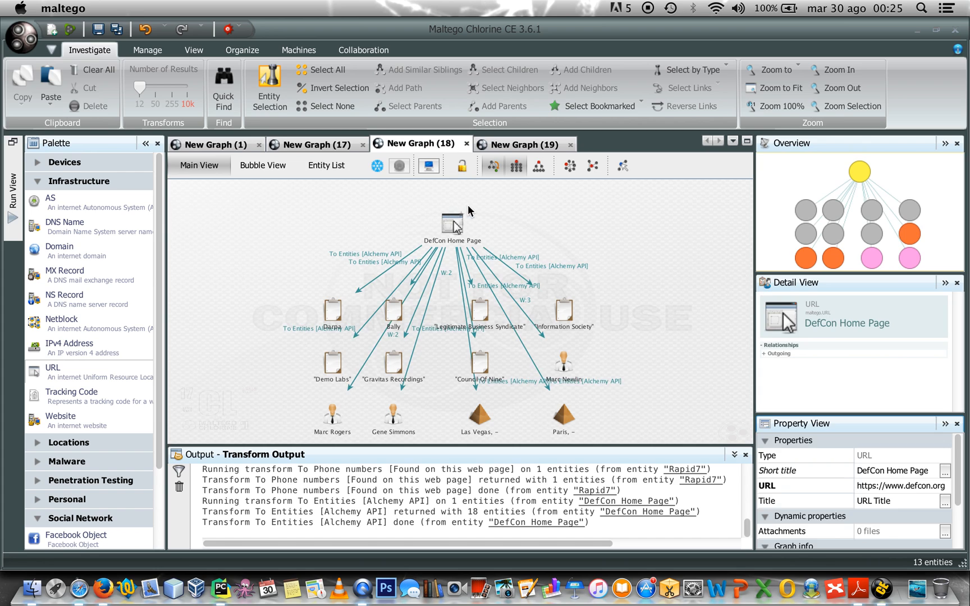
{"action": "left_click", "coordinate": [503, 216]}
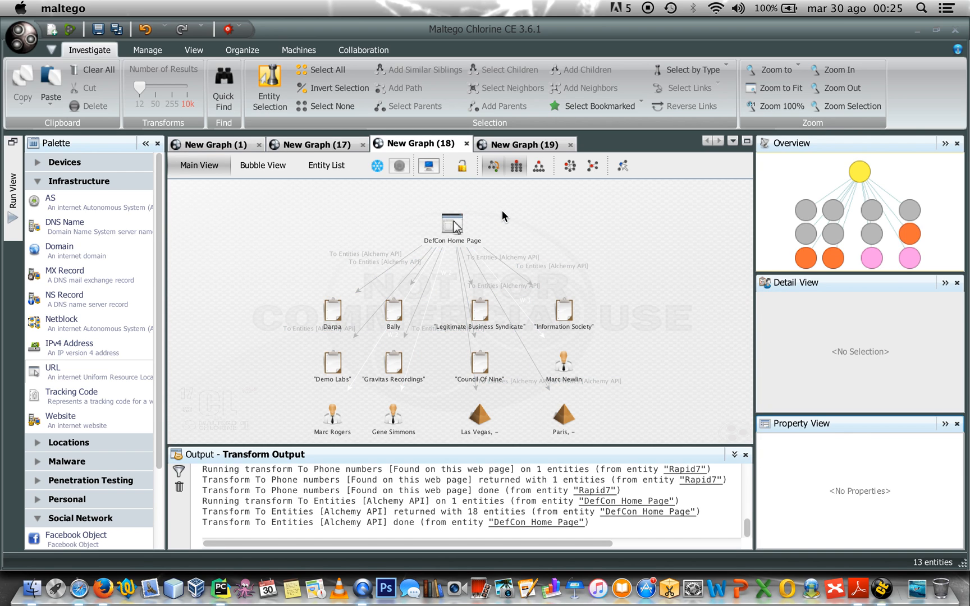
{"action": "mouse_move", "coordinate": [280, 290]}
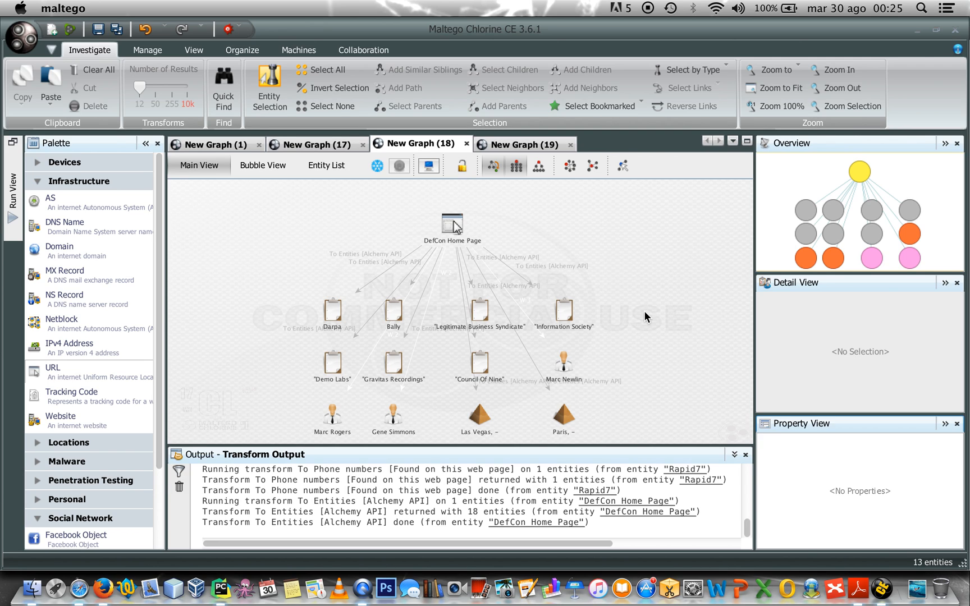
{"action": "left_click", "coordinate": [563, 359]}
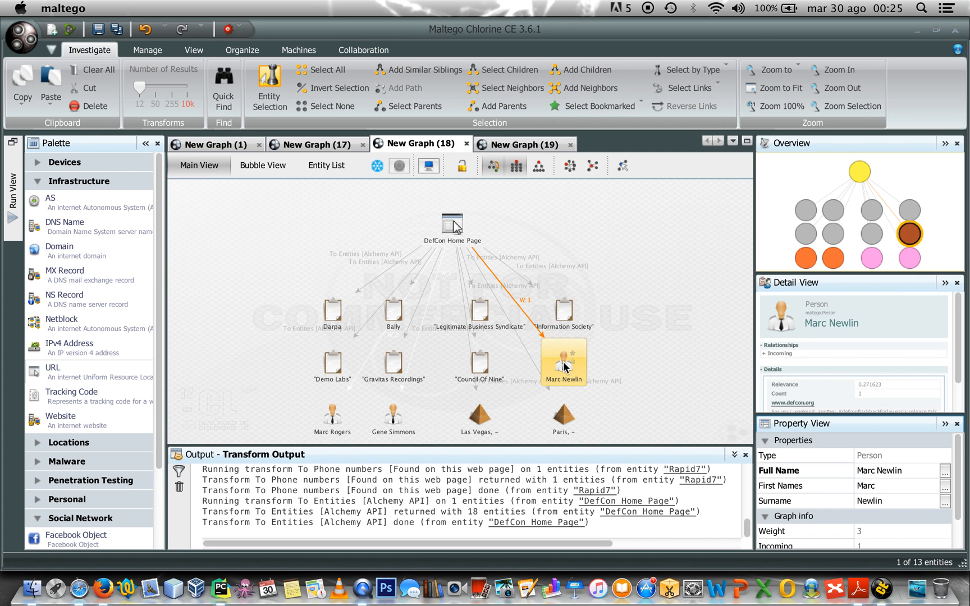
{"action": "right_click", "coordinate": [563, 361]}
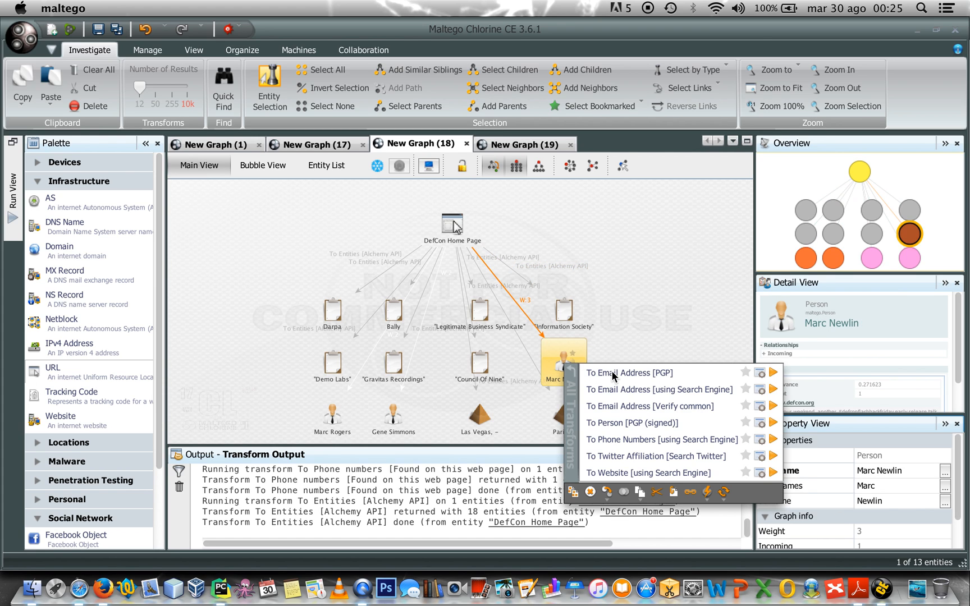
{"action": "mouse_move", "coordinate": [625, 442]}
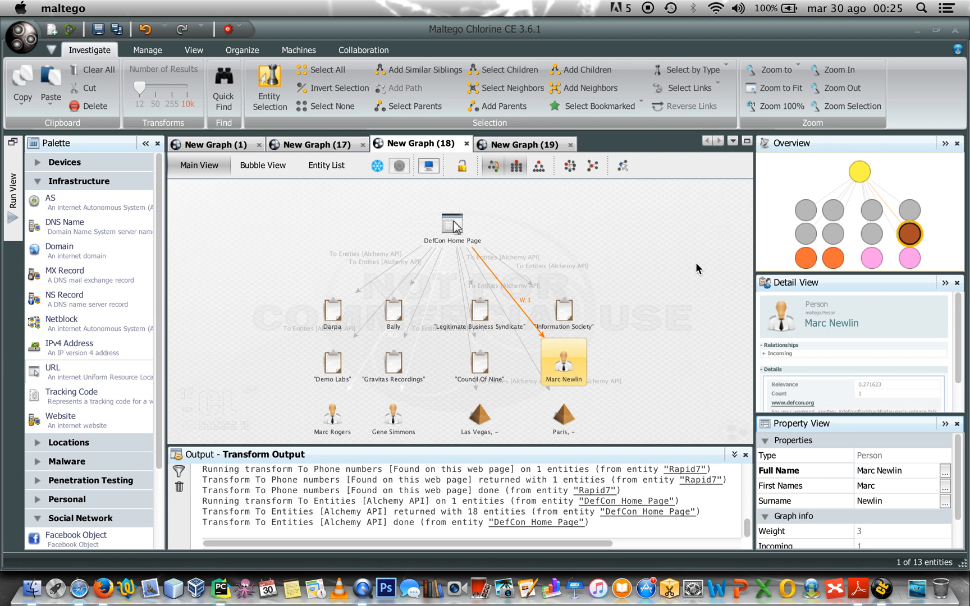
{"action": "mouse_move", "coordinate": [650, 21]}
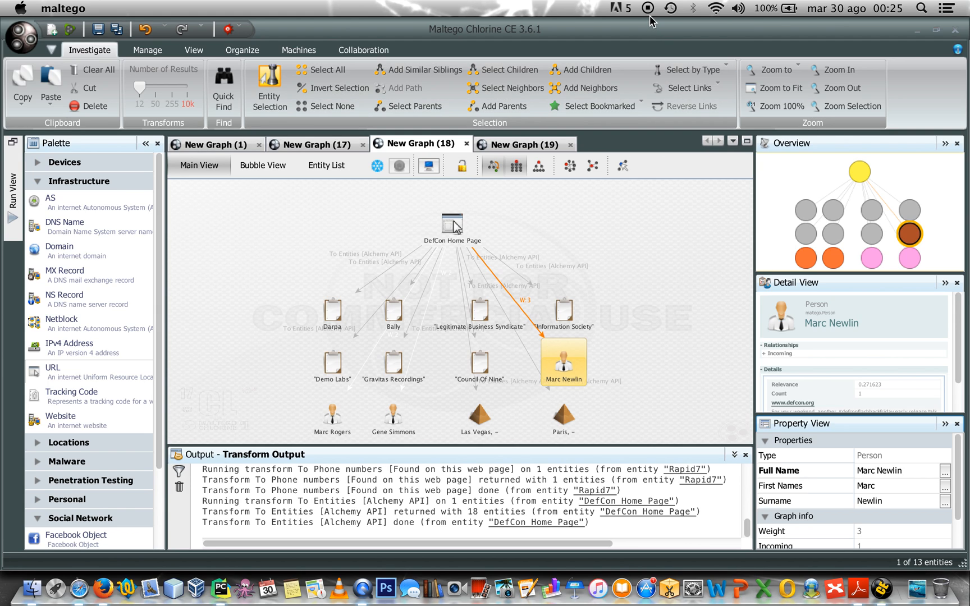